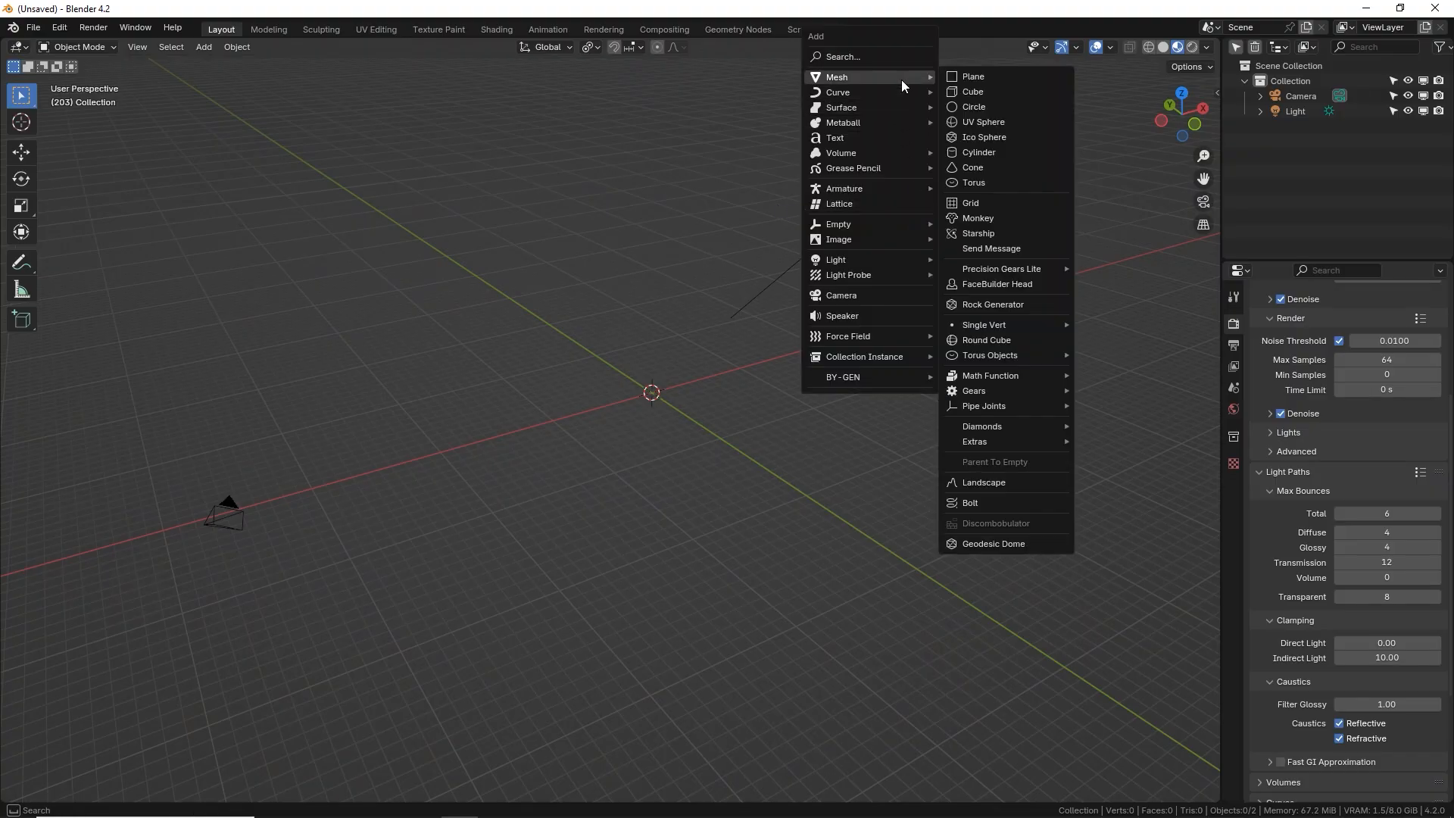
- Add a plane scaled 10x with a Simple subdivision modifier at level 5 for viewport and render
{"action": "left_click", "coordinate": [973, 75]}
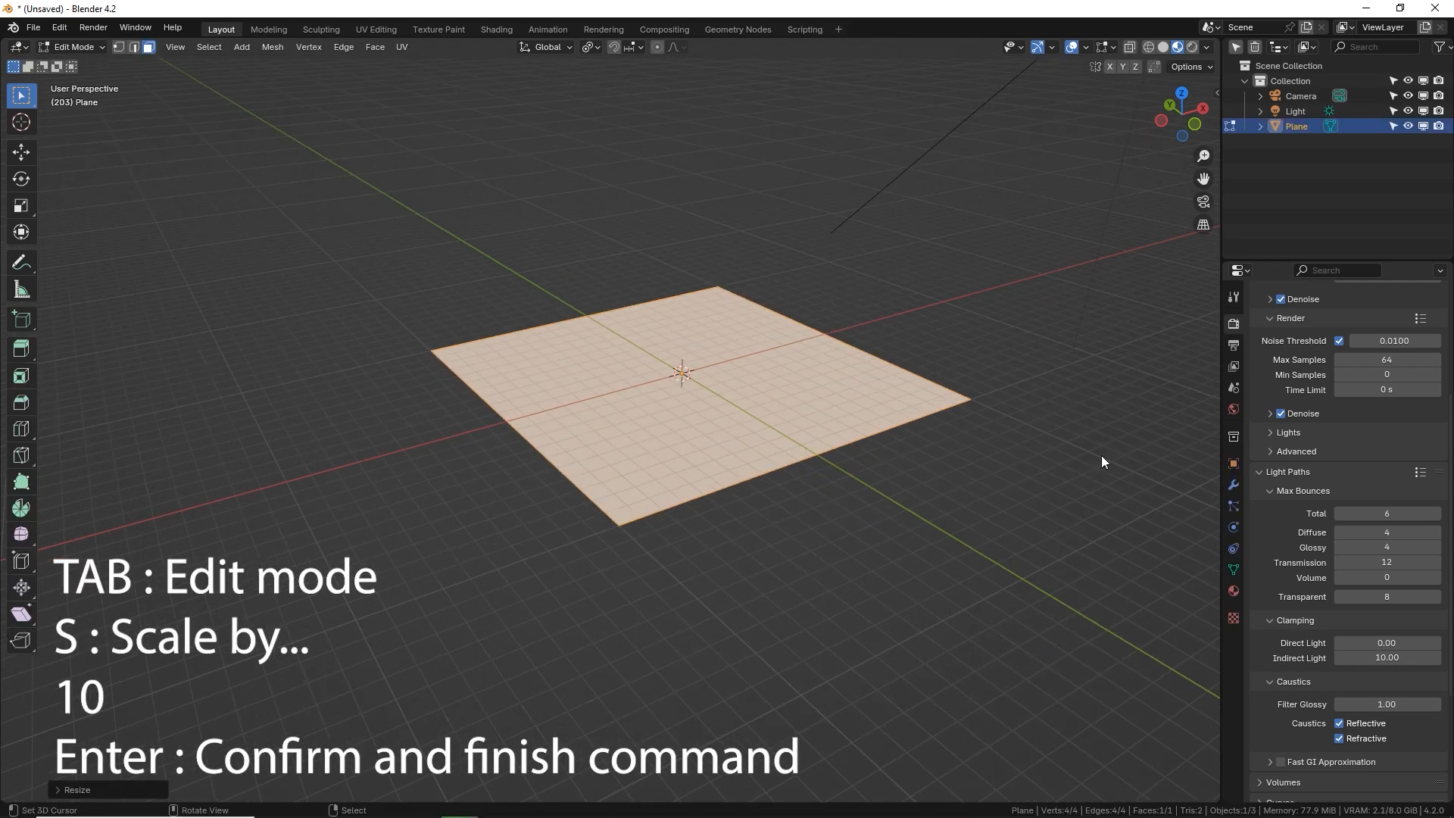
{"action": "left_click", "coordinate": [1232, 318]}
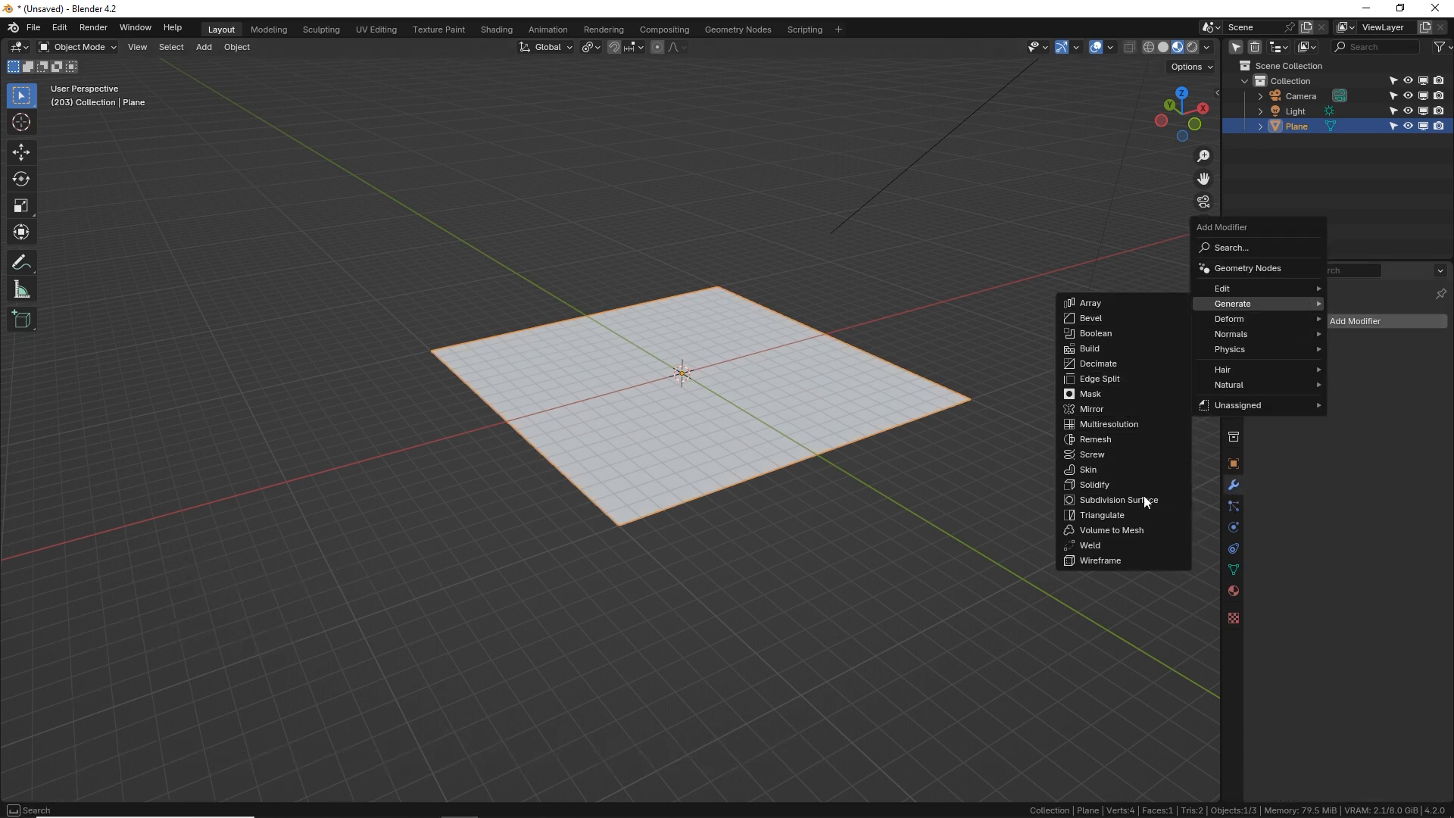
{"action": "left_click", "coordinate": [1118, 498]}
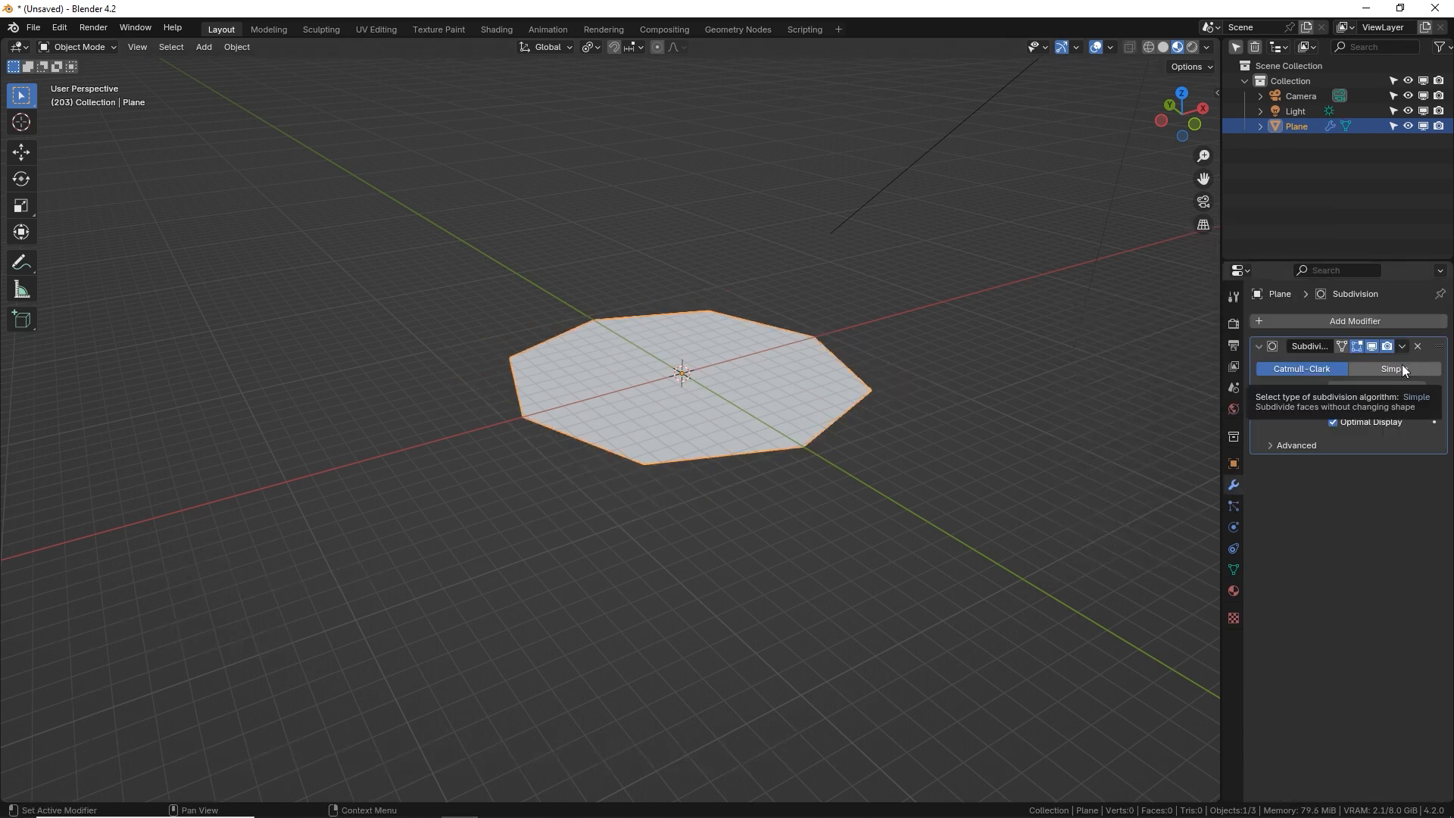
{"action": "left_click", "coordinate": [1390, 368]}
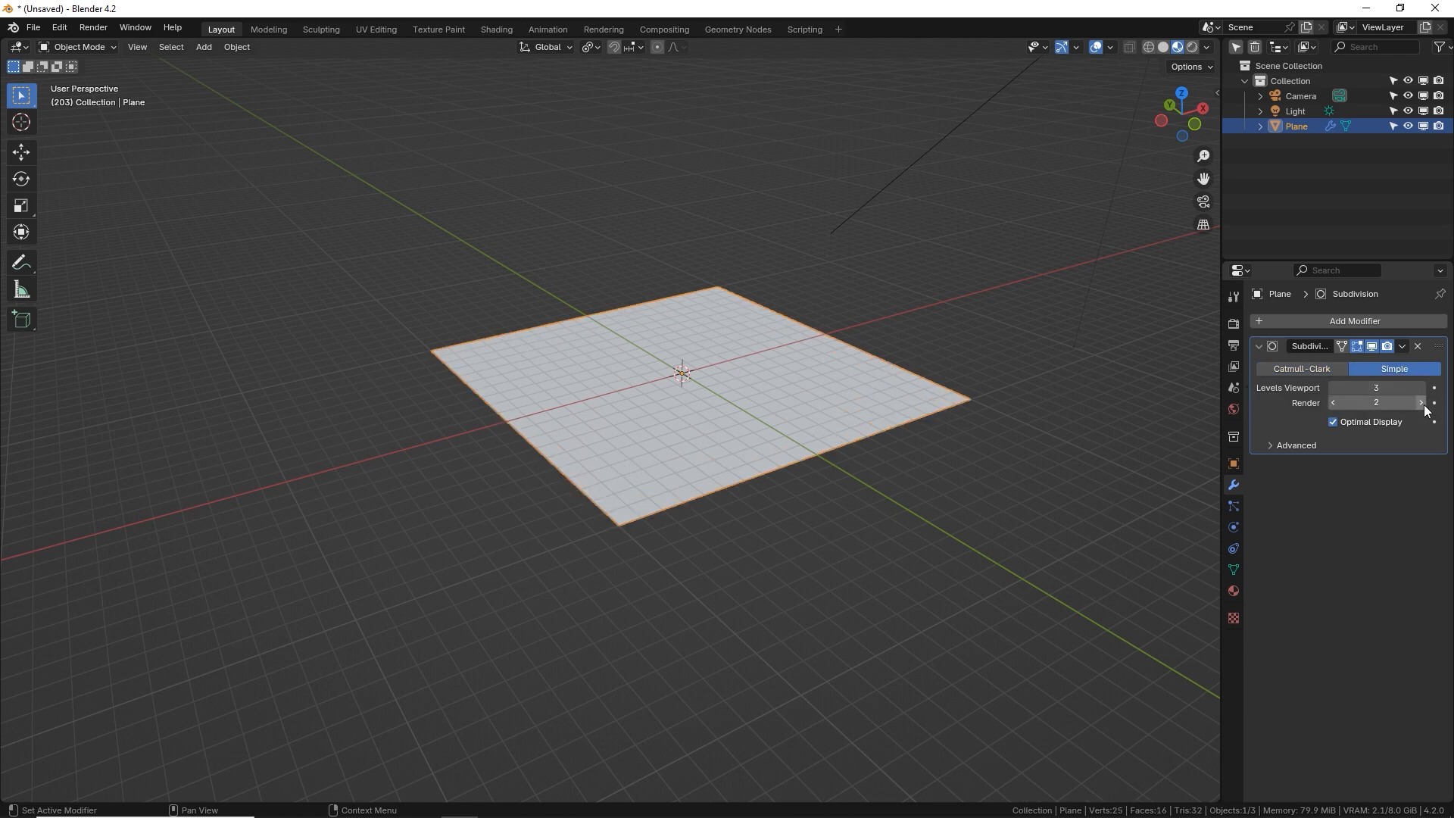
{"action": "left_click", "coordinate": [1419, 403]}
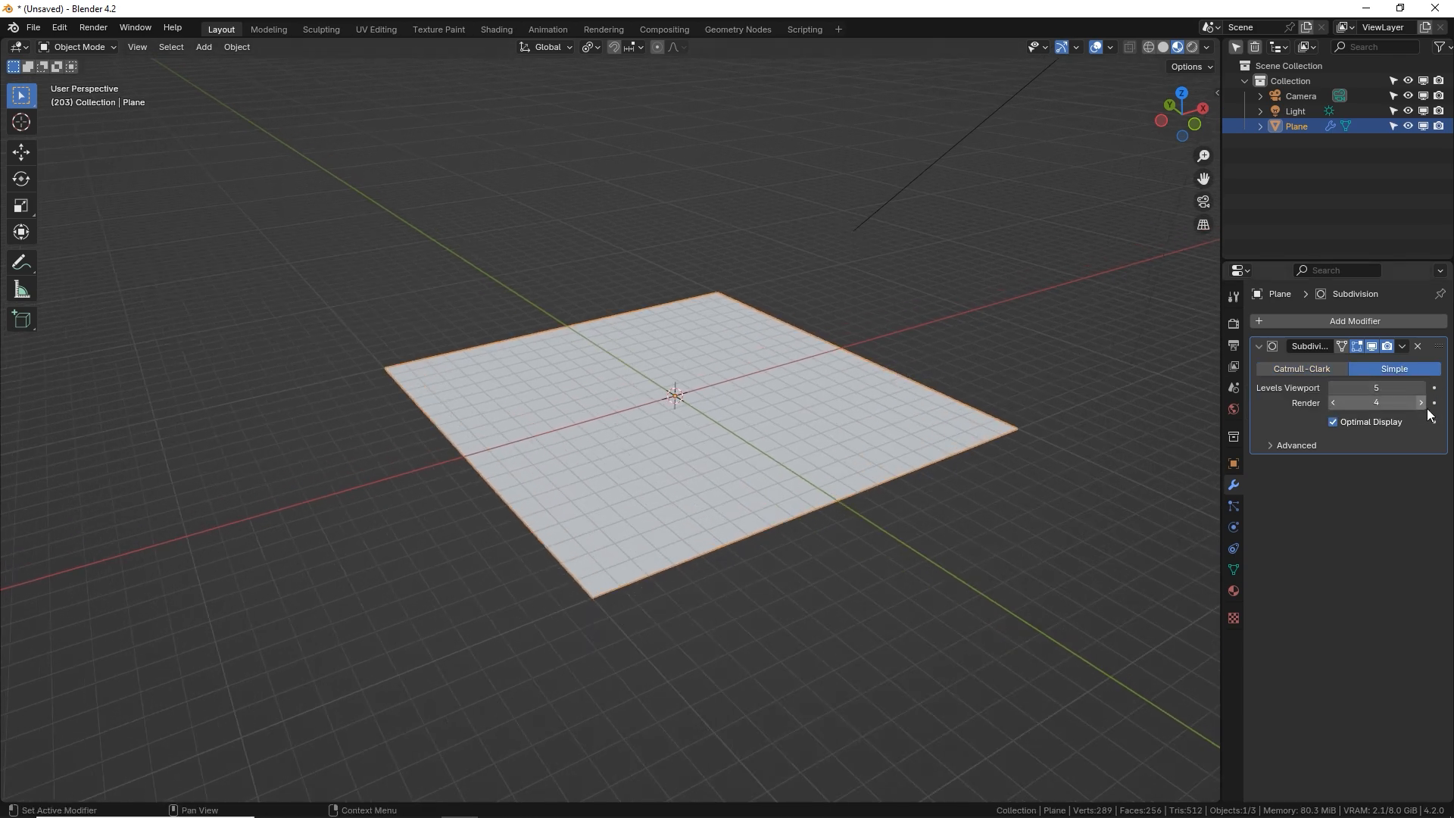
{"action": "left_click", "coordinate": [1421, 403]}
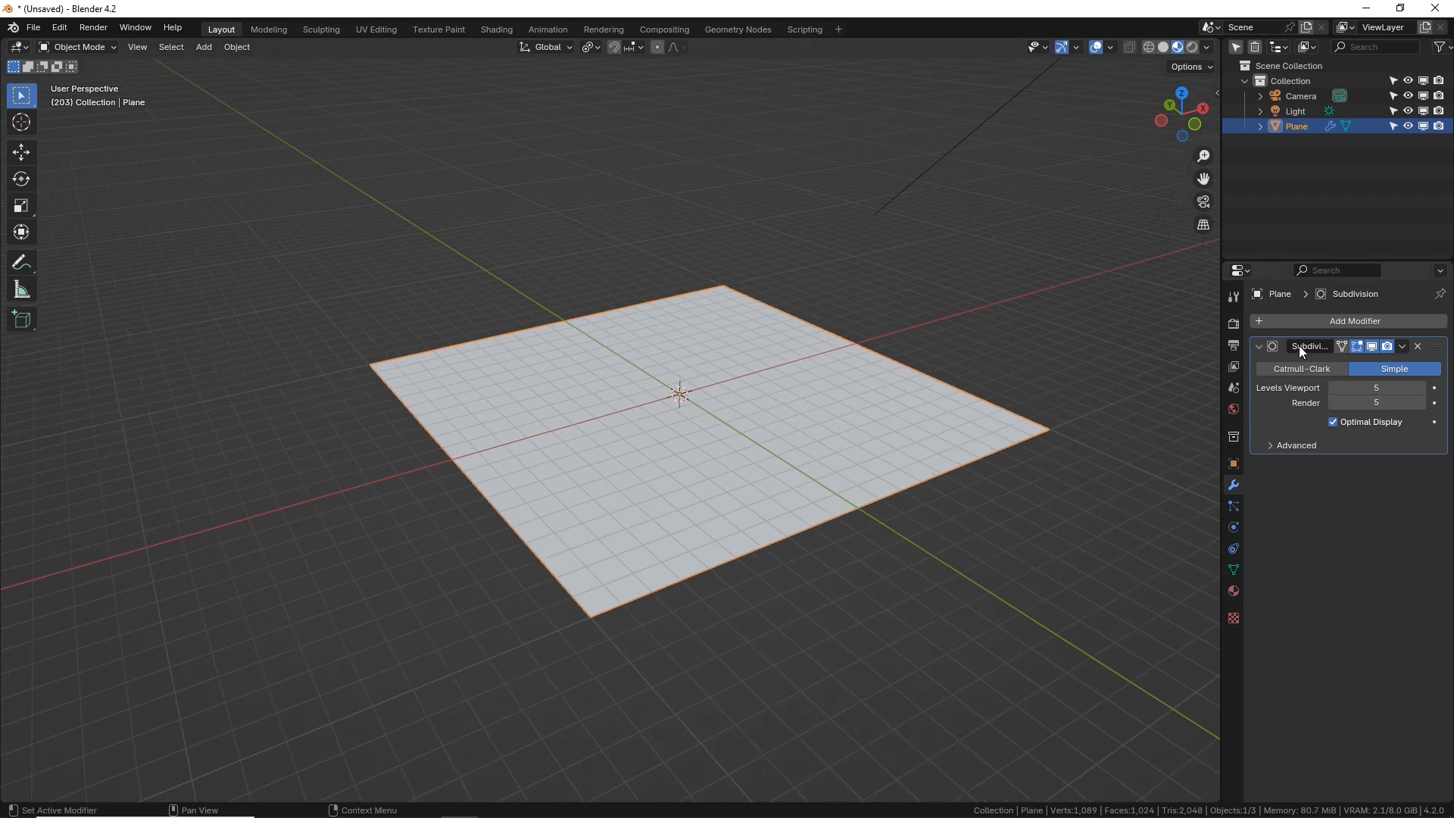
- Add a Triangulate modifier after the subdivision to split the plane into triangles
{"action": "left_click", "coordinate": [1354, 321]}
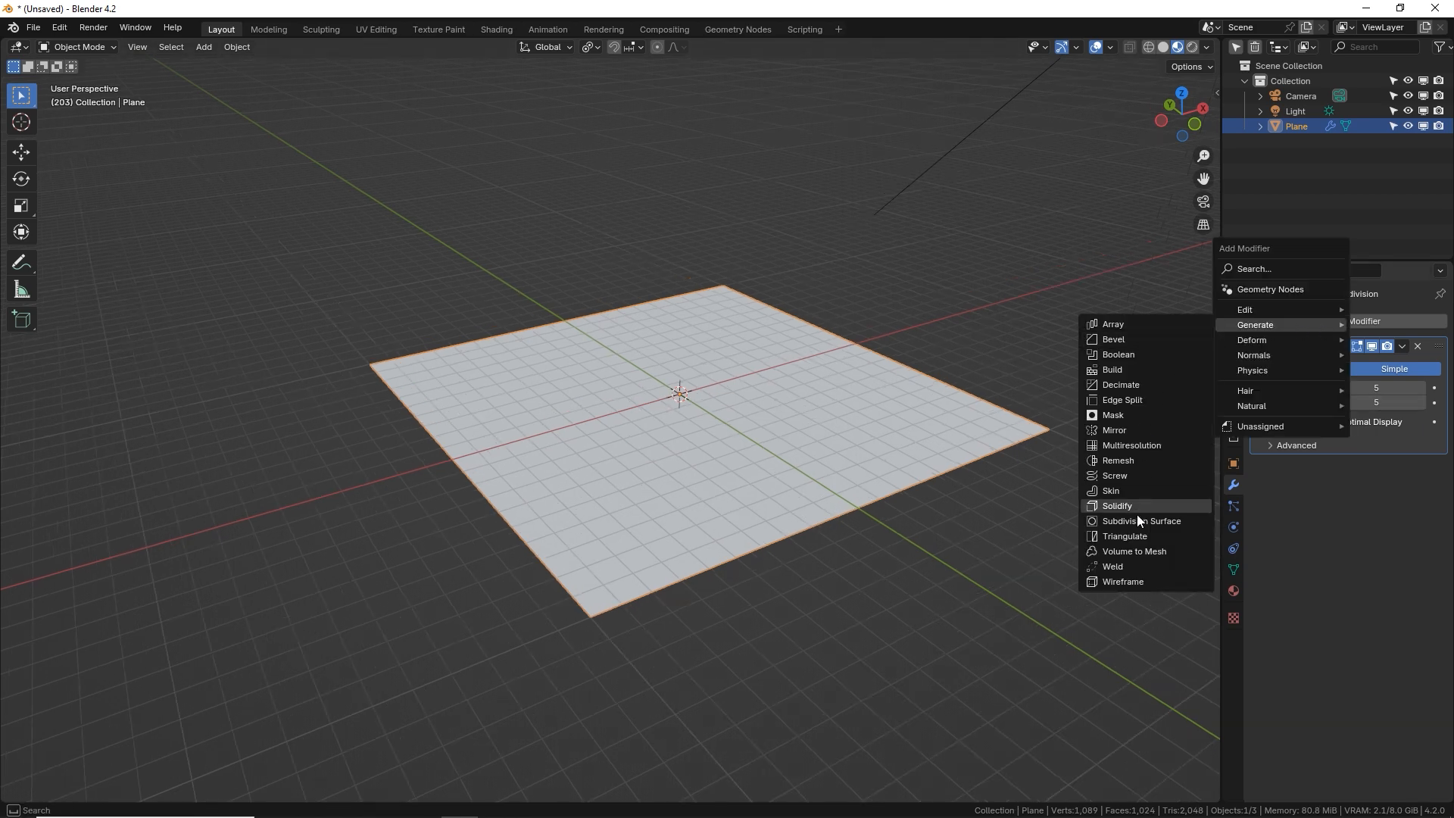
{"action": "left_click", "coordinate": [1126, 536]}
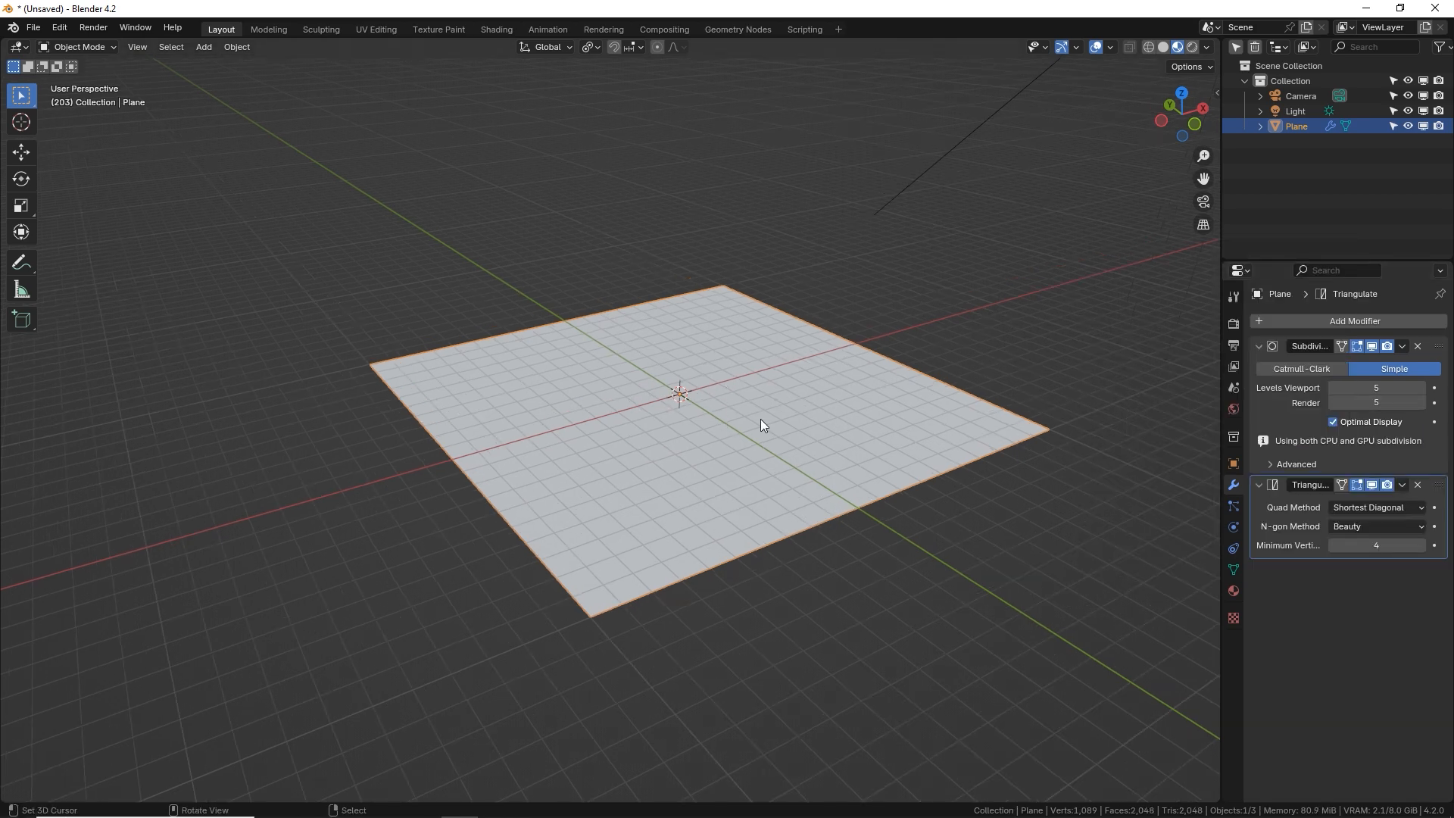
{"action": "left_click", "coordinate": [1355, 320]}
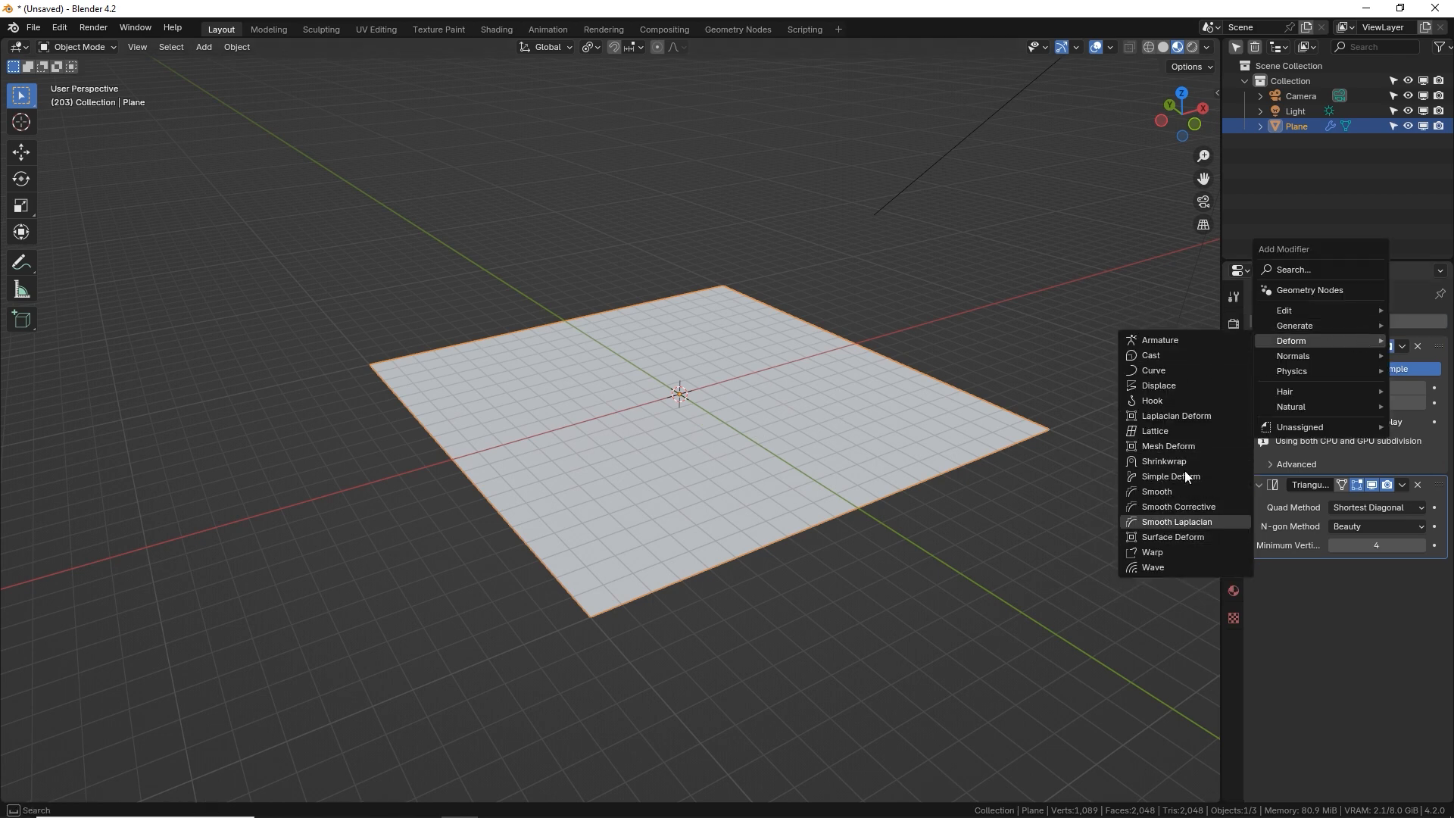
- Add a Displace modifier driven by a new Clouds texture for bumpy terrain
{"action": "left_click", "coordinate": [1158, 384]}
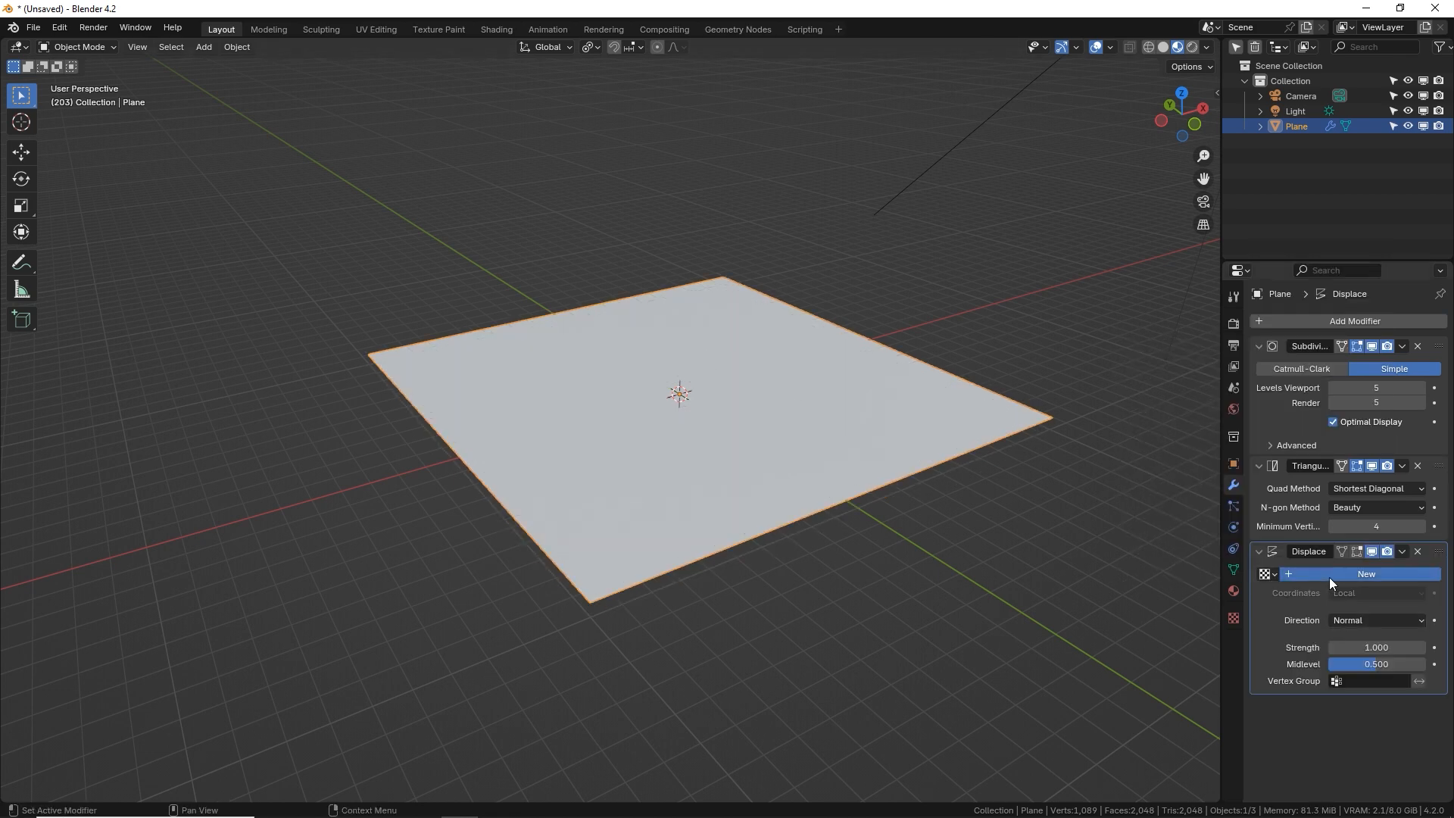
{"action": "left_click", "coordinate": [1366, 573]}
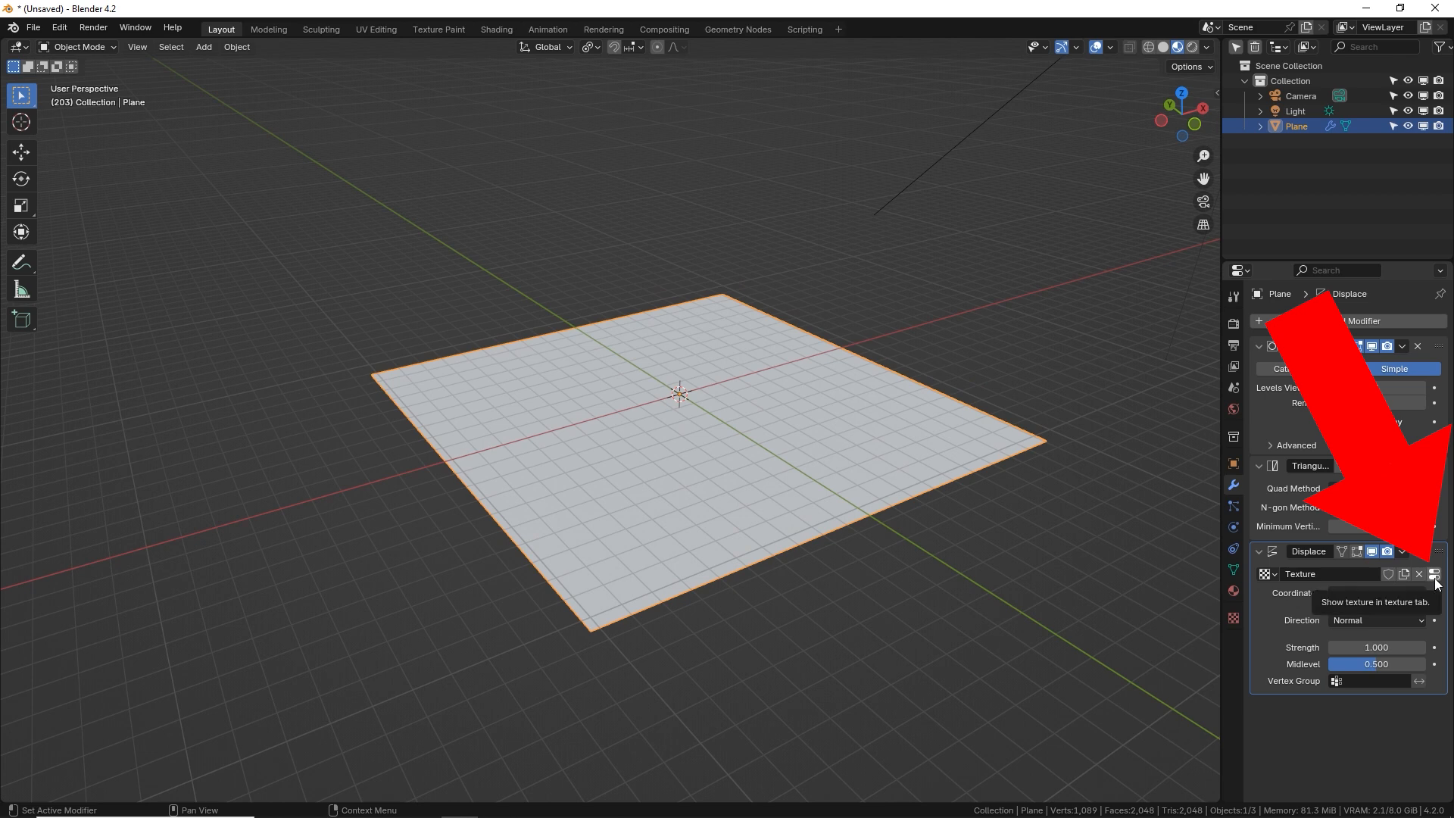
{"action": "left_click", "coordinate": [1434, 573]}
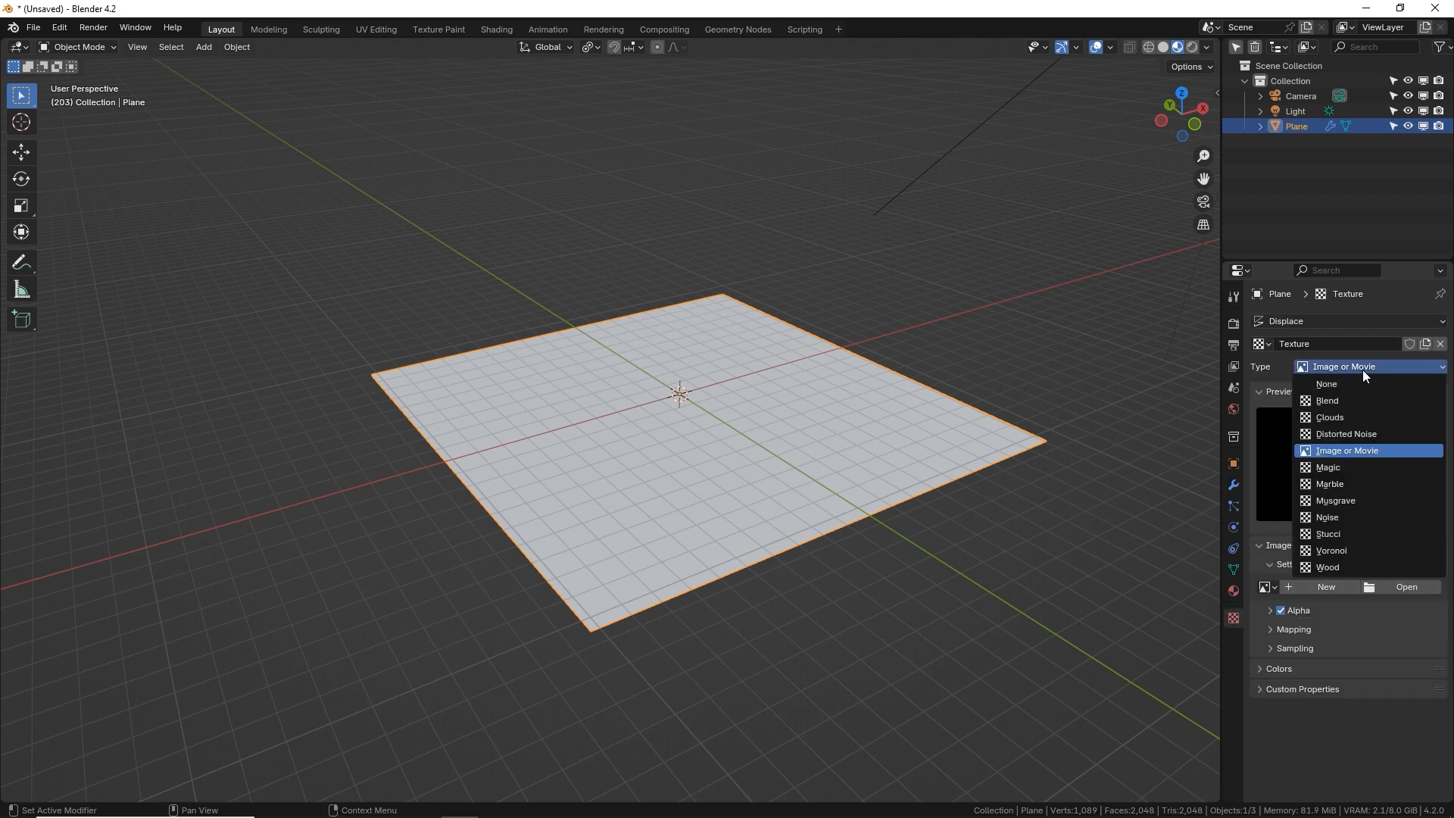
{"action": "left_click", "coordinate": [1330, 417]}
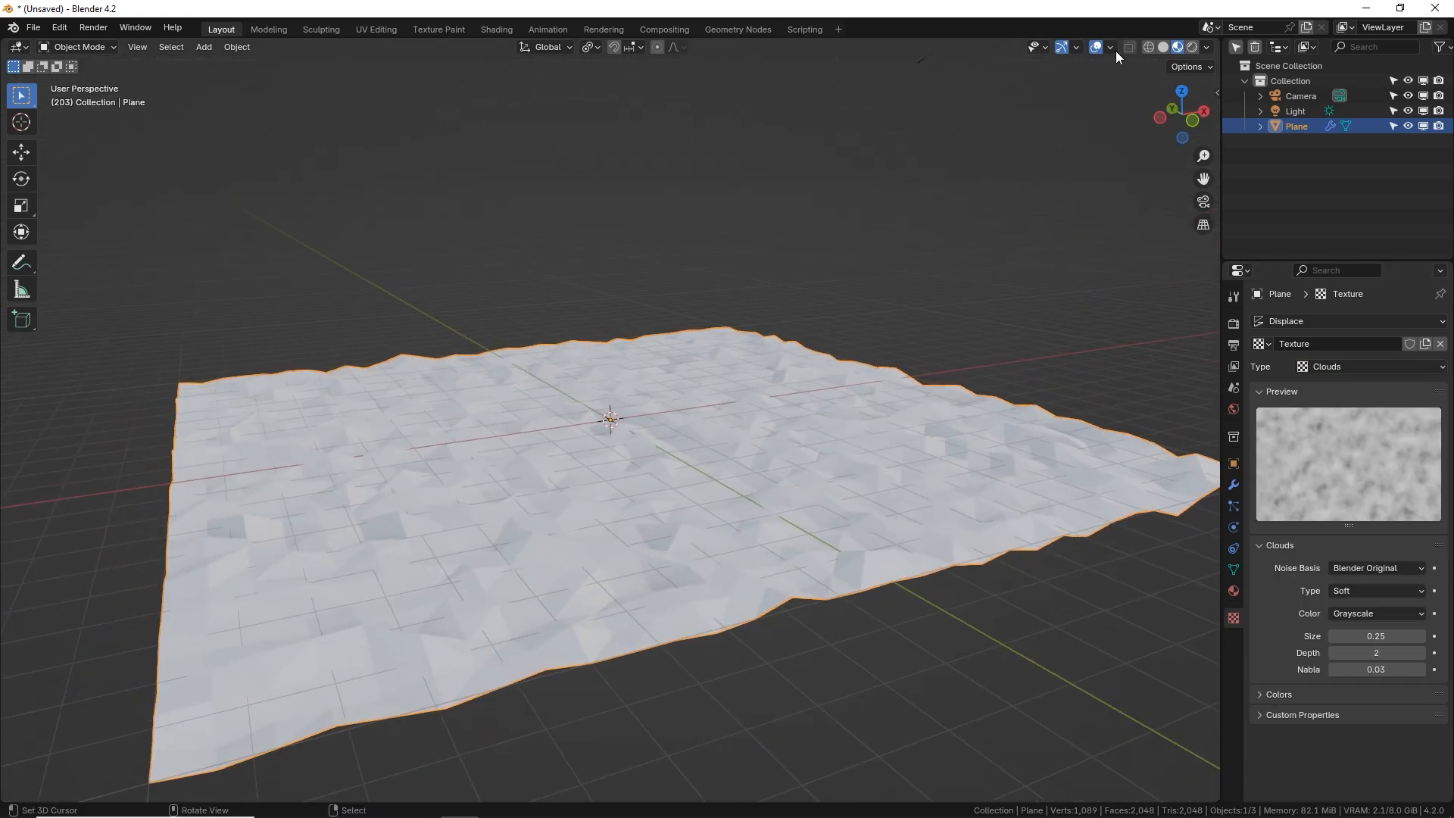
- Enable cavity in the viewport shading options so the crumpled folds stand out
{"action": "left_click", "coordinate": [1109, 47]}
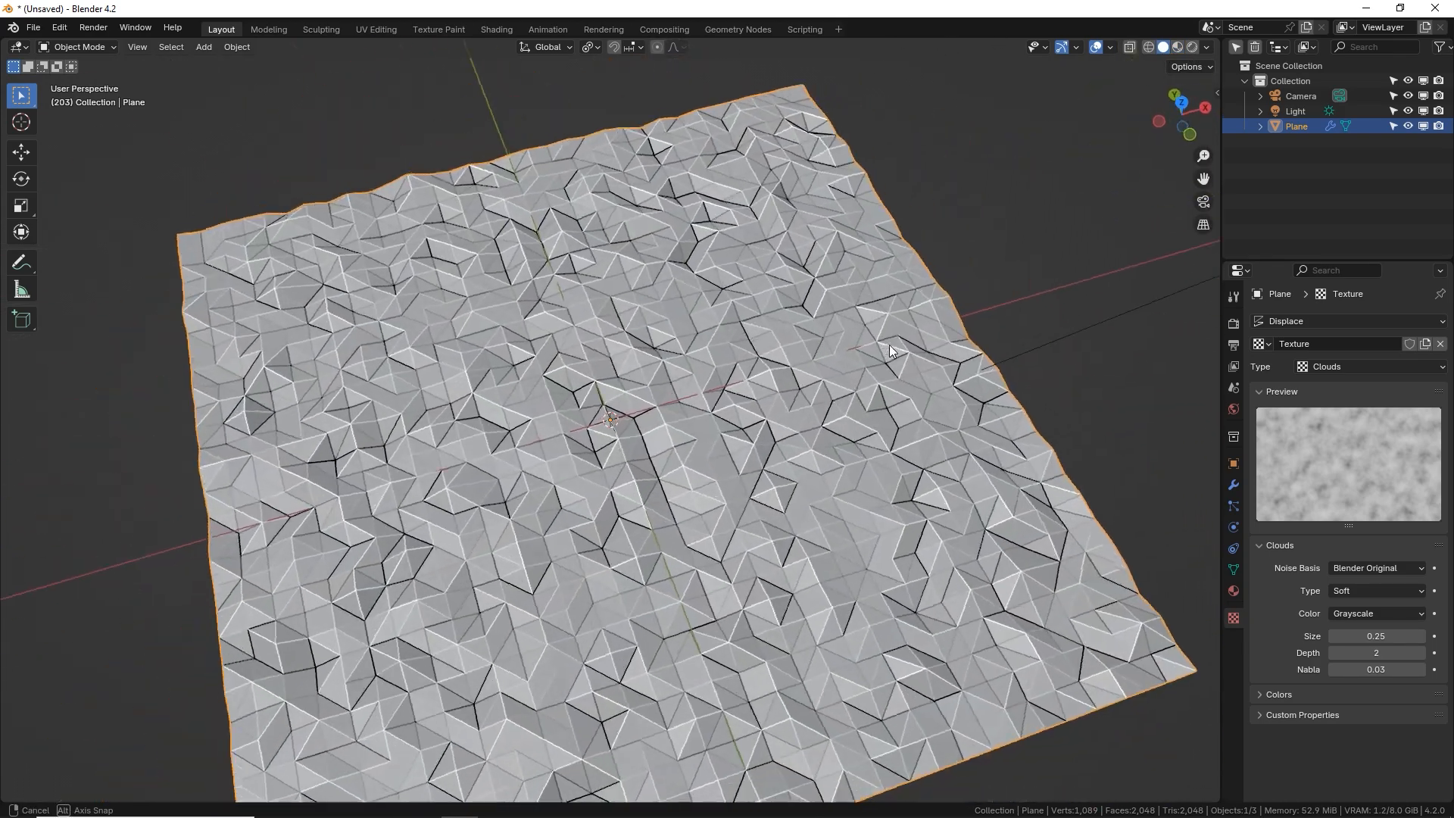
{"action": "left_click", "coordinate": [1207, 47]}
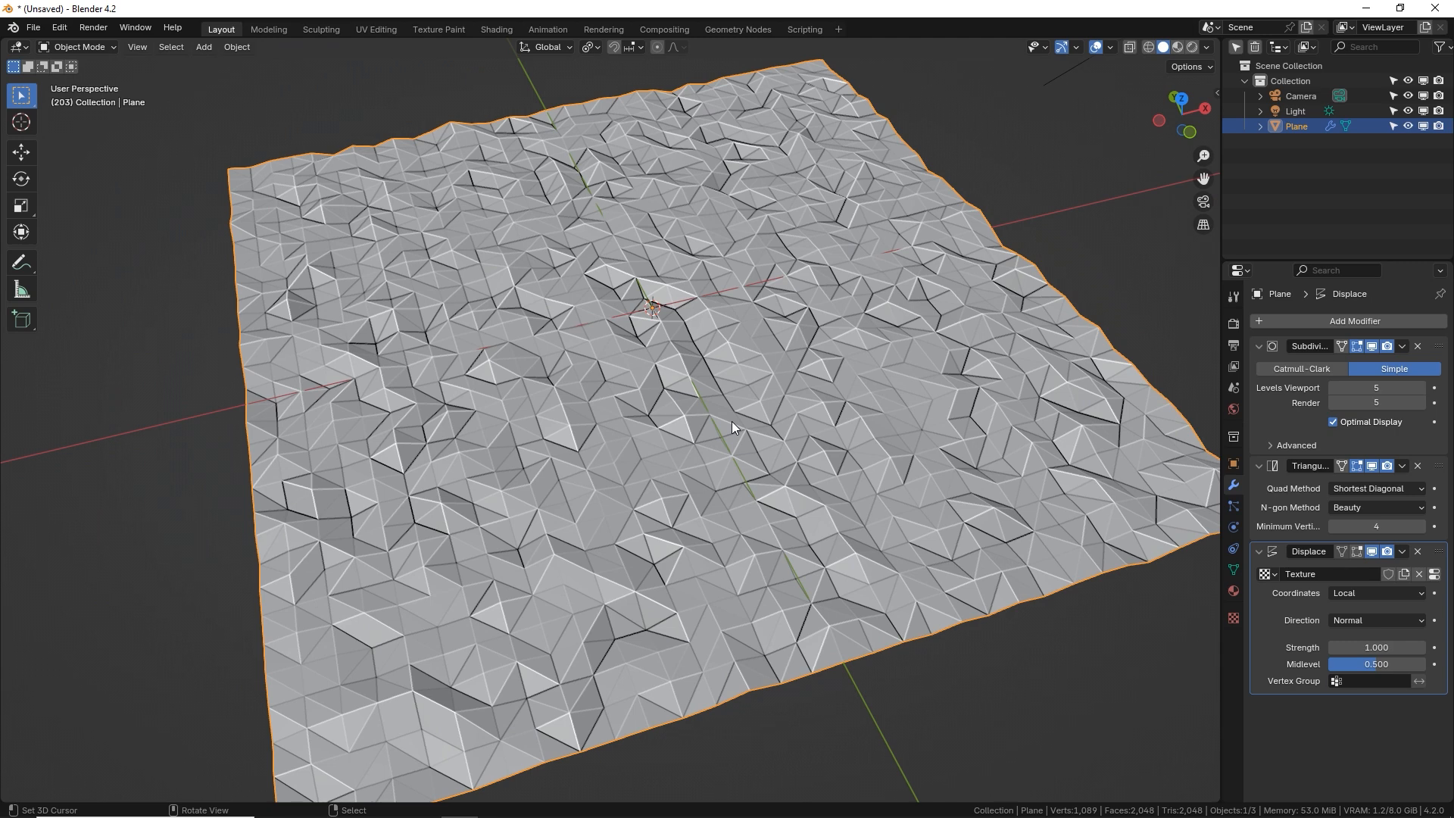
{"action": "mouse_move", "coordinate": [136, 397]}
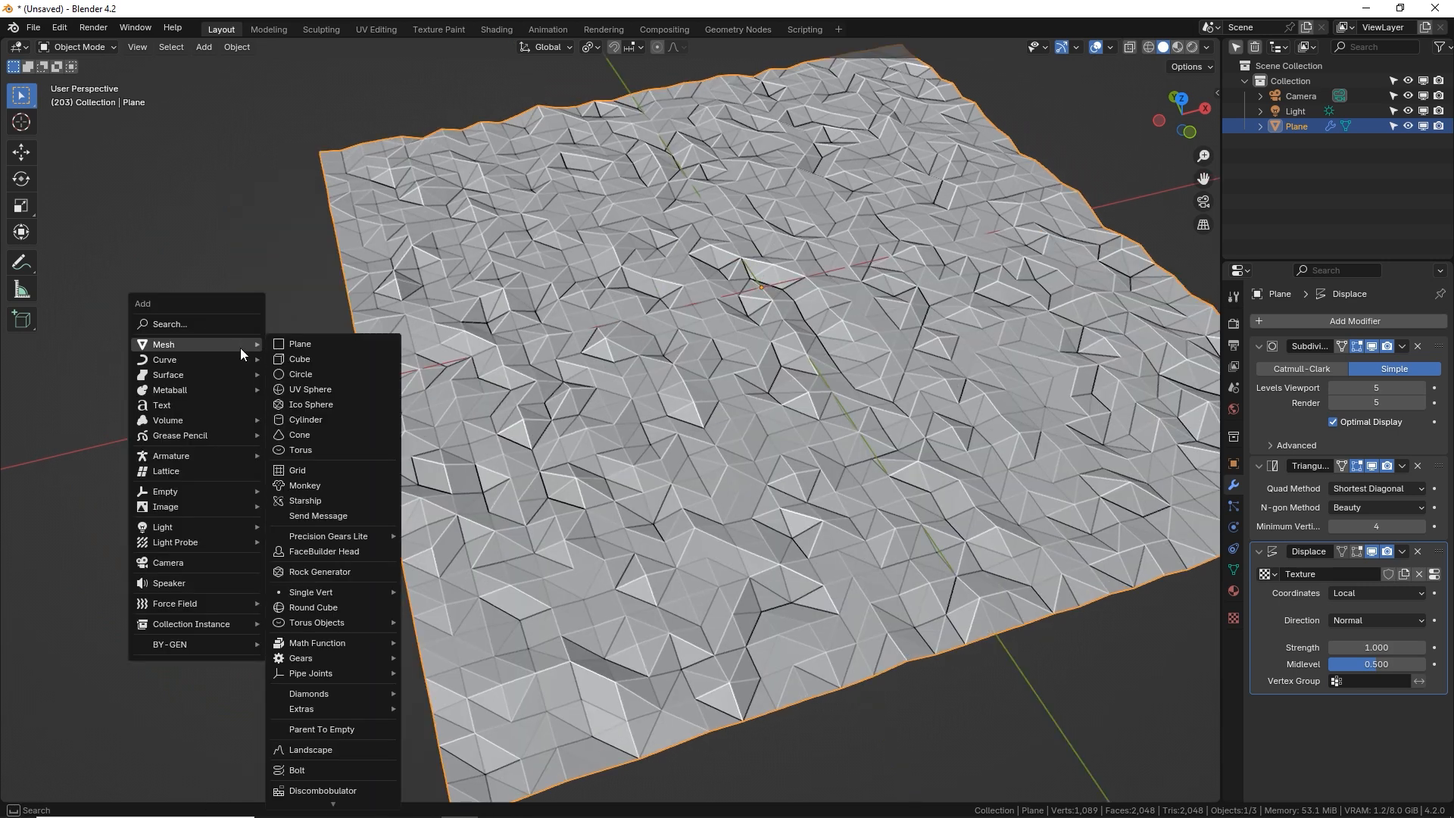
- Add an Empty and set the Displace texture coordinates to Object using that Empty
{"action": "left_click", "coordinate": [165, 491]}
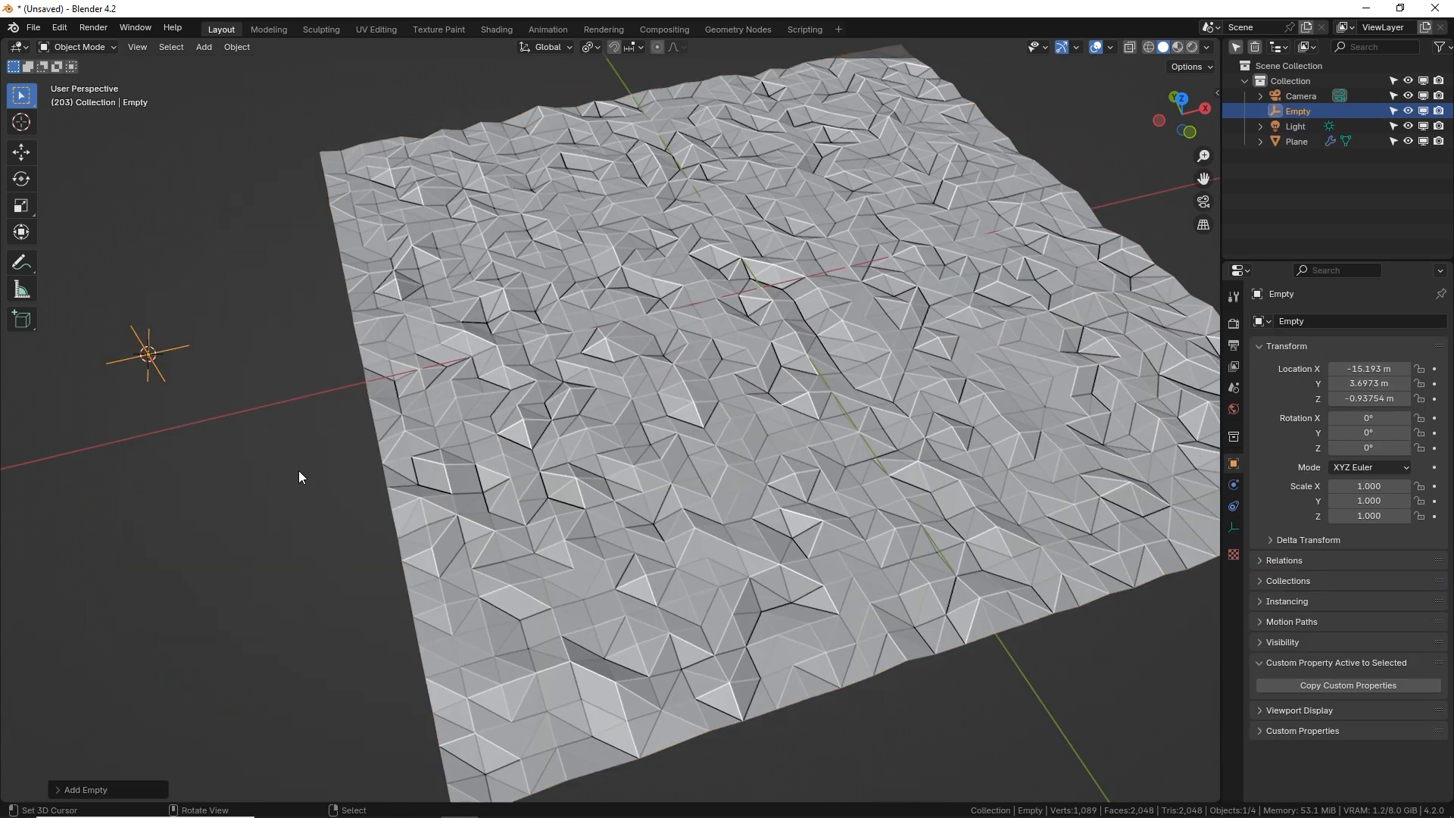
{"action": "mouse_move", "coordinate": [165, 362]}
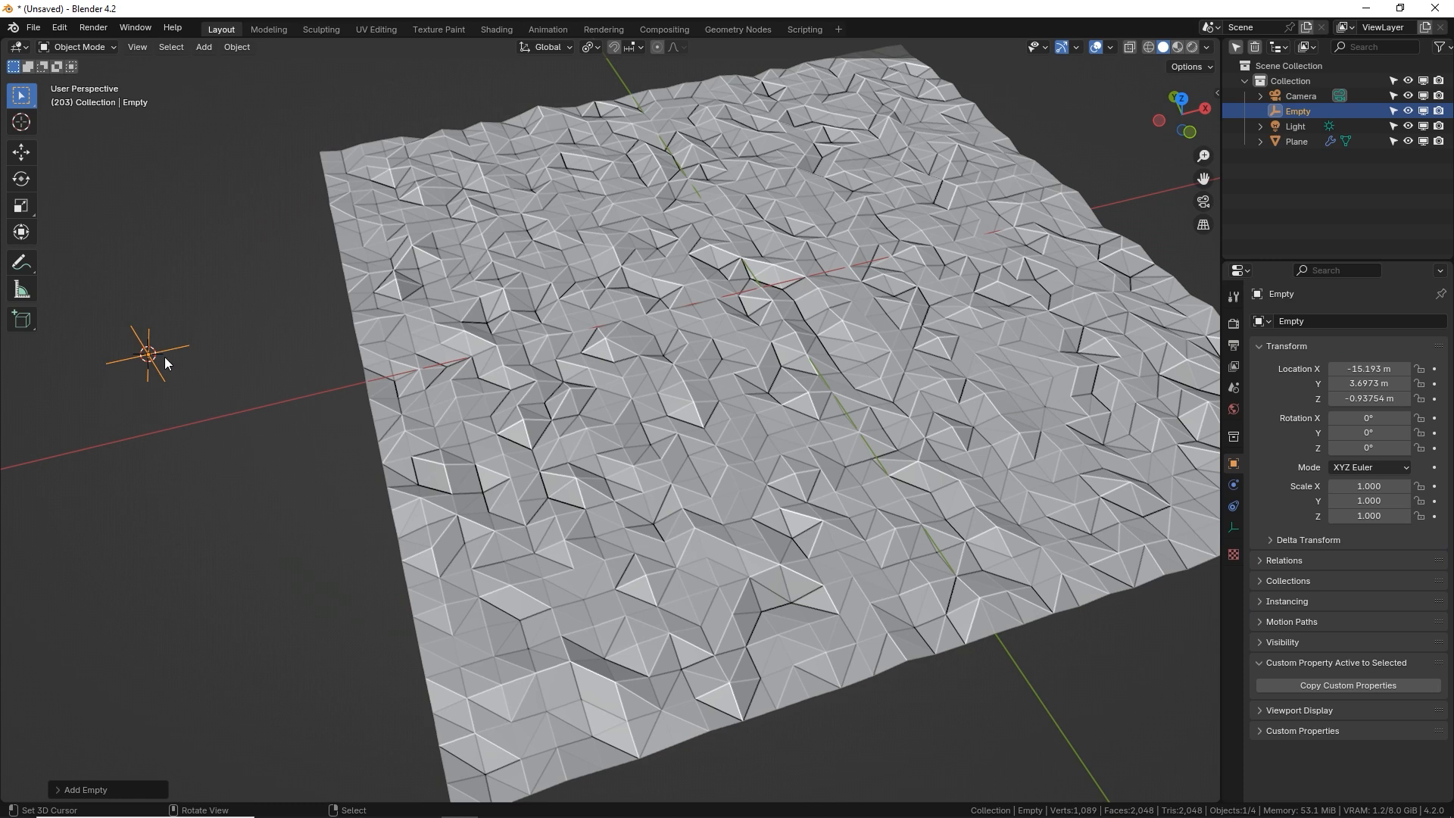
{"action": "mouse_move", "coordinate": [201, 369]}
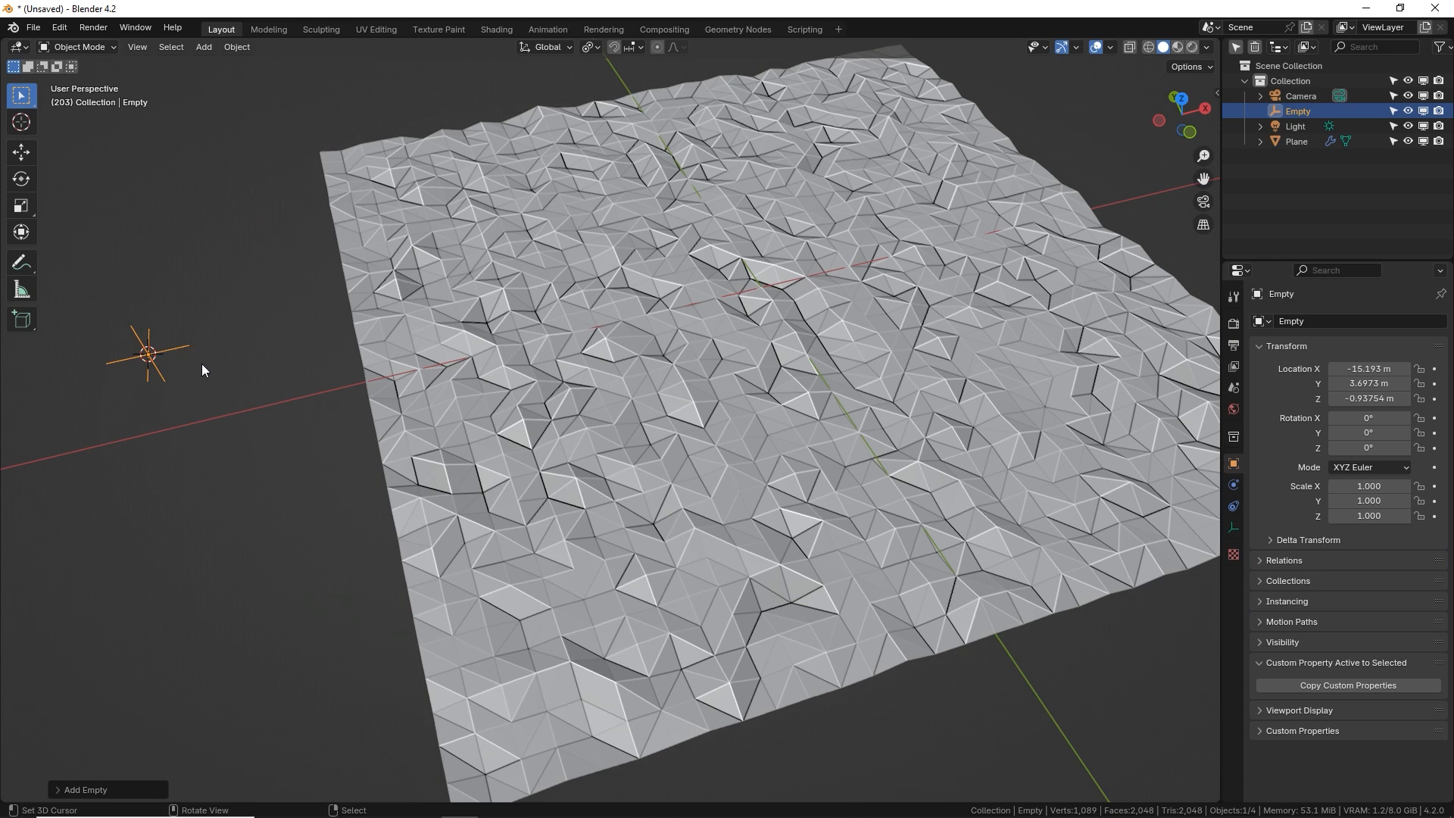
{"action": "mouse_move", "coordinate": [222, 344]}
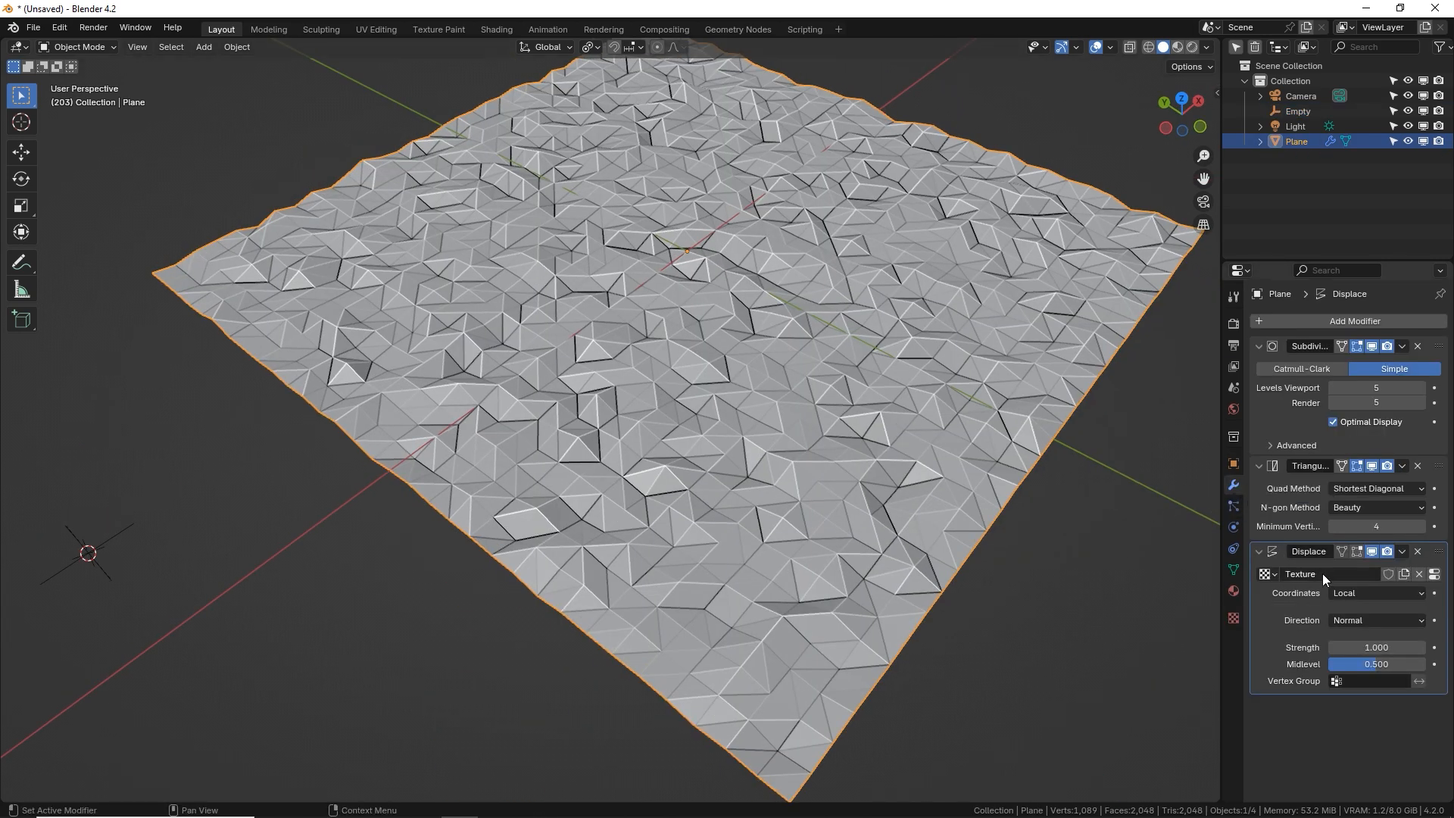
{"action": "mouse_move", "coordinate": [1374, 596]}
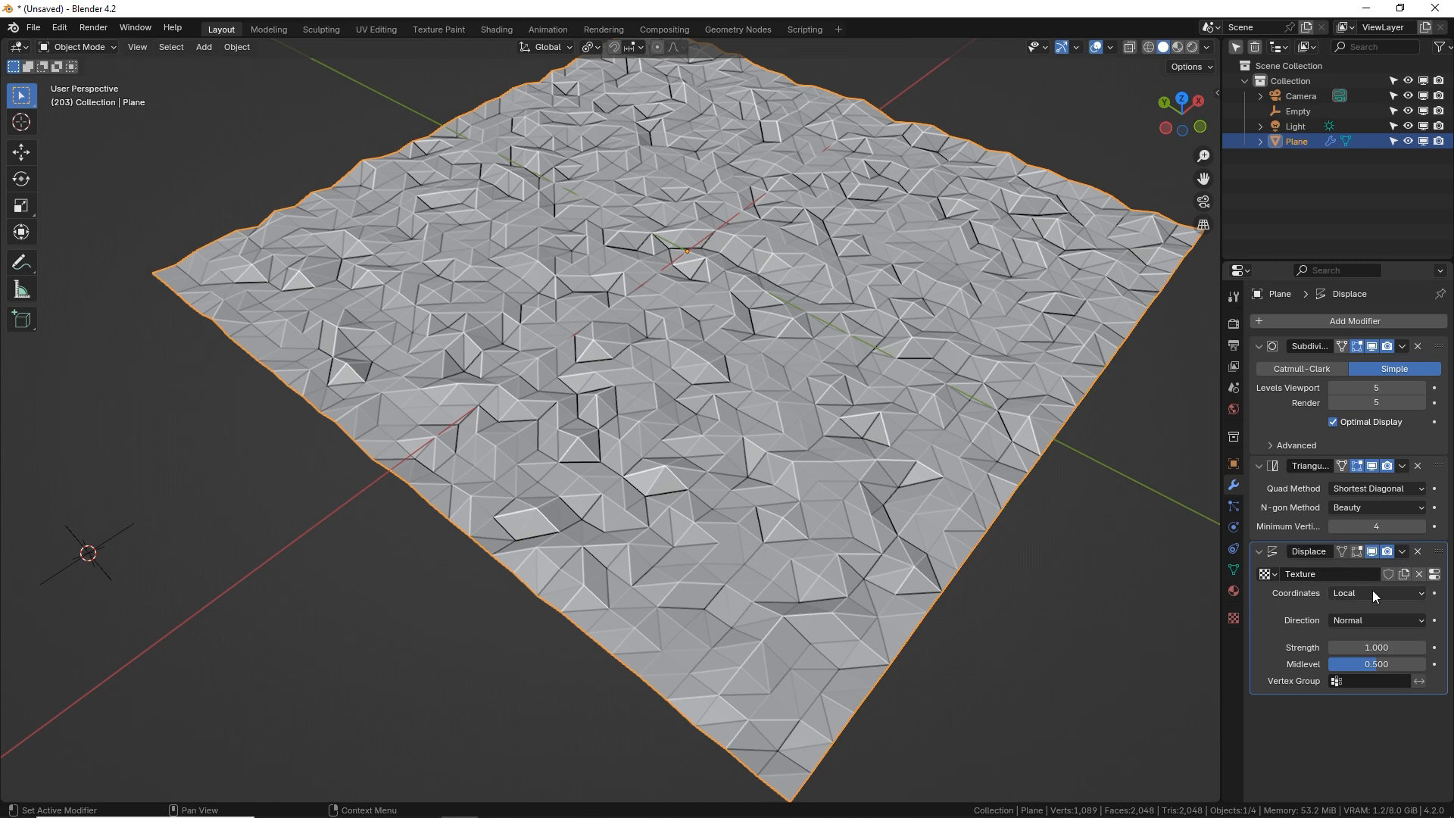
{"action": "left_click", "coordinate": [1377, 592]}
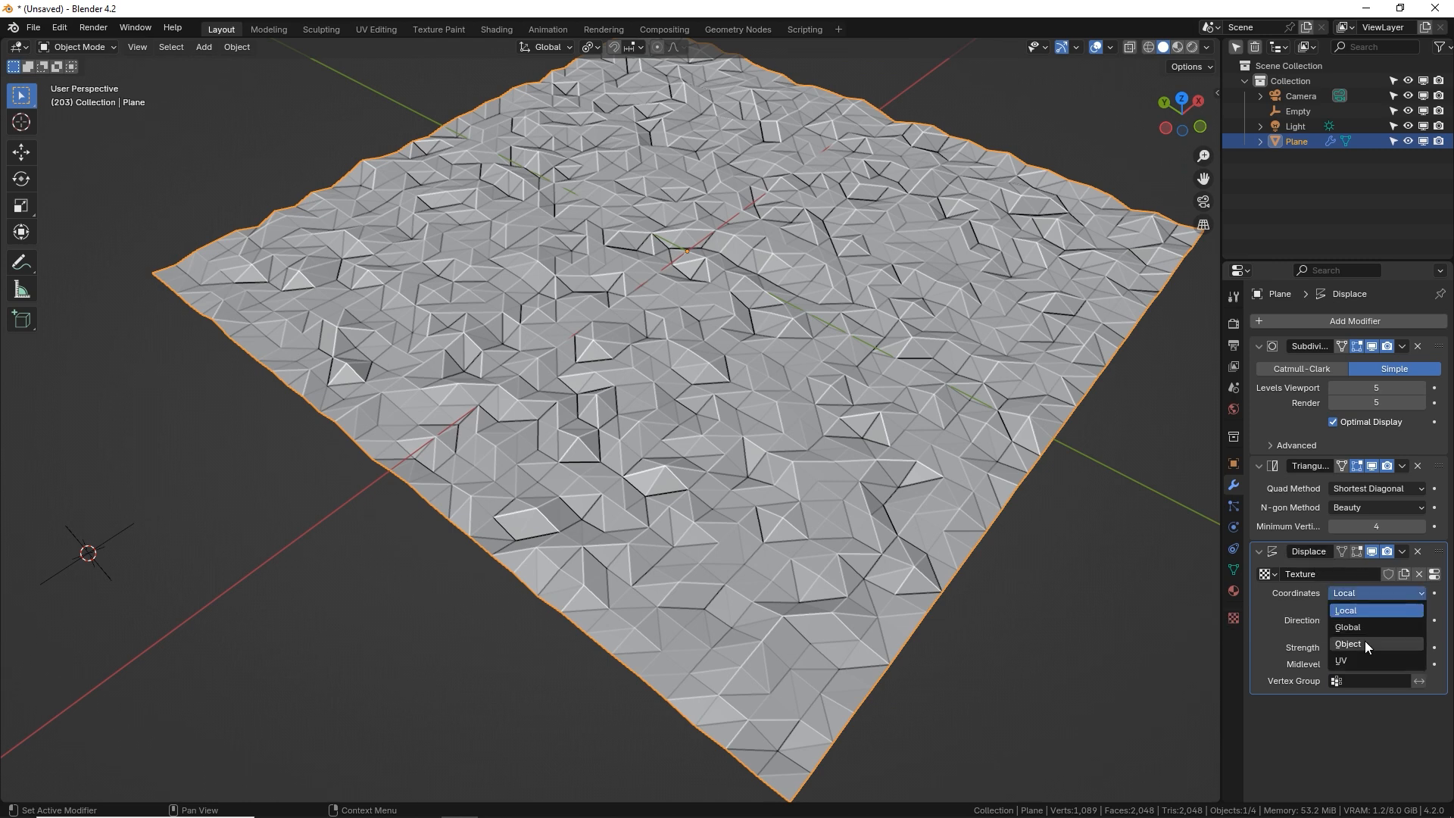
{"action": "left_click", "coordinate": [1348, 643]}
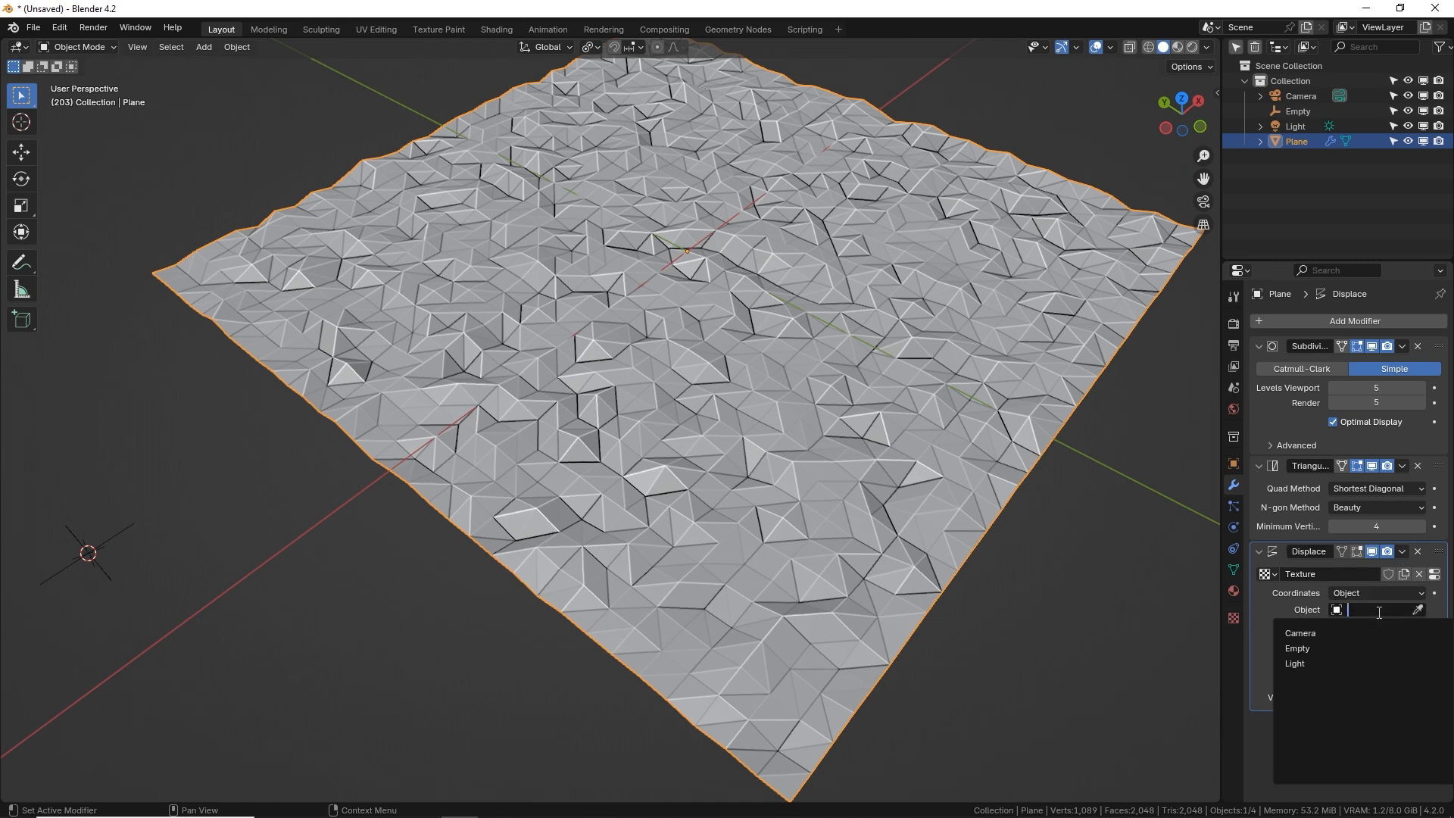
{"action": "left_click", "coordinate": [1296, 648]}
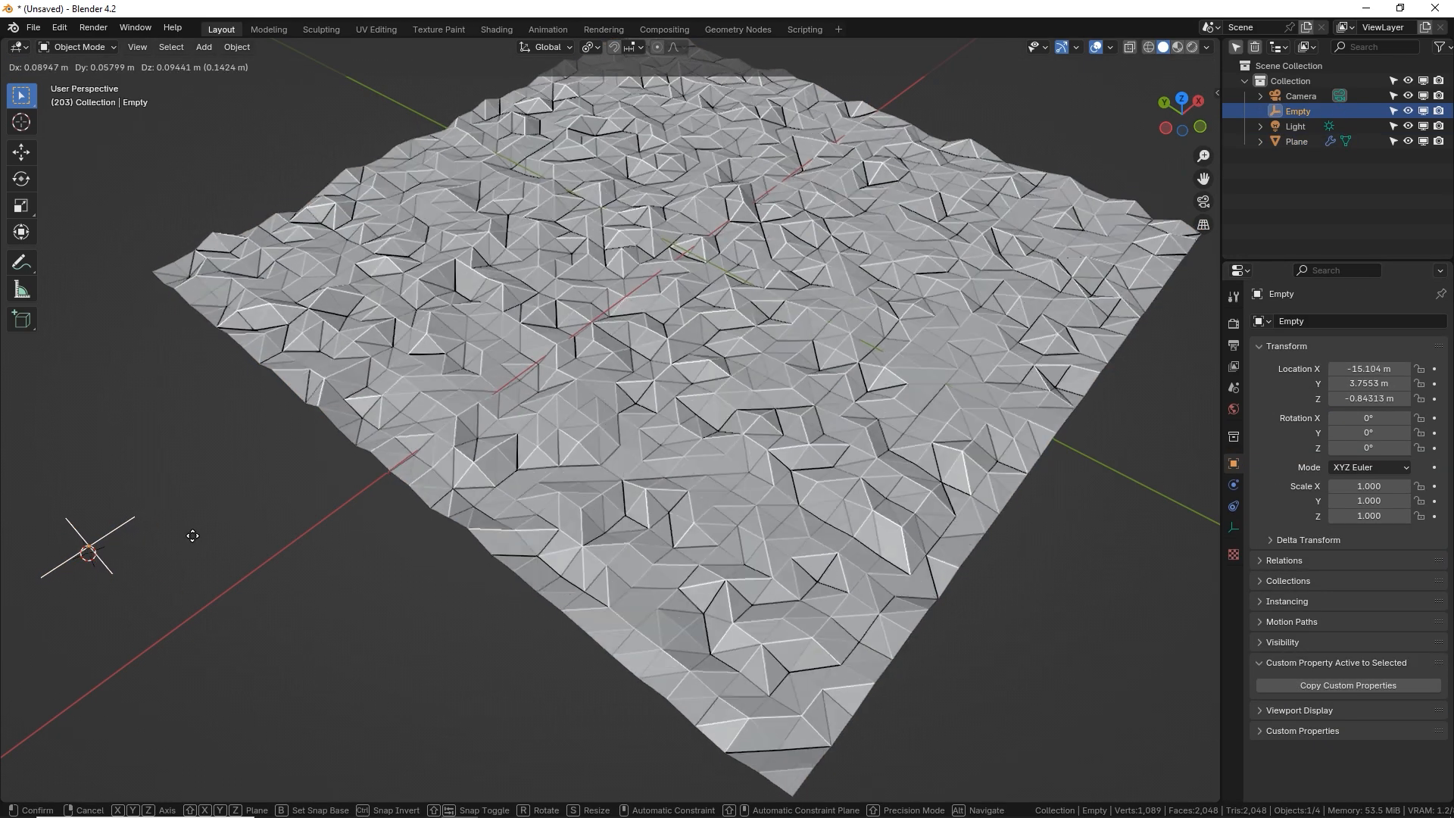
{"action": "mouse_move", "coordinate": [200, 527]}
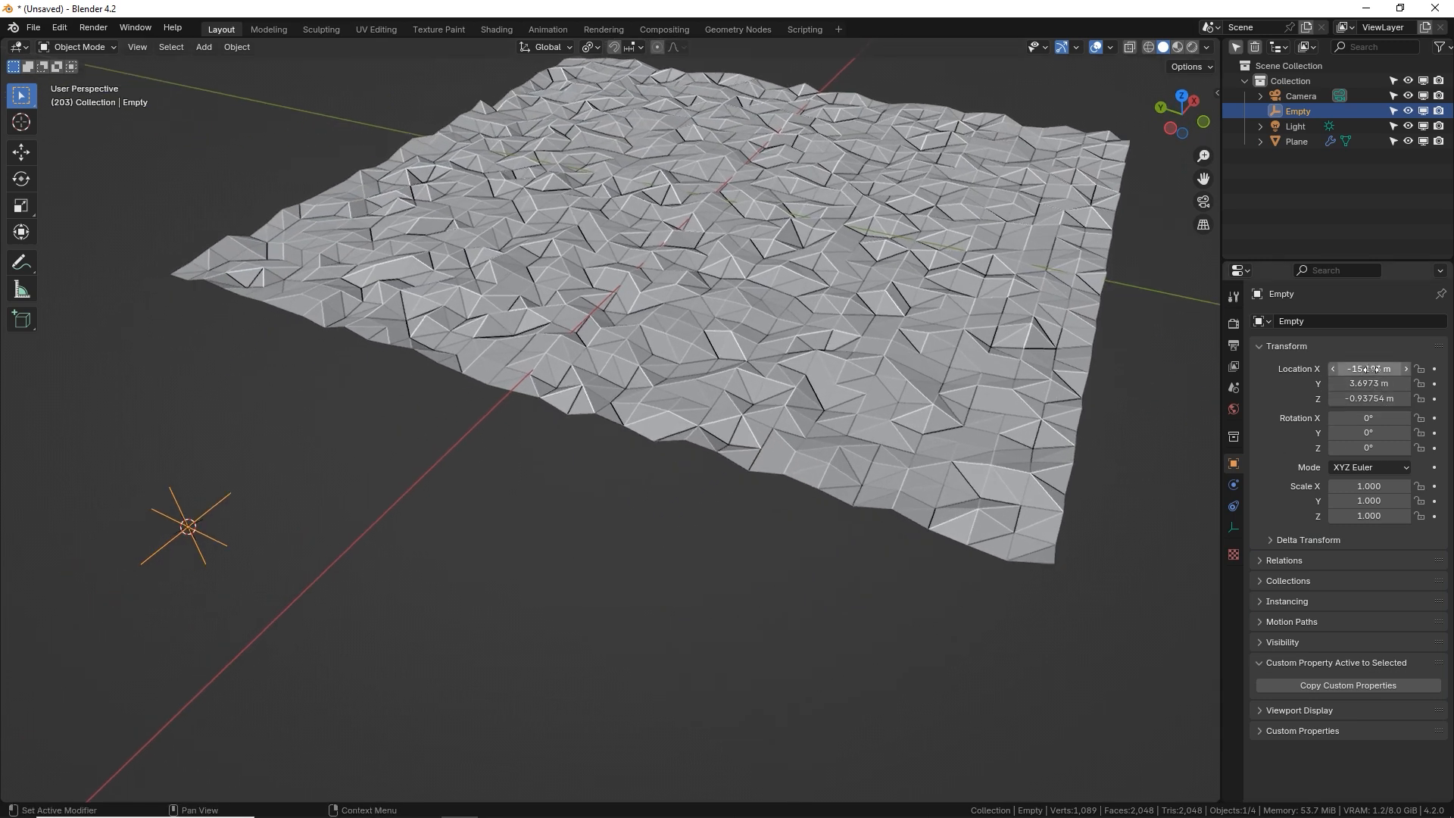
{"action": "mouse_move", "coordinate": [1368, 368]}
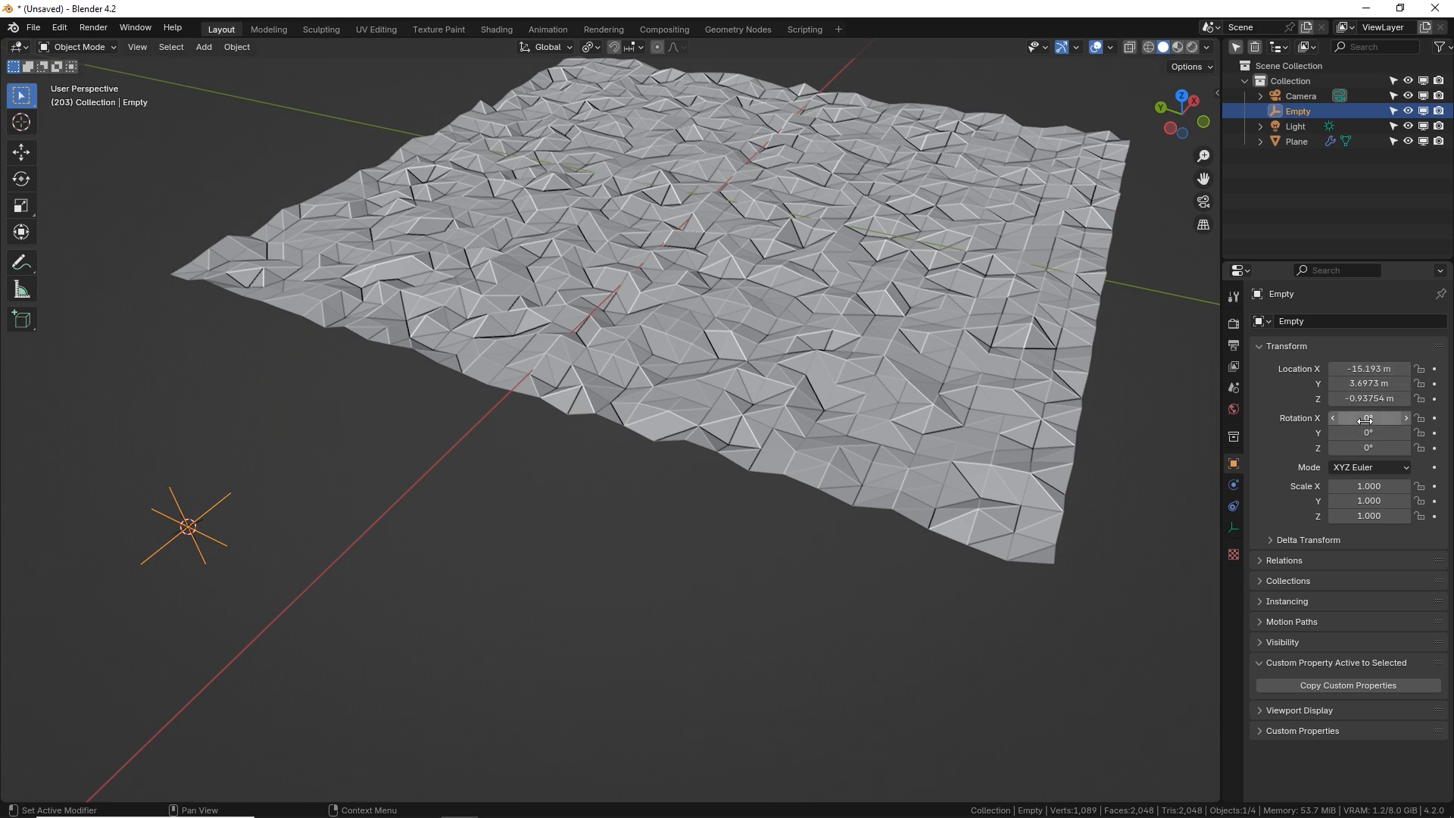
- Drive the Empty's X location with the expression #frame*.002
{"action": "double_click", "coordinate": [1368, 369]}
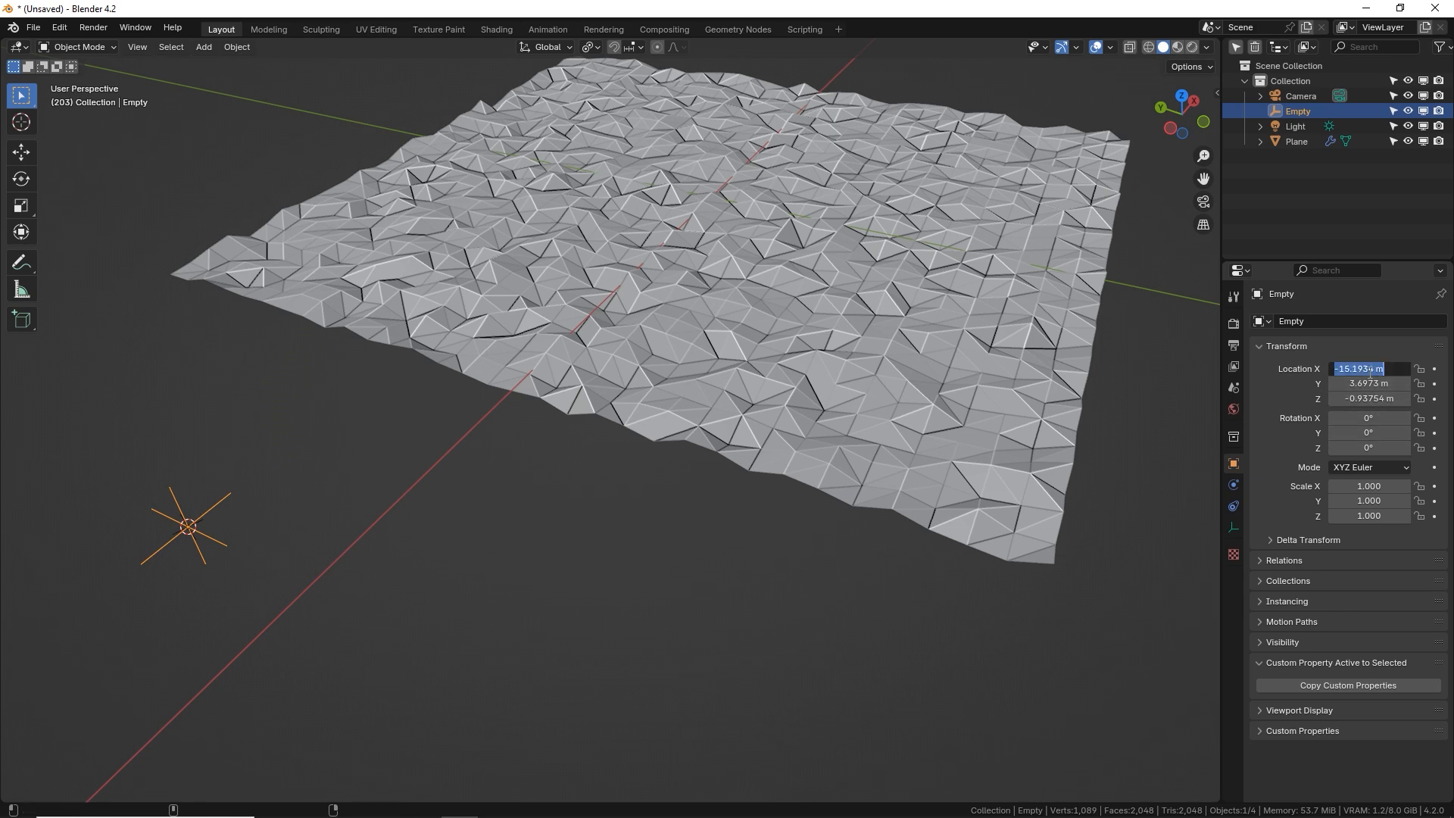
{"action": "type", "text": "#frame*"}
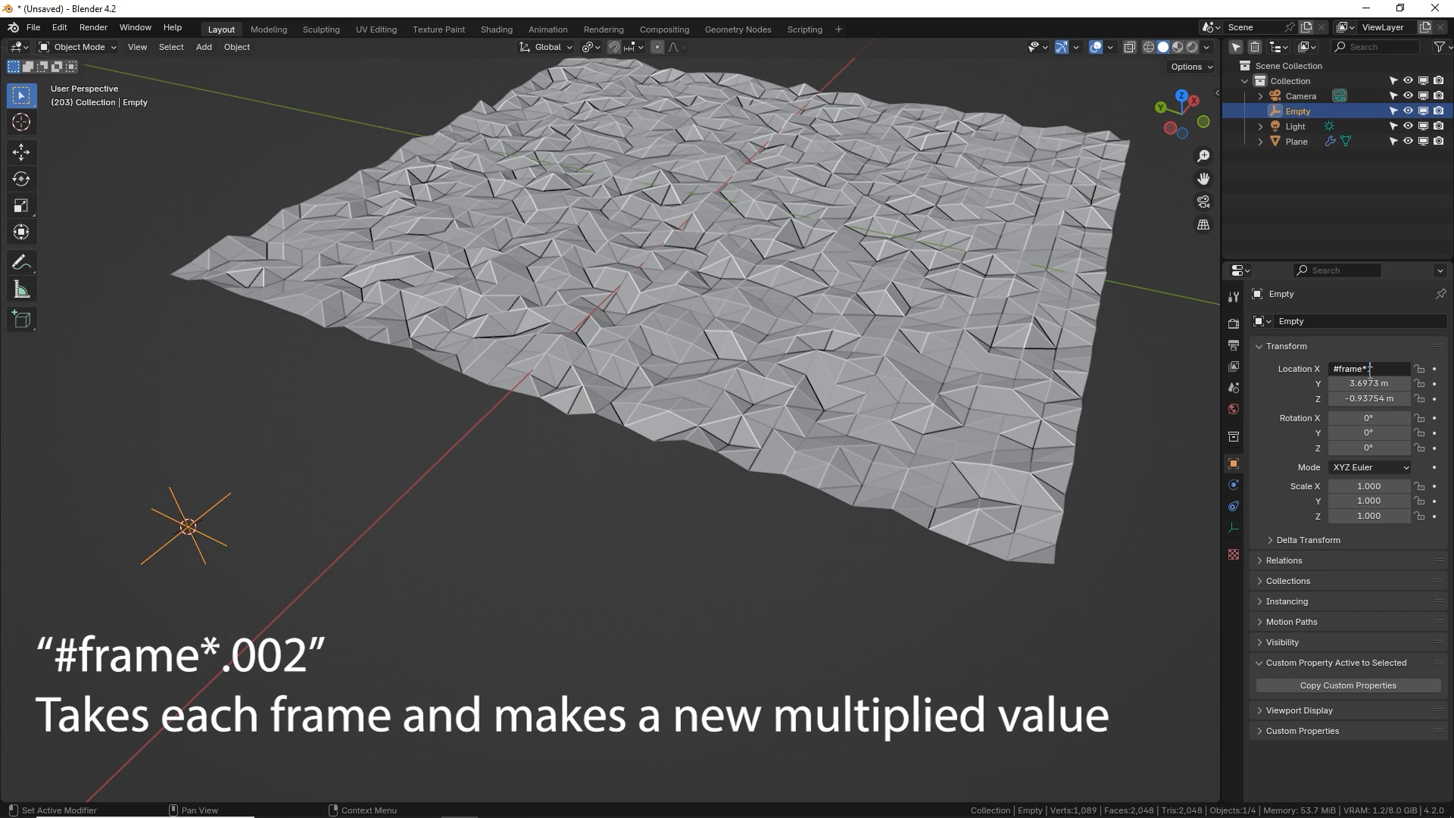
{"action": "type", "text": "002"}
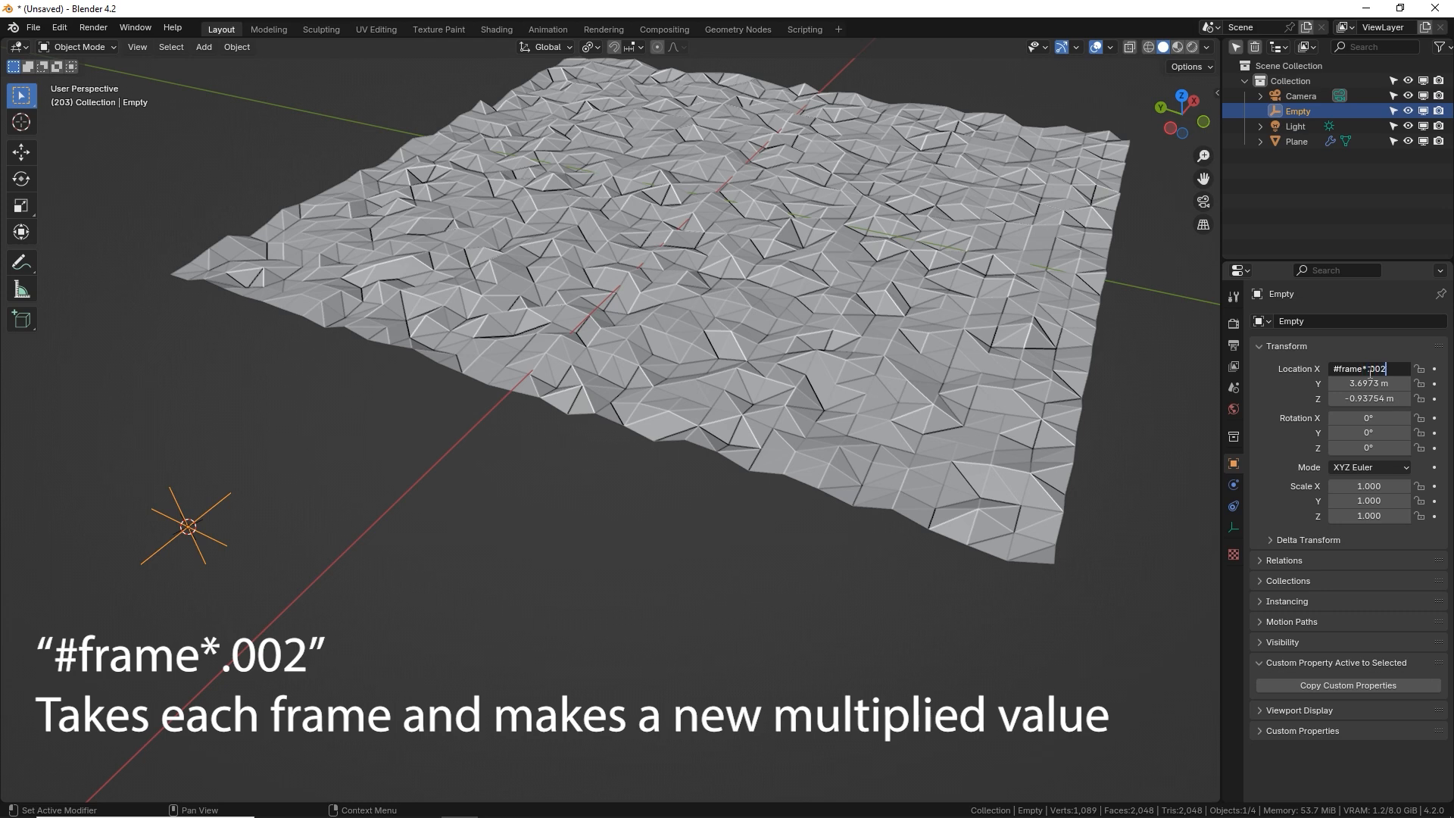
{"action": "key", "text": "Return"}
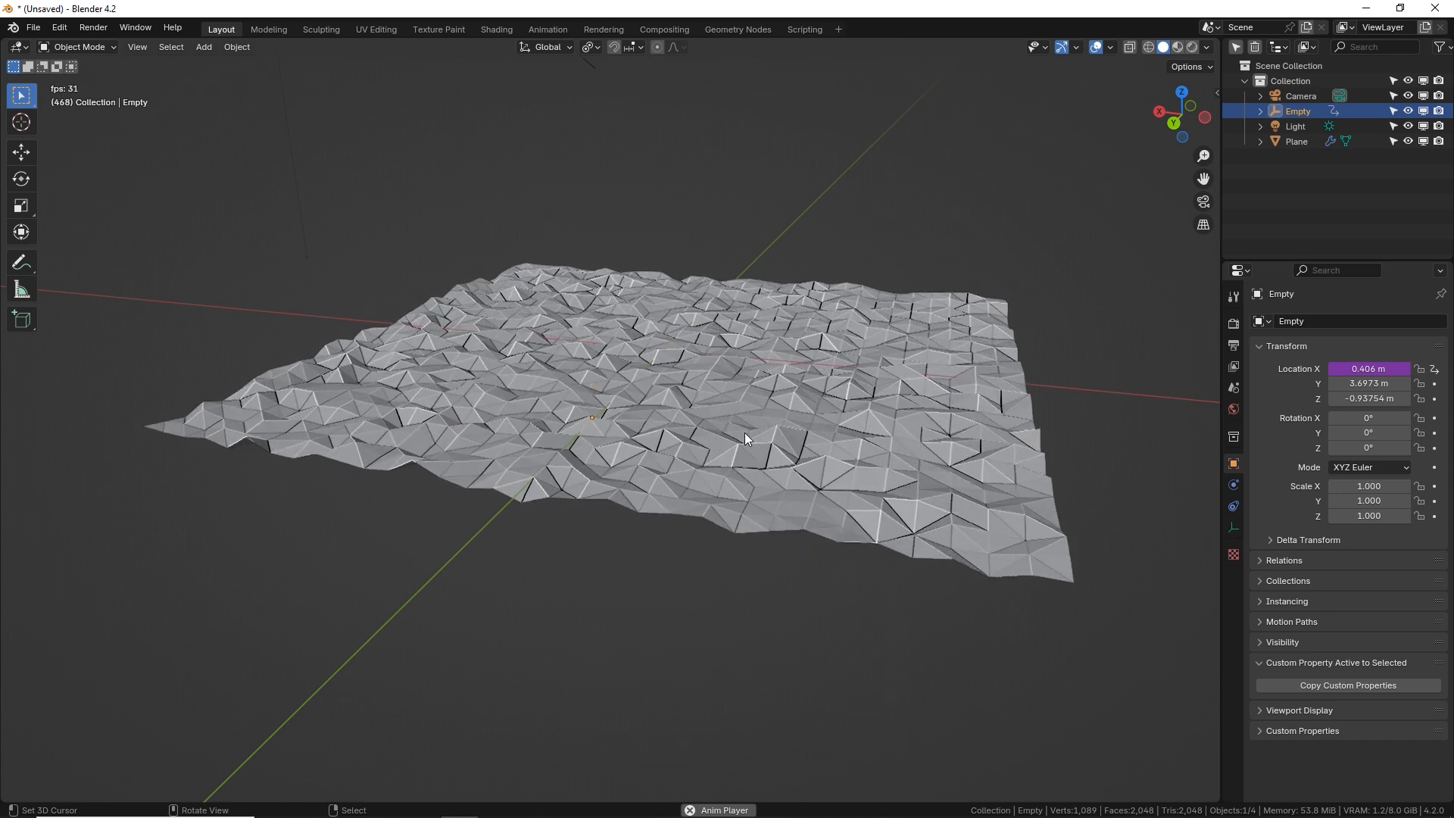
- Select the camera and clear its location and rotation to place it above the terrain
{"action": "left_click", "coordinate": [1297, 140]}
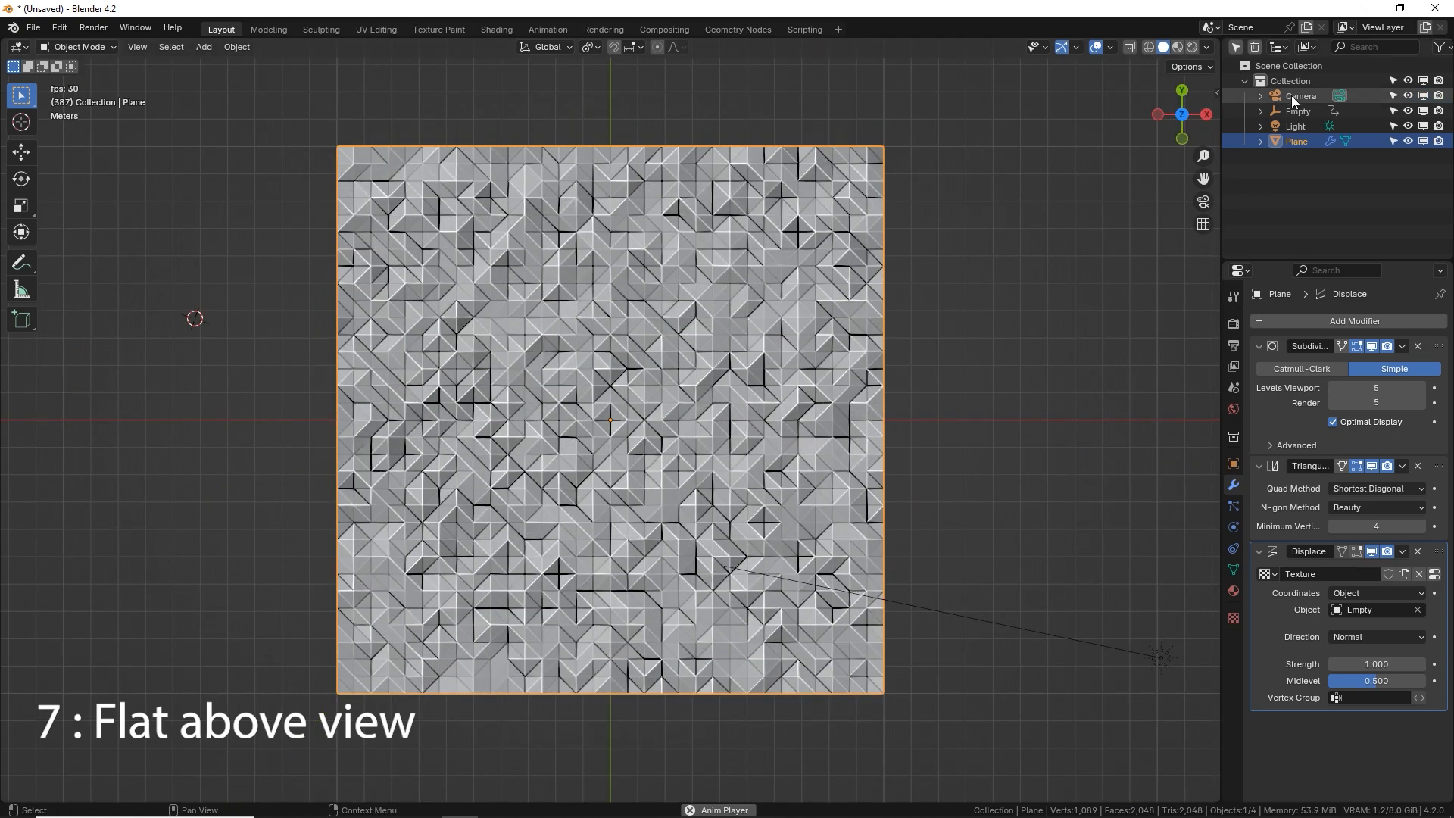
{"action": "left_click", "coordinate": [1301, 96]}
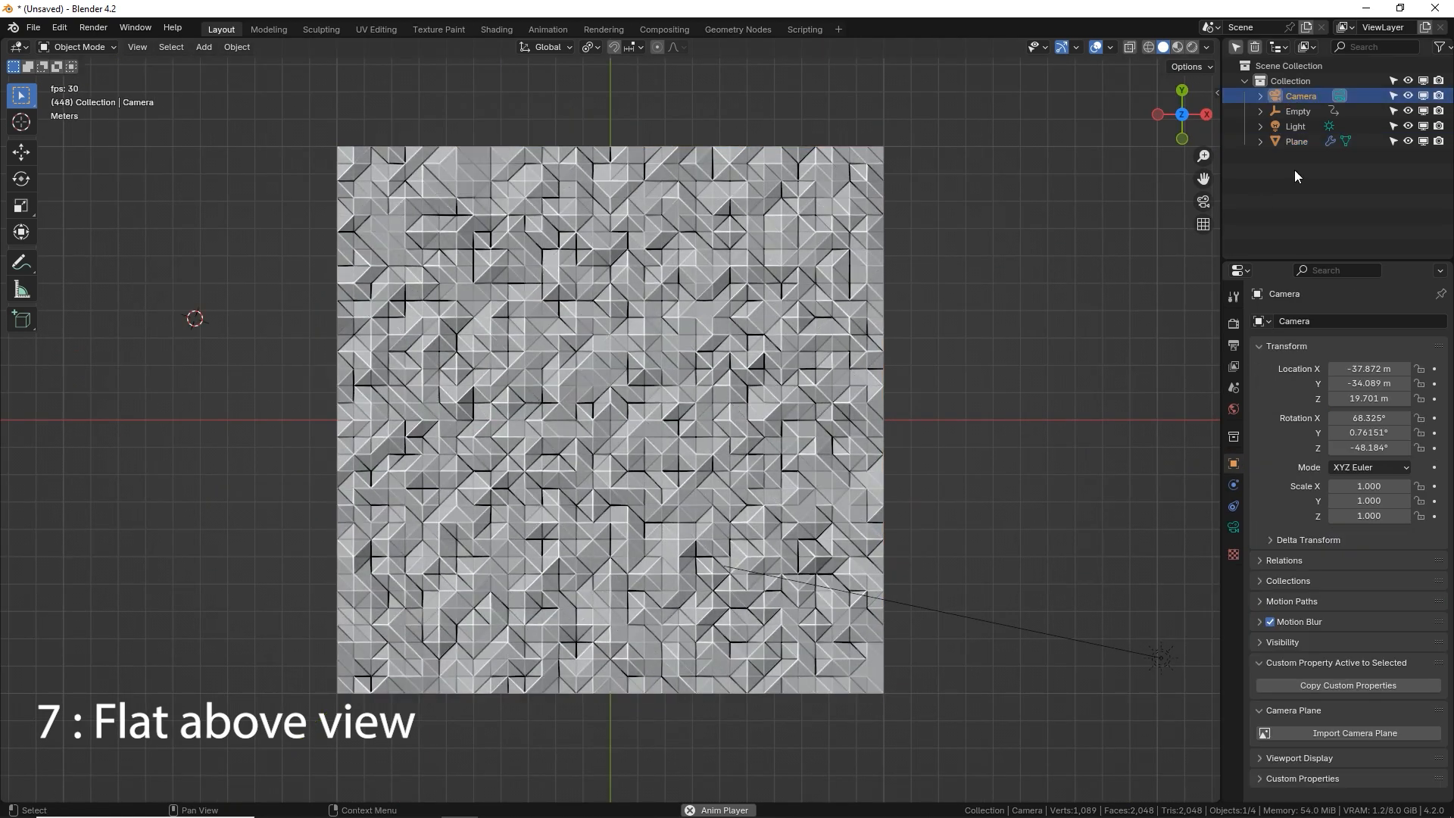
{"action": "key", "text": "ctrl+alt+0"}
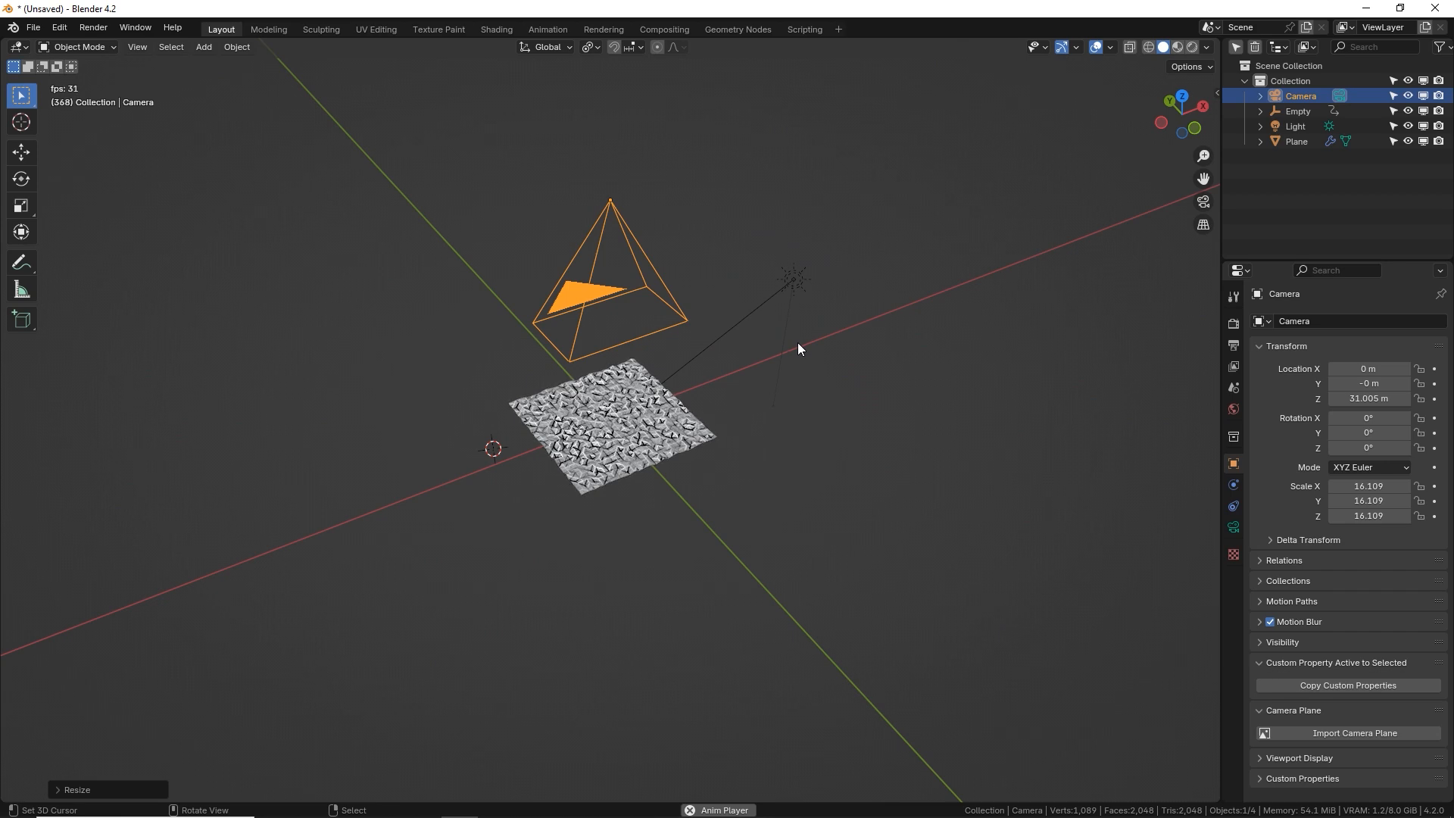
- Look through the camera and scale the terrain plane until it fills the frame
{"action": "key", "text": "0"}
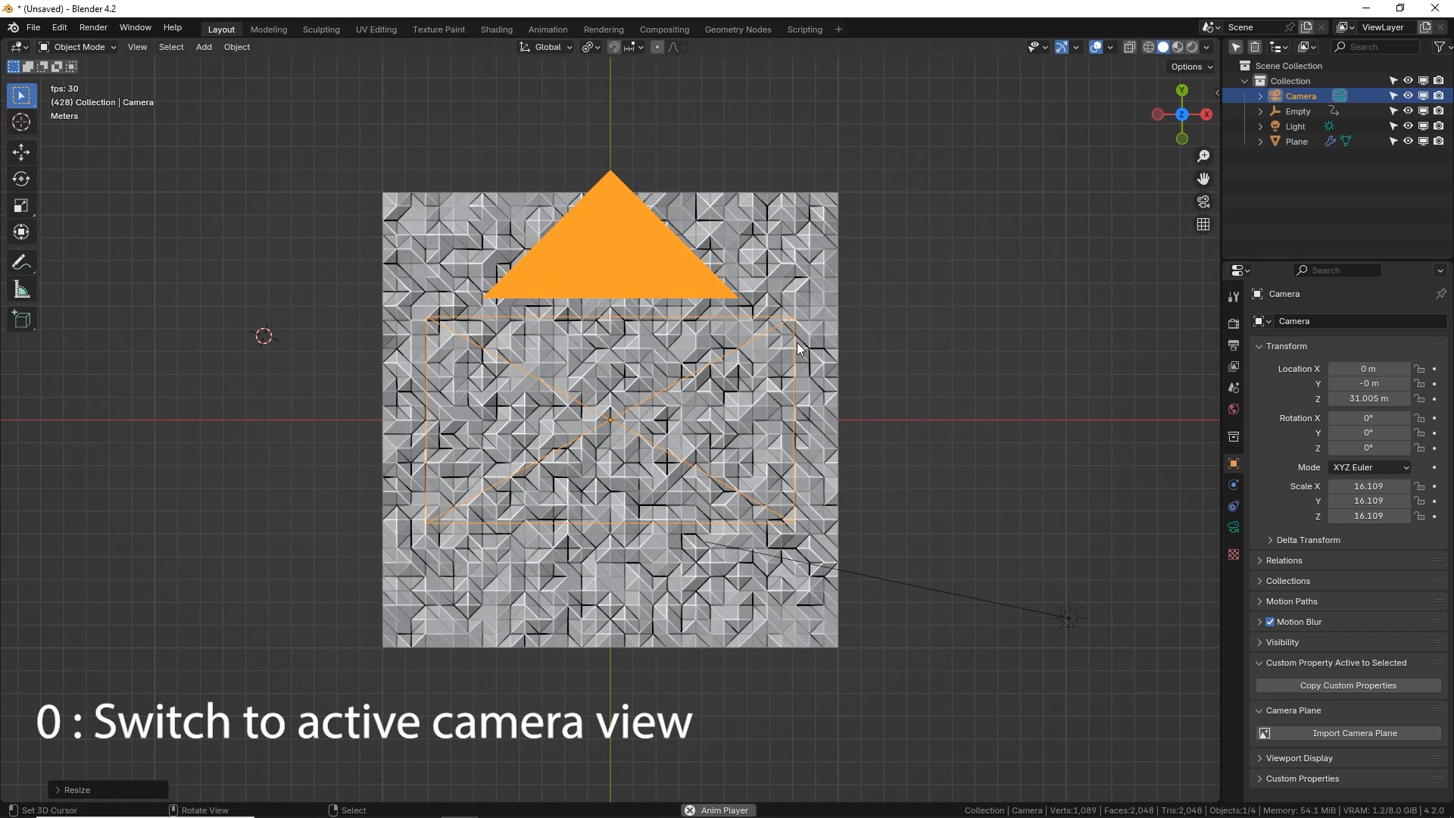
{"action": "left_click", "coordinate": [1297, 141]}
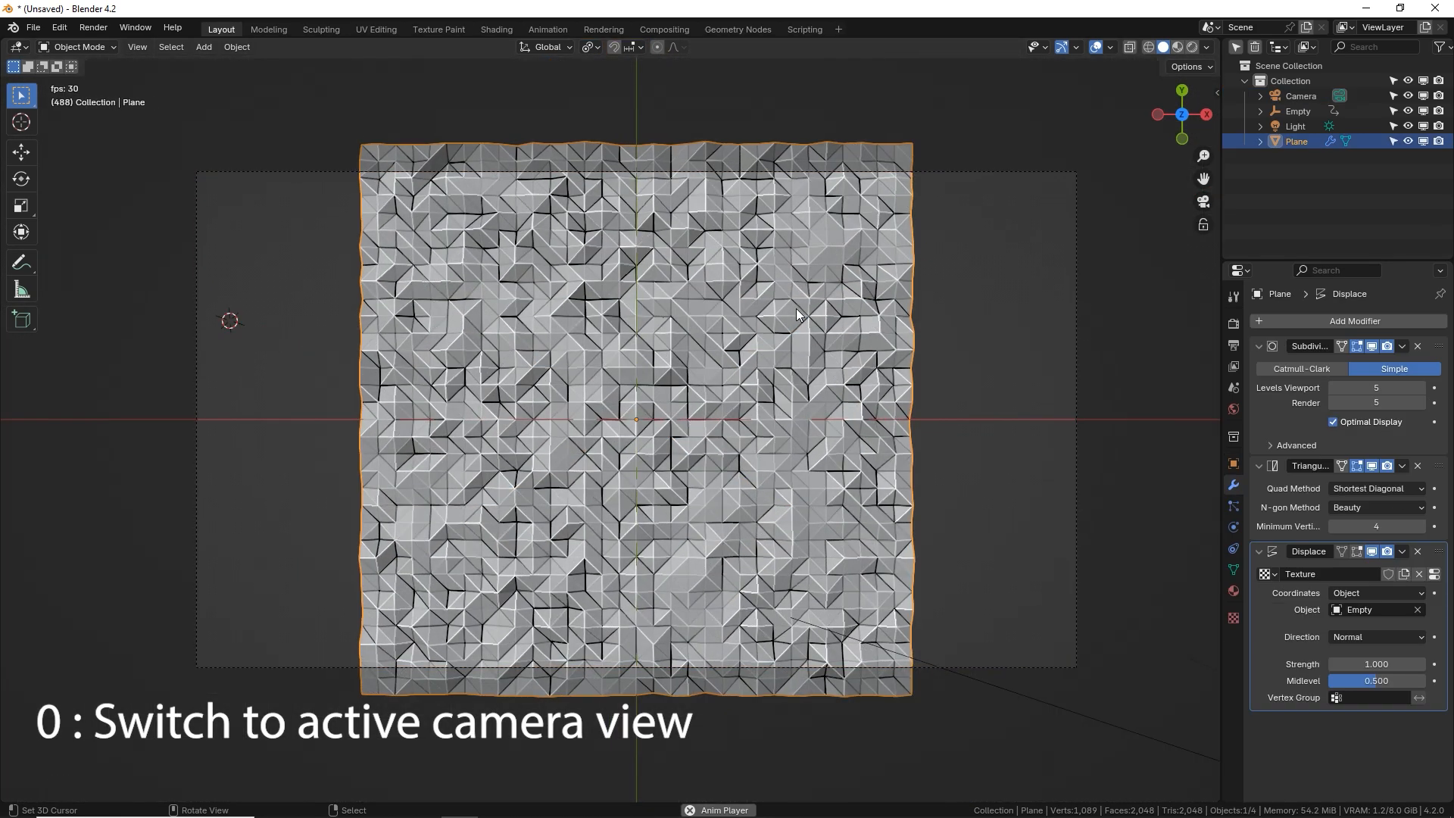
{"action": "key", "text": "s"}
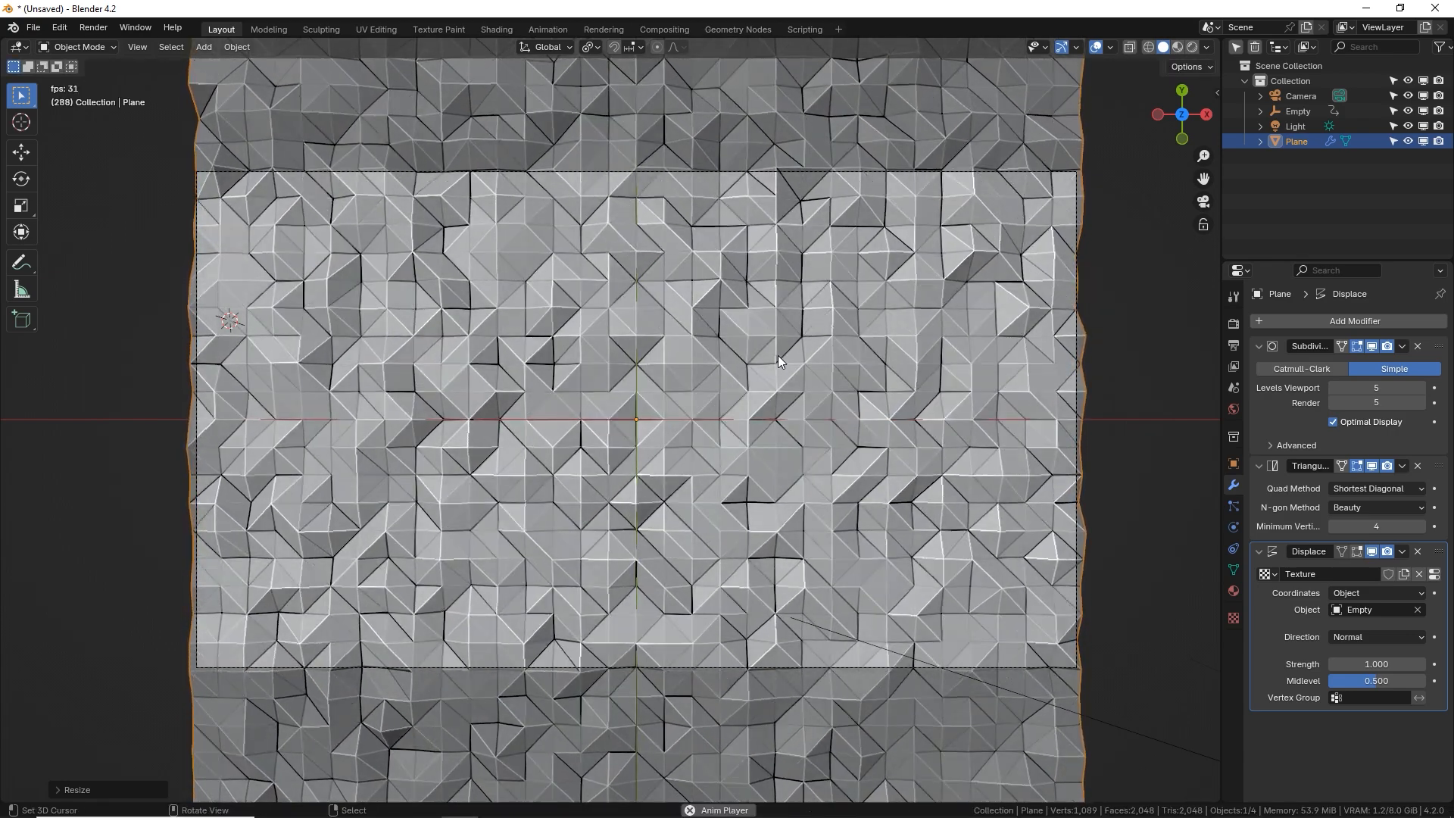
{"action": "left_click", "coordinate": [1299, 95]}
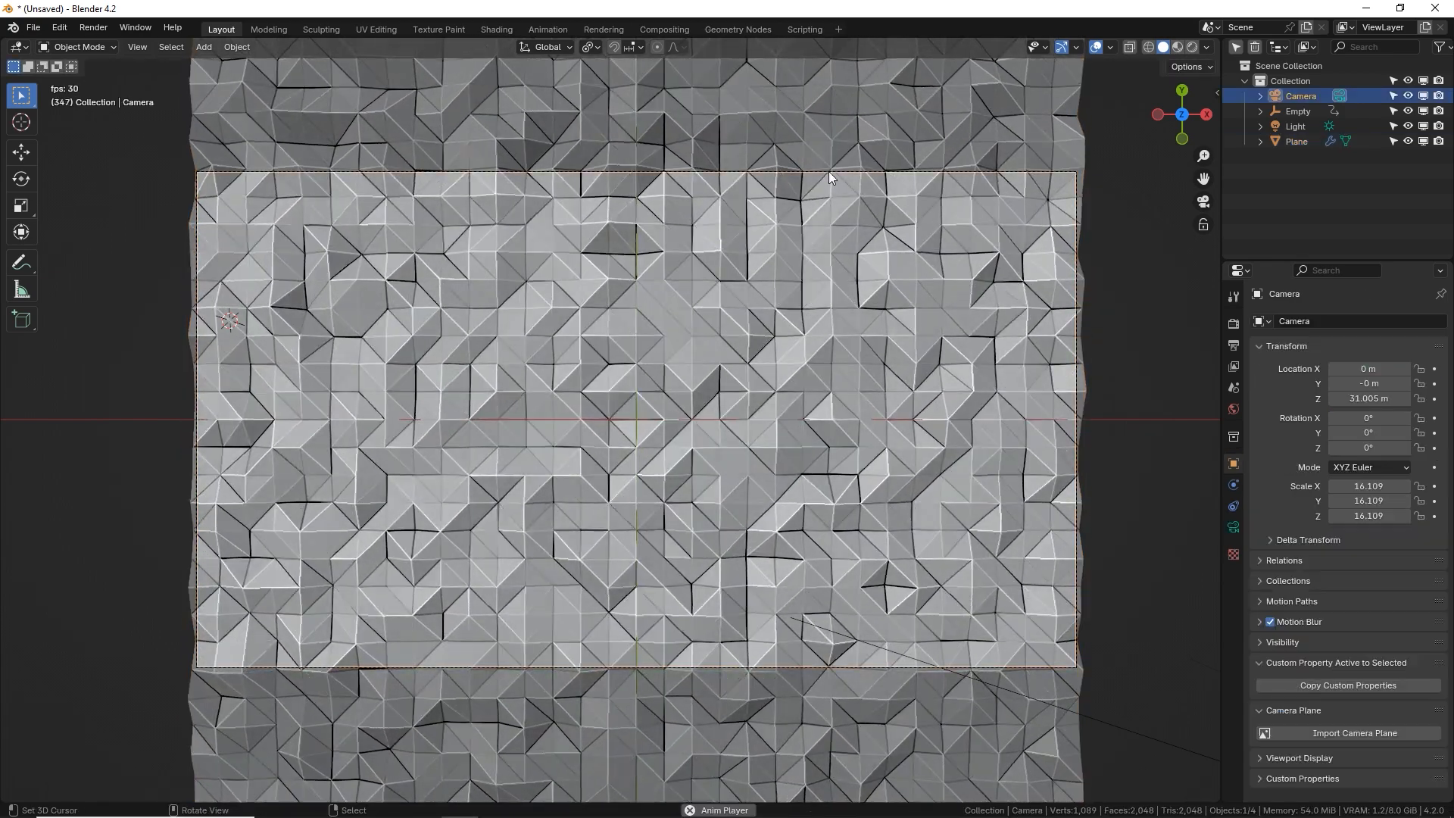
{"action": "left_click", "coordinate": [1297, 140]}
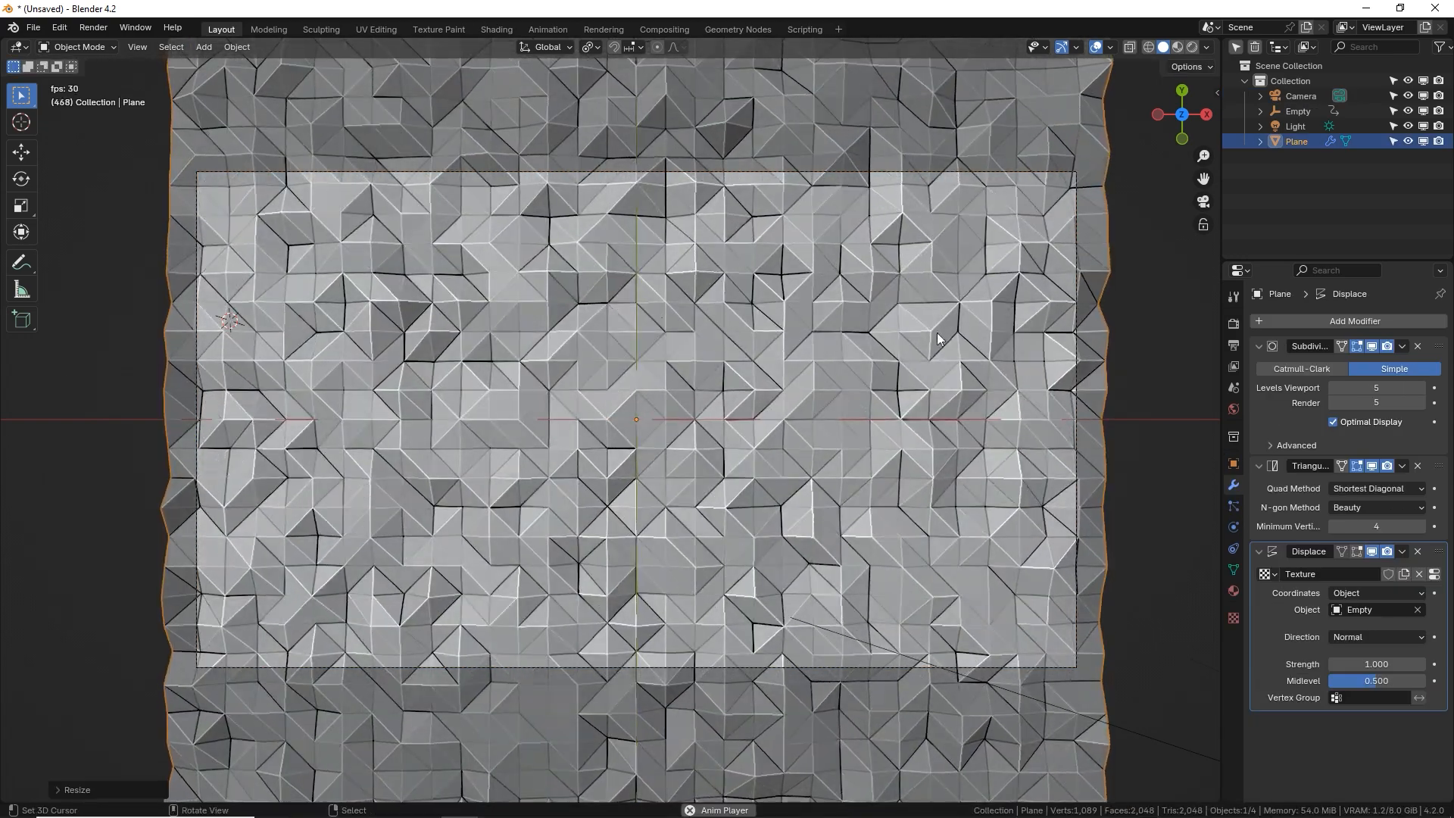
{"action": "left_click", "coordinate": [1300, 95]}
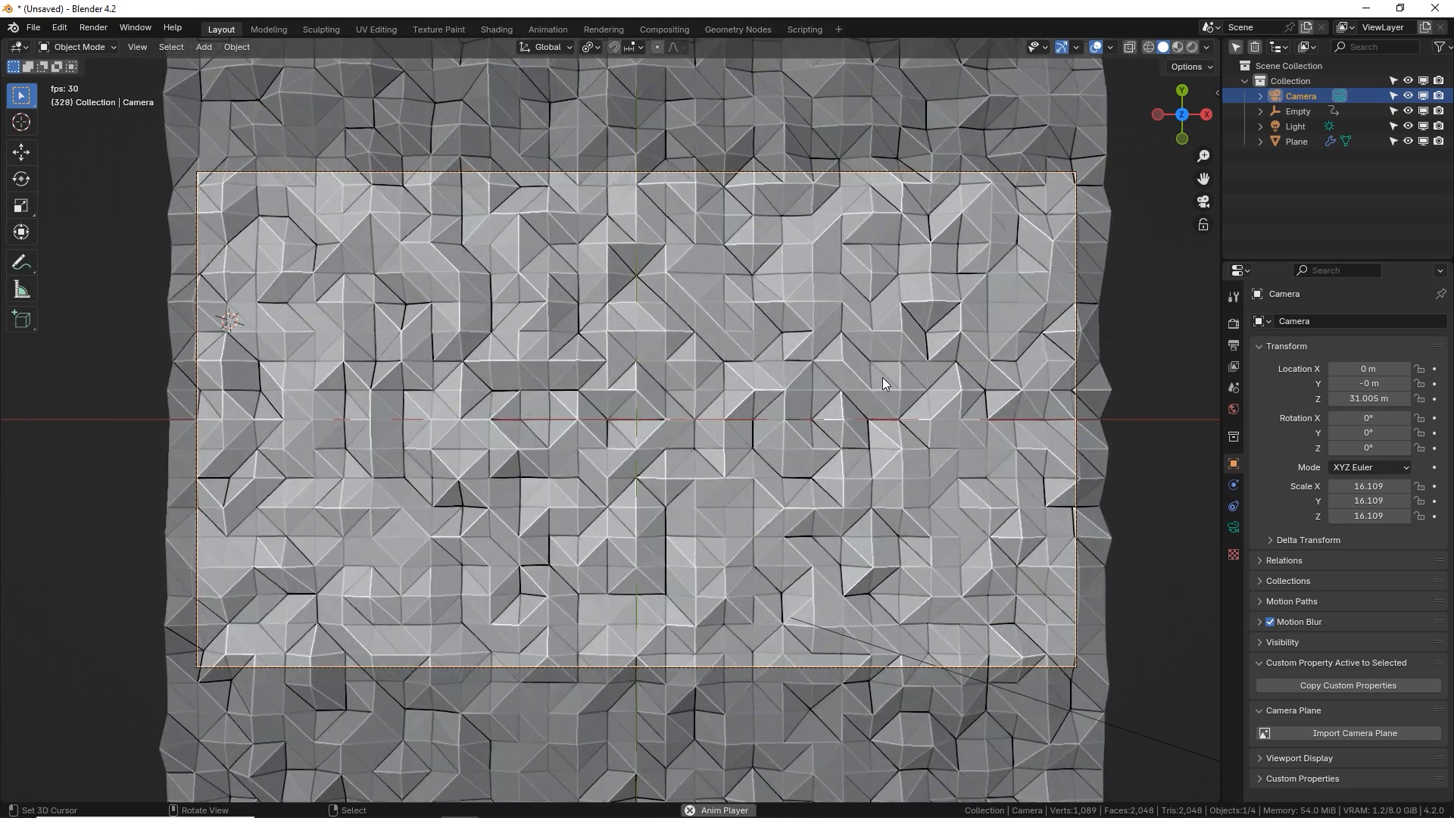
- Set the camera lens to Orthographic with a scale of about 32
{"action": "left_click", "coordinate": [1295, 141]}
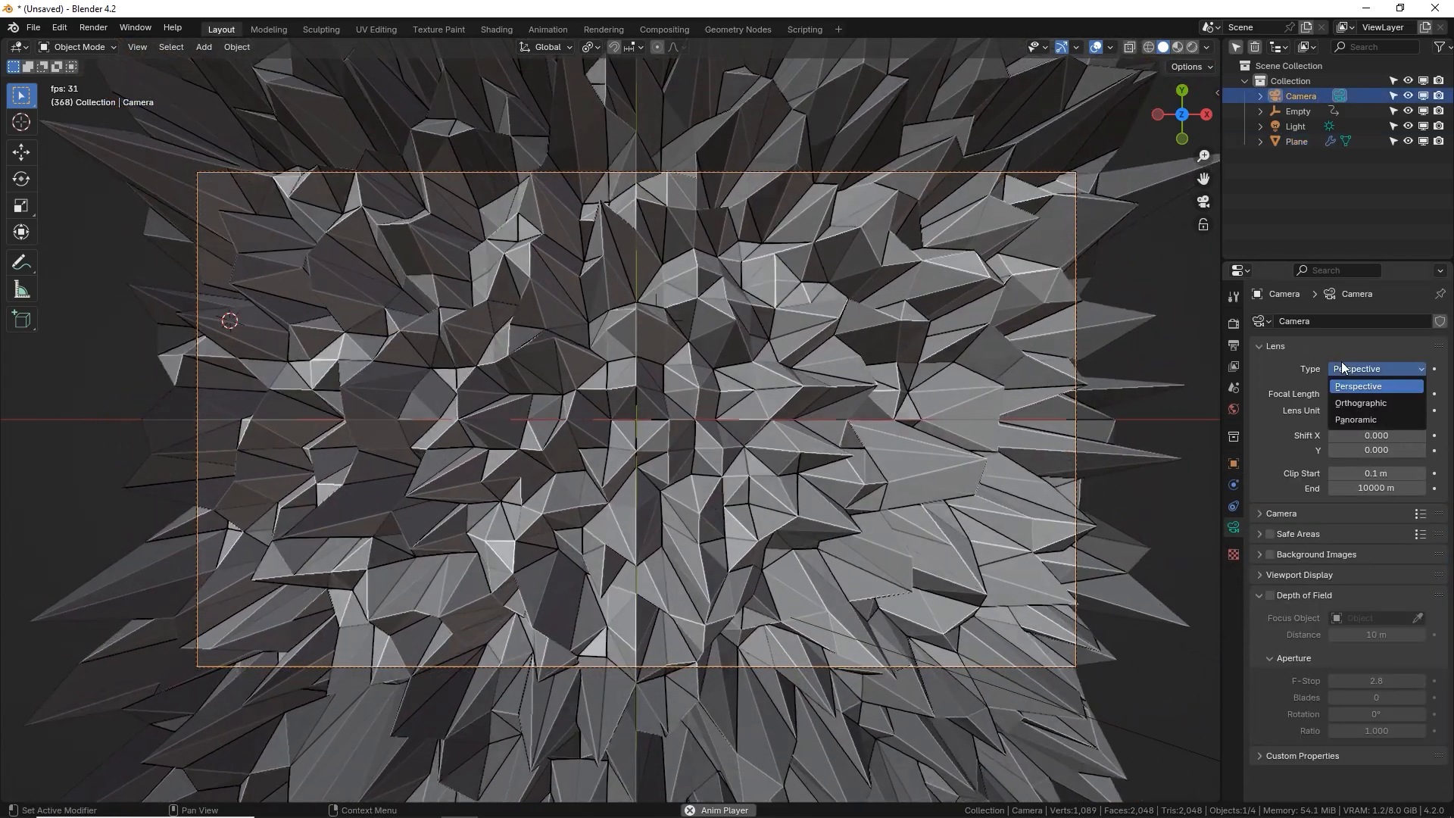
{"action": "left_click", "coordinate": [1360, 403]}
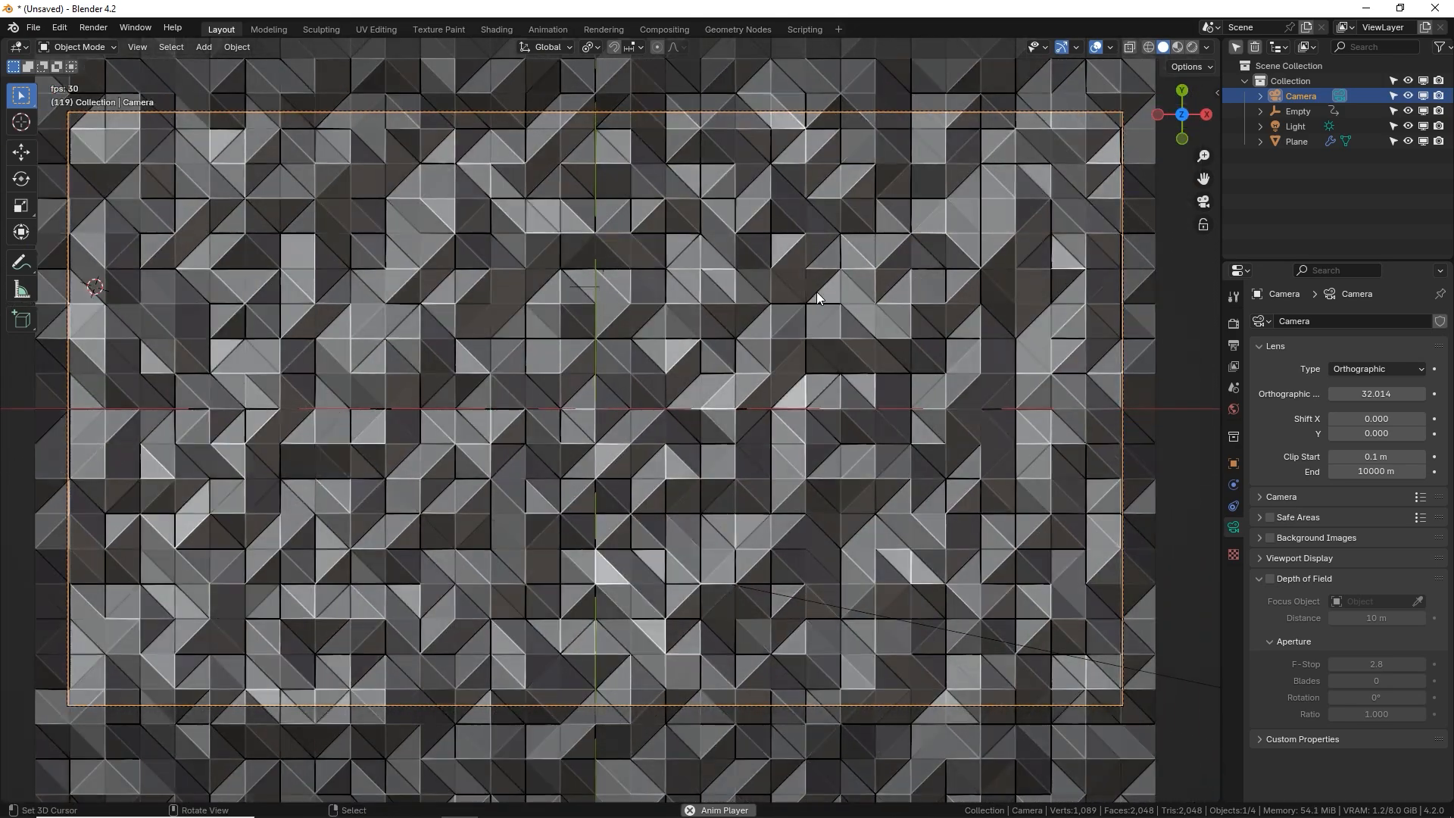
- Raise the Displace modifier strength to 1.8 for deeper terrain folds
{"action": "left_click", "coordinate": [1377, 368]}
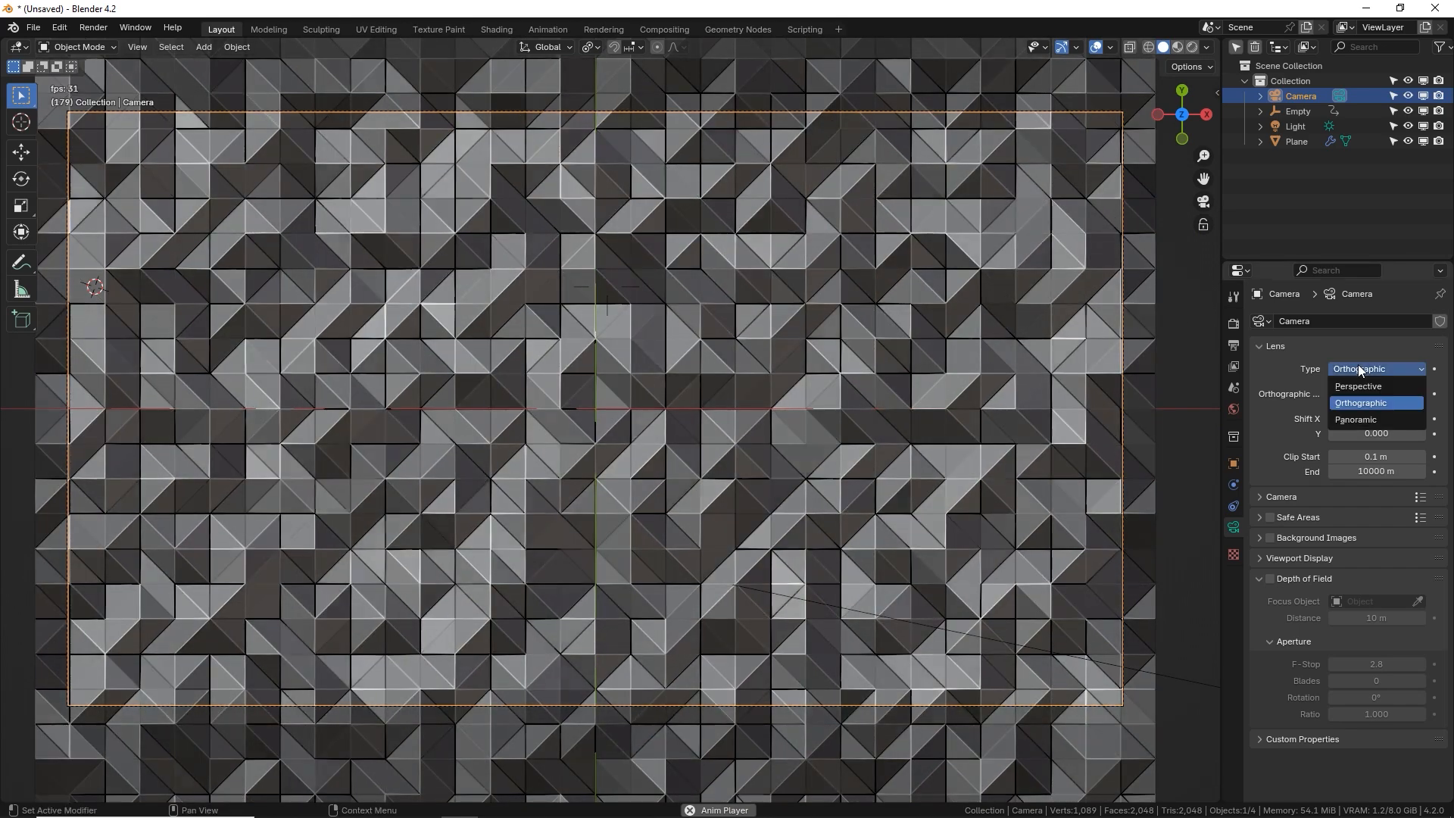
{"action": "left_click", "coordinate": [1357, 386]}
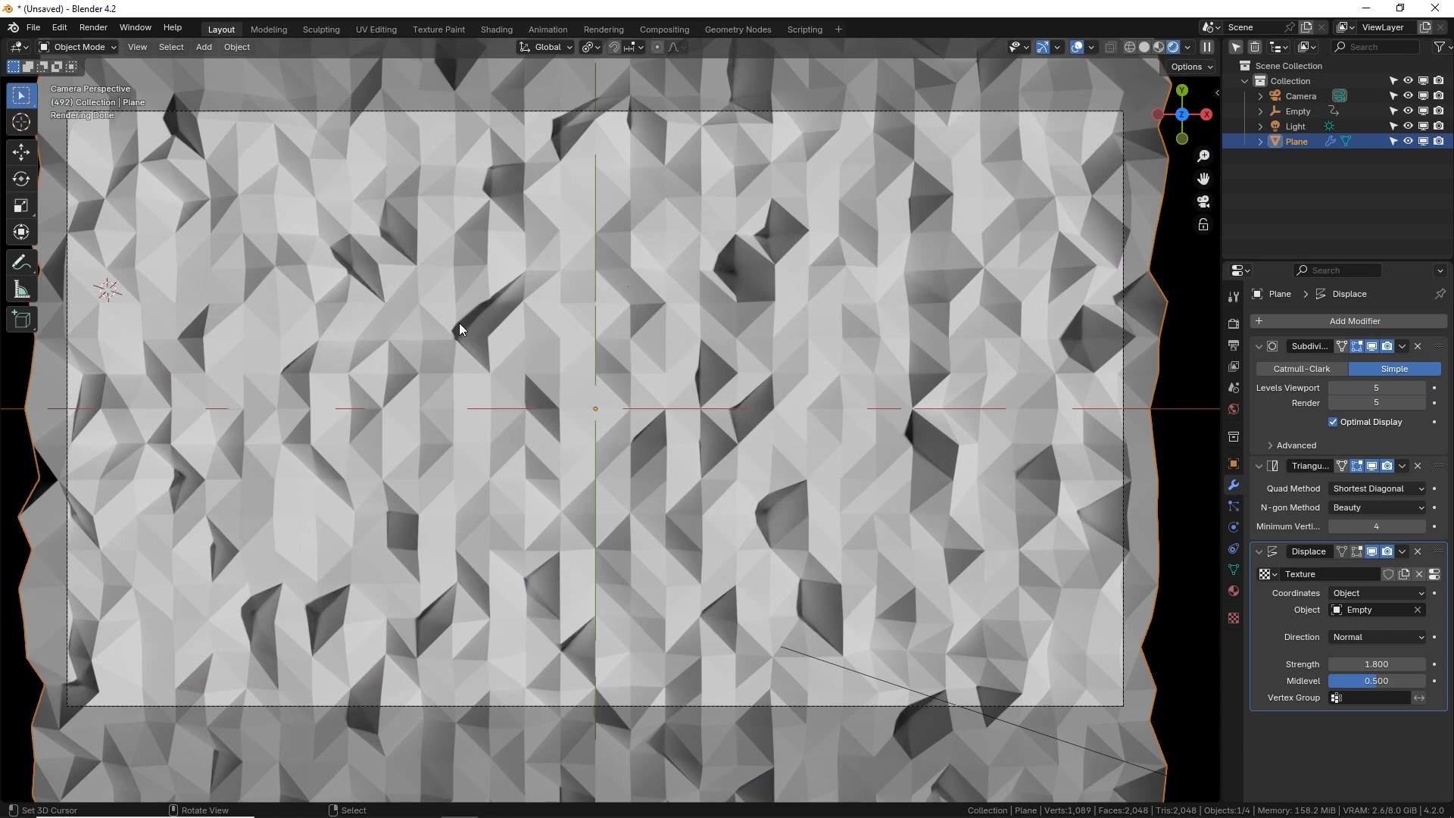
{"action": "mouse_move", "coordinate": [604, 477]}
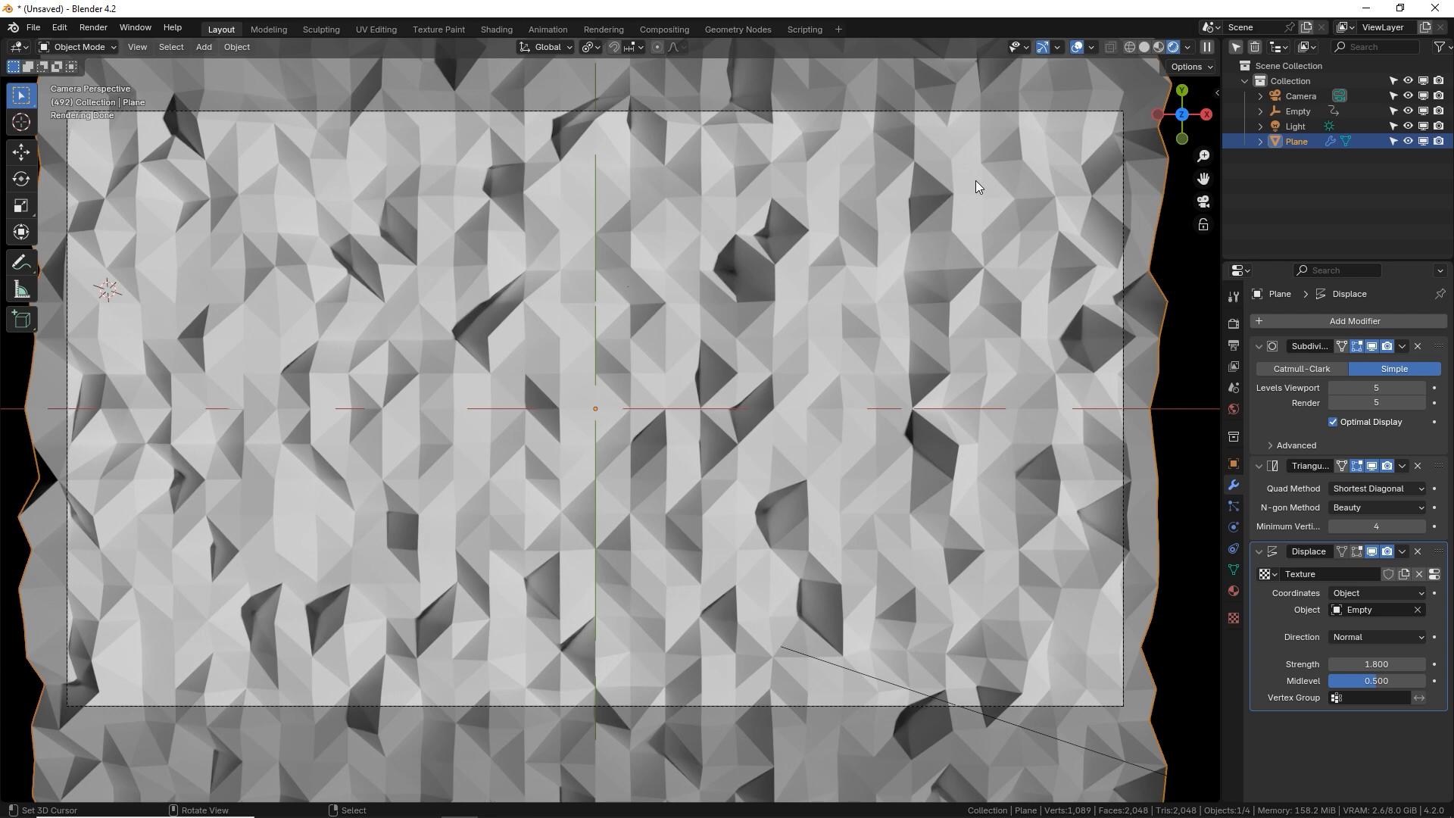
{"action": "mouse_move", "coordinate": [1218, 39]}
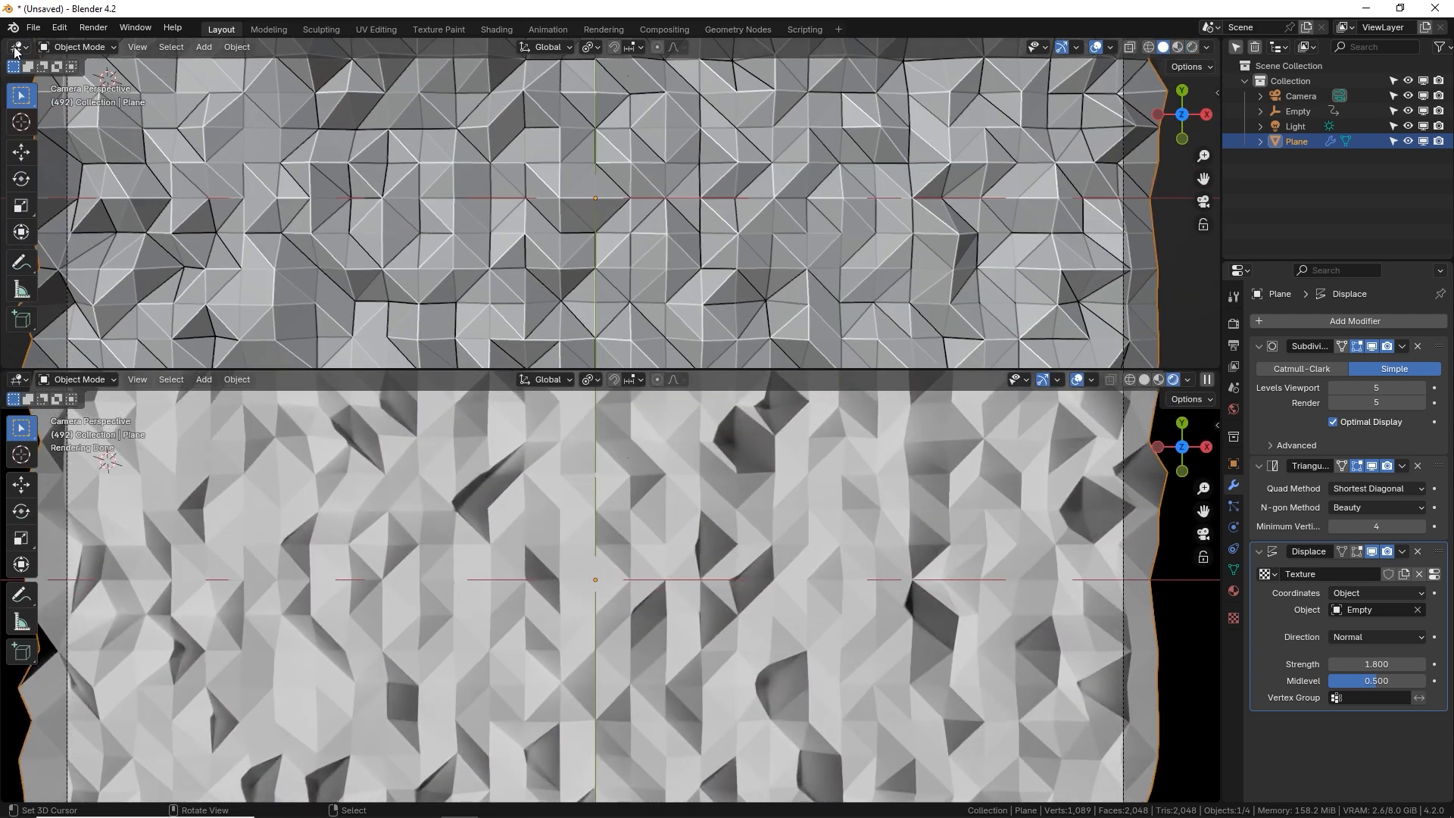
- In the Shader Editor, feed a Normal Map through a Hue/Saturation/Value node into Base Color and shift the hue
{"action": "left_click", "coordinate": [15, 47]}
{"action": "type", "text": "normal"}
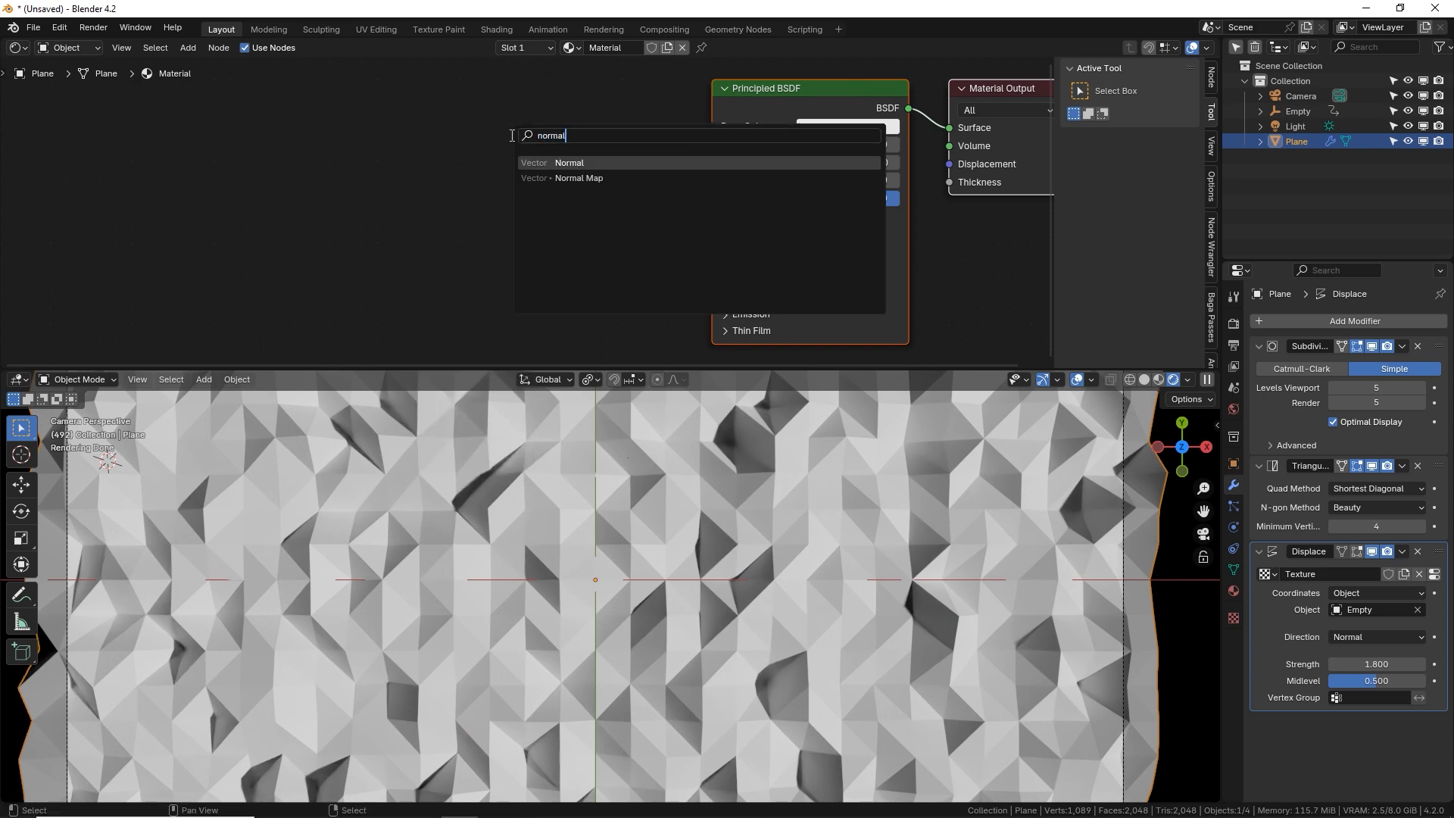
{"action": "left_click", "coordinate": [577, 179]}
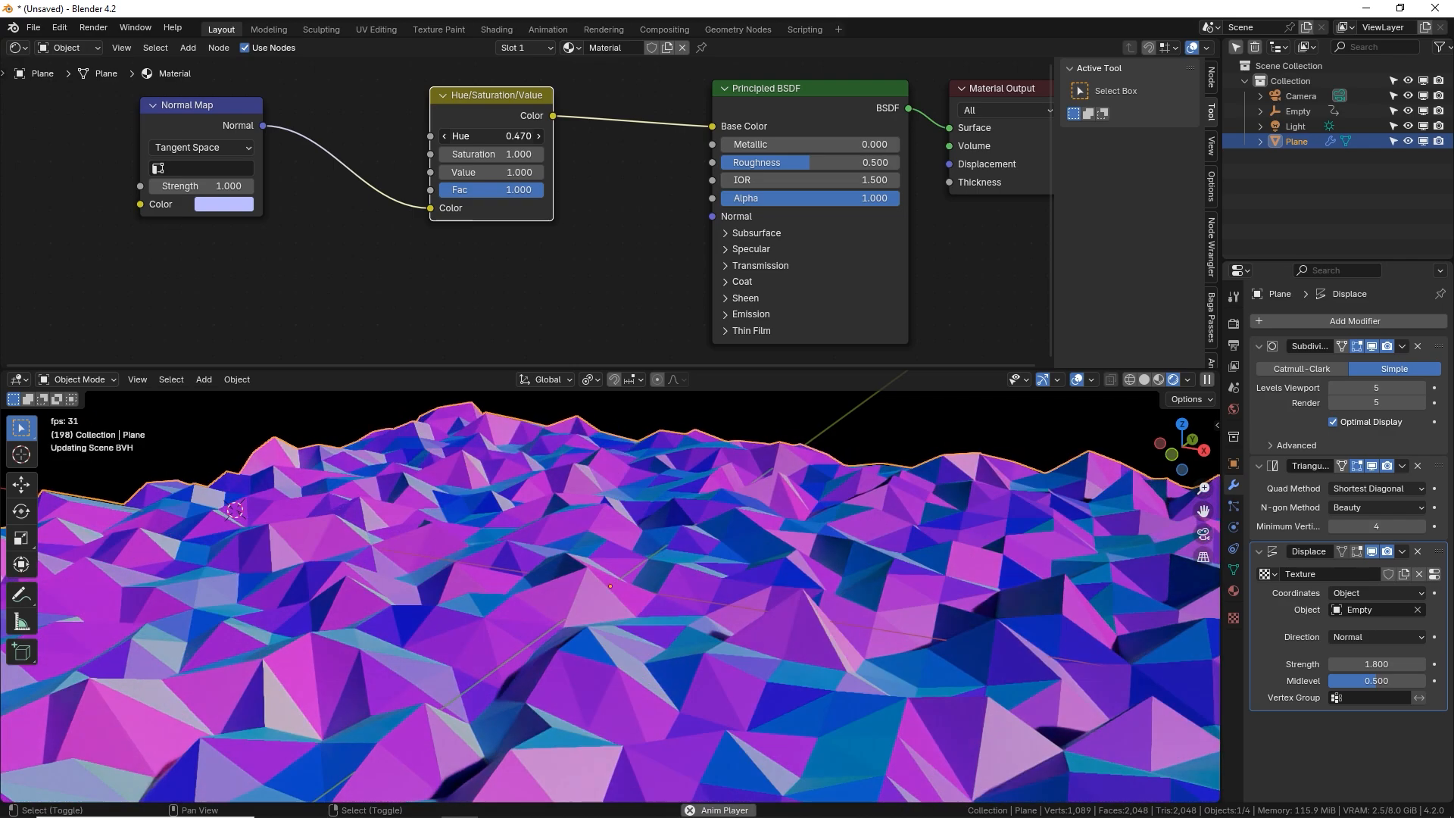
{"action": "left_click_drag", "start_coordinate": [520, 136], "coordinate": [491, 137]}
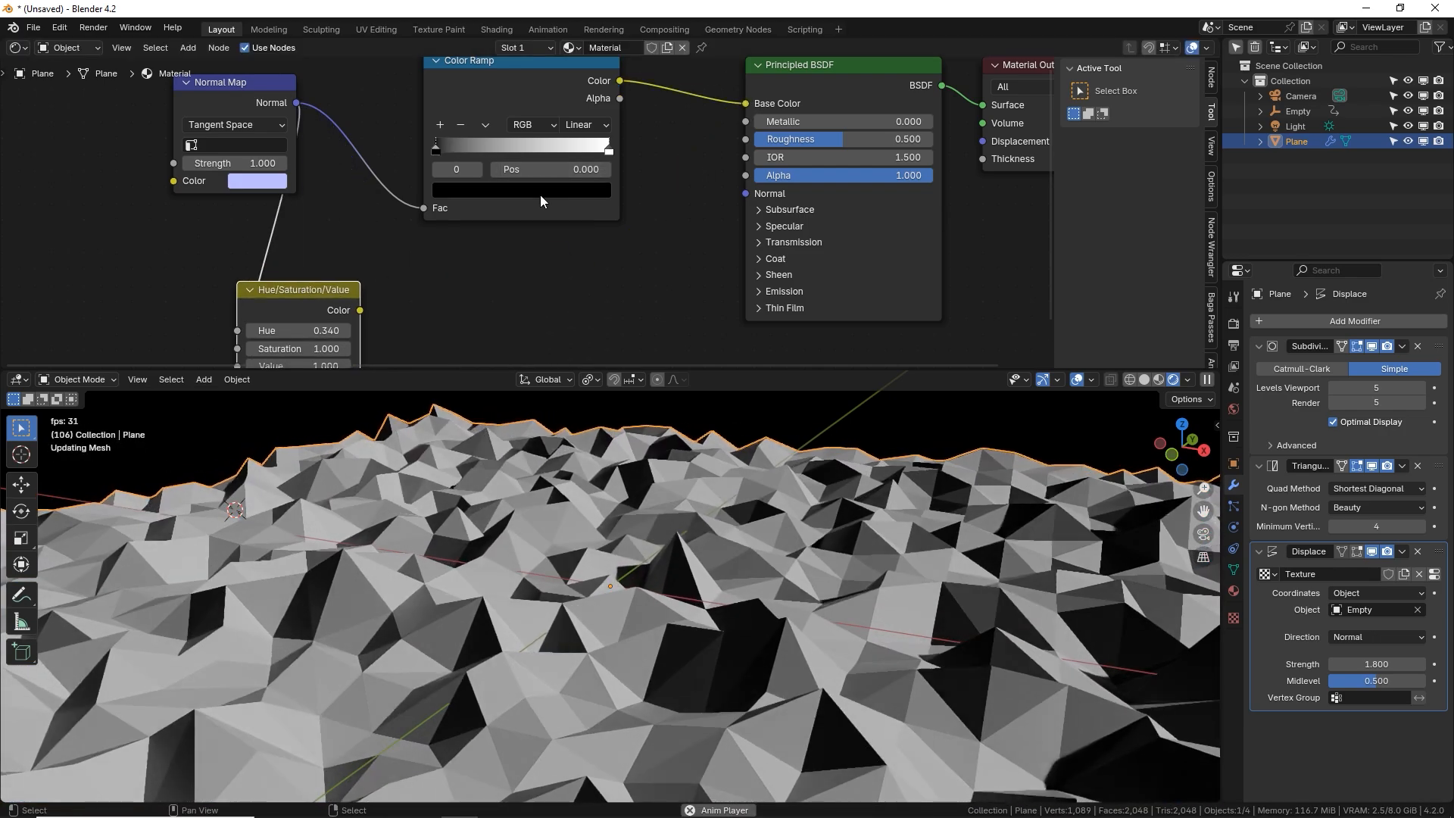
- Add a green stop to the Color Ramp and set its interpolation to Ease after trying Constant
{"action": "left_click", "coordinate": [435, 147]}
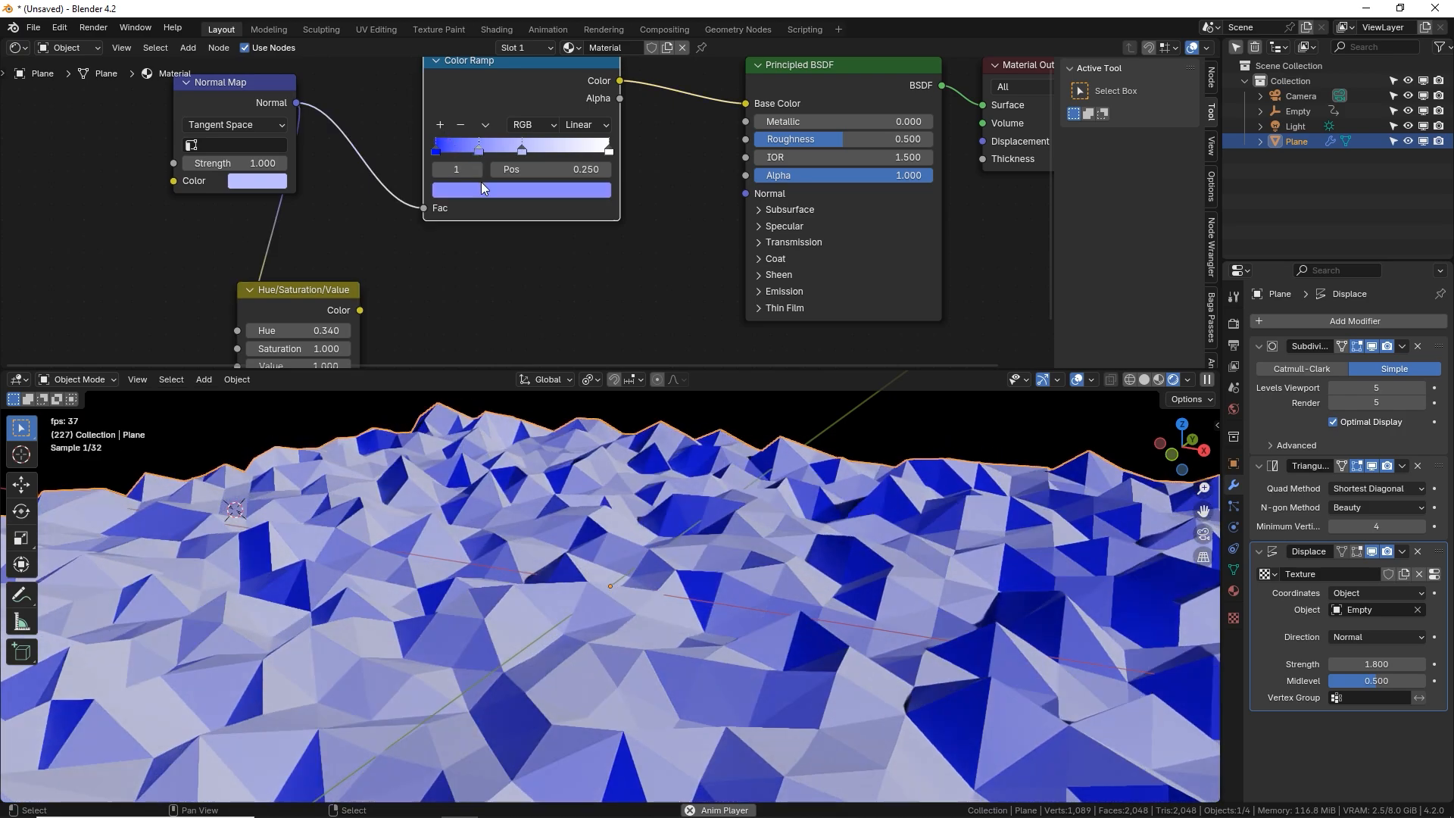
{"action": "left_click", "coordinate": [521, 189]}
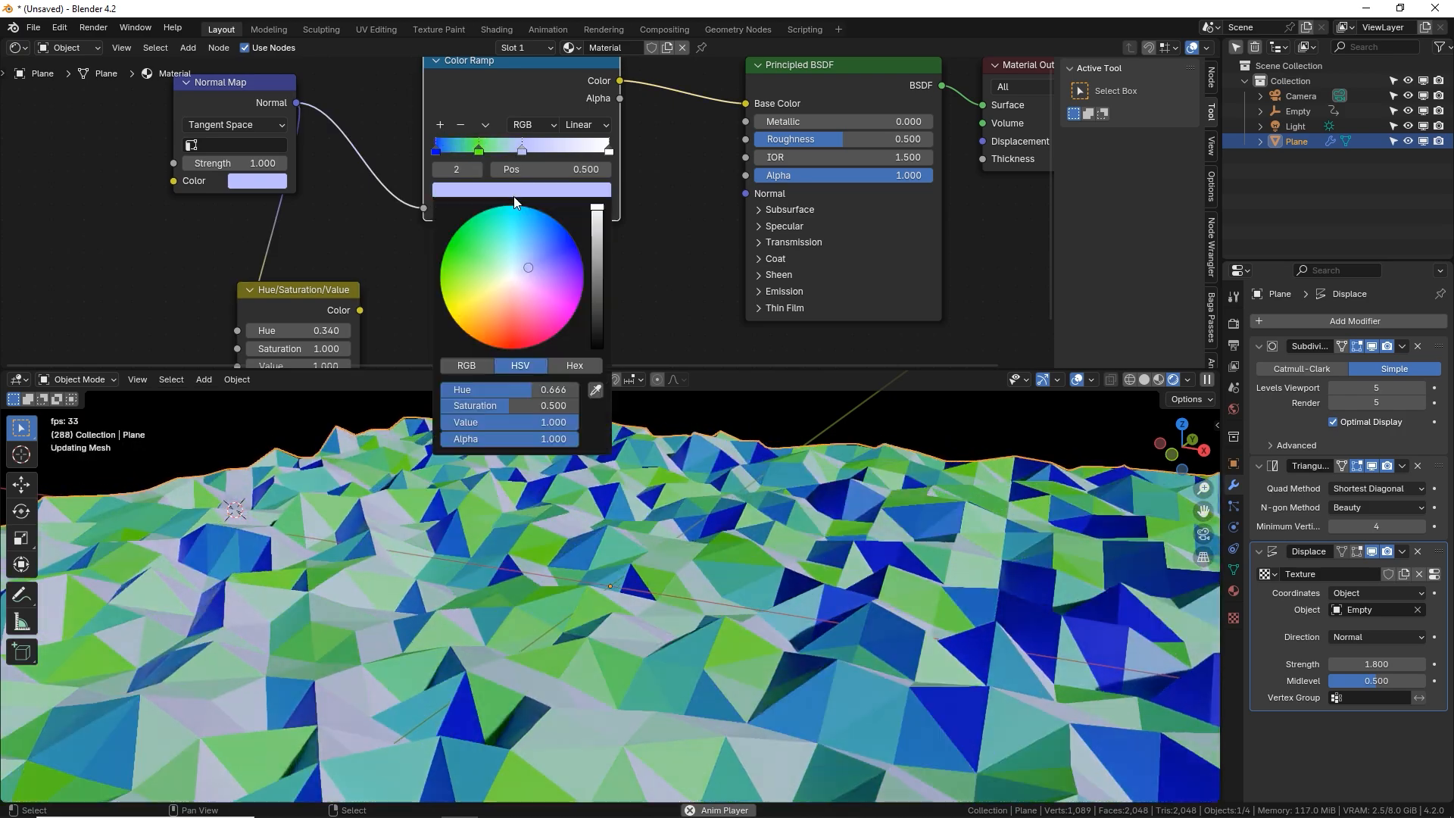
{"action": "left_click", "coordinate": [439, 124]}
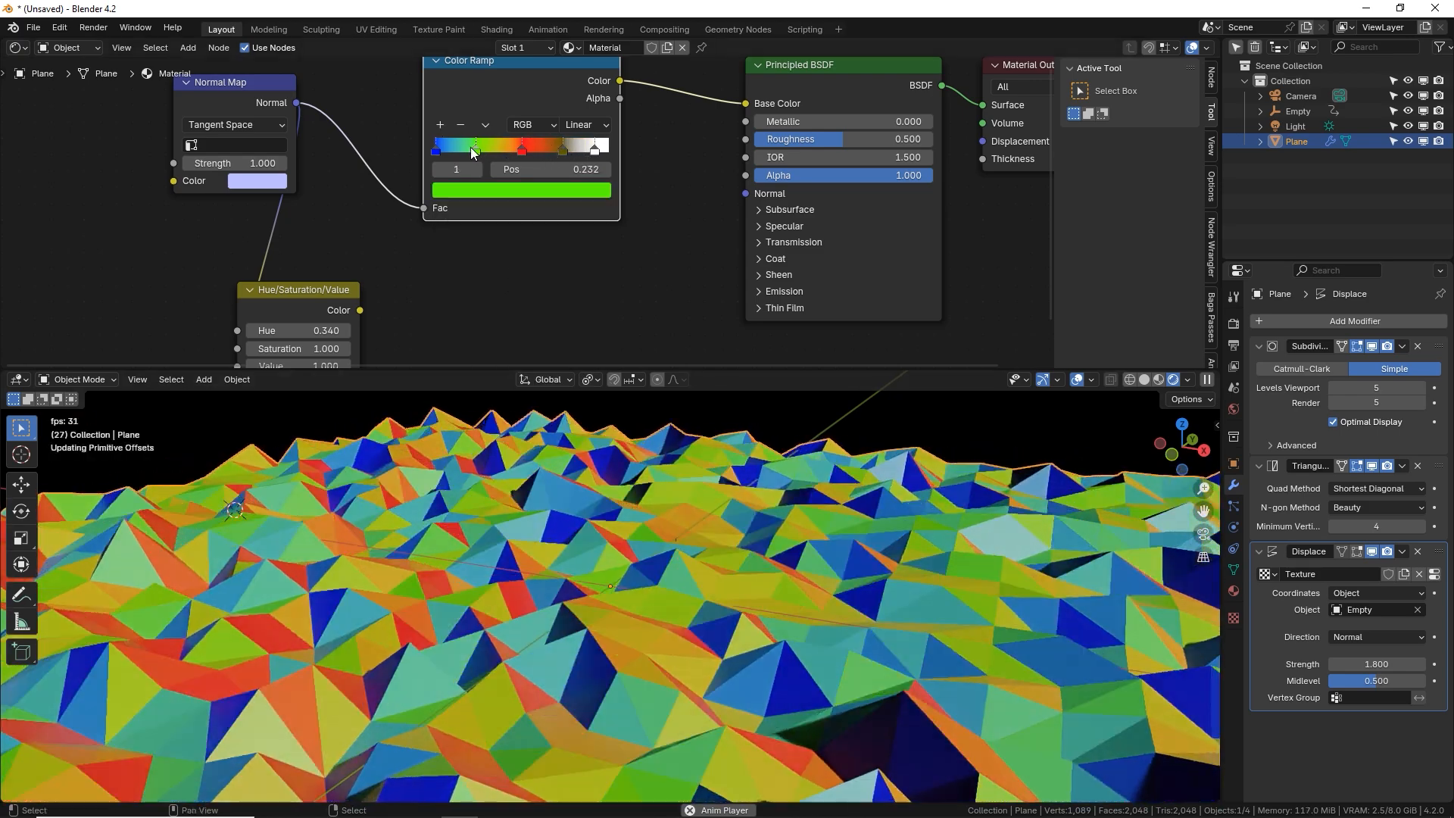
{"action": "left_click", "coordinate": [584, 124]}
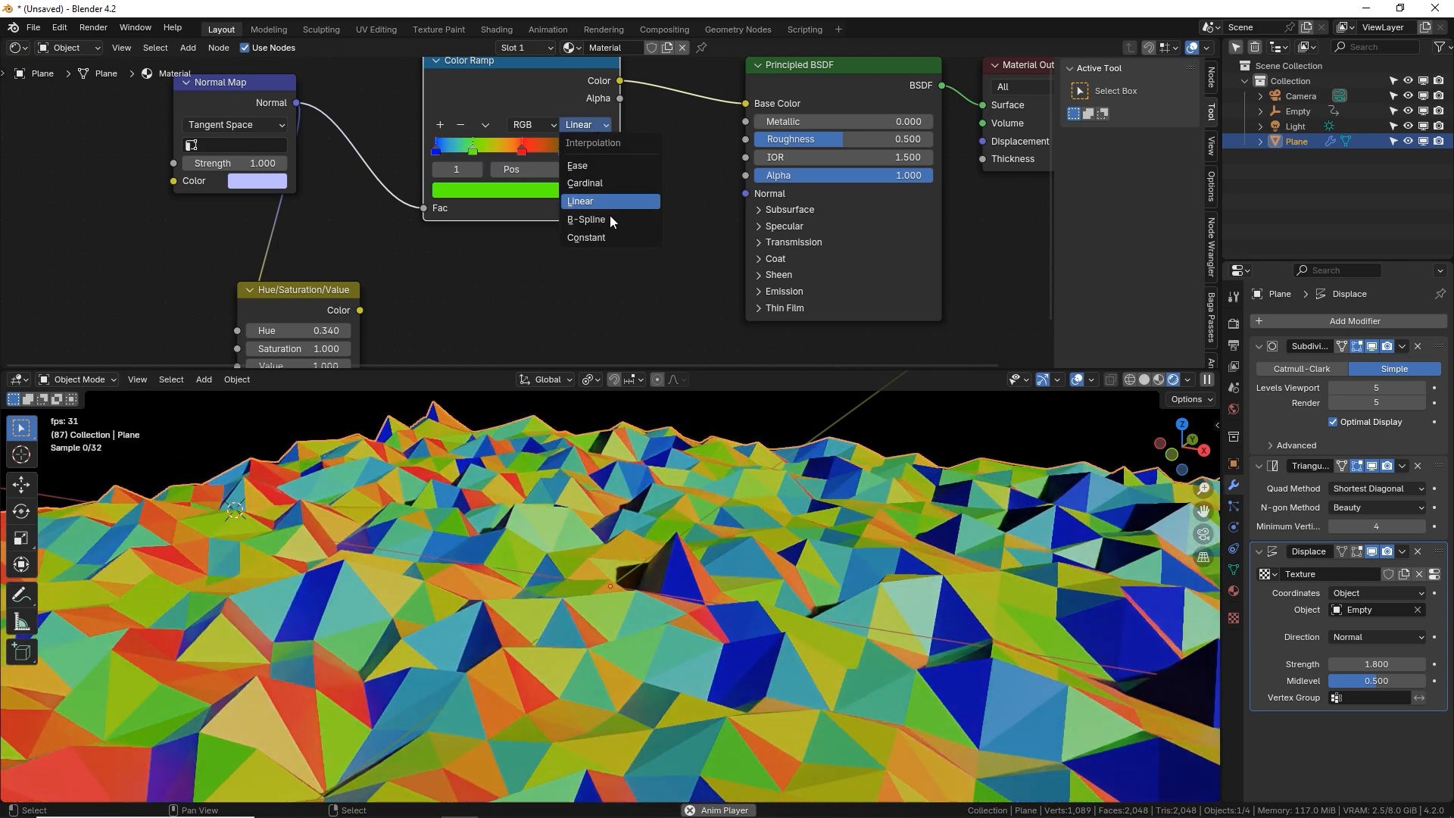
{"action": "left_click", "coordinate": [584, 238]}
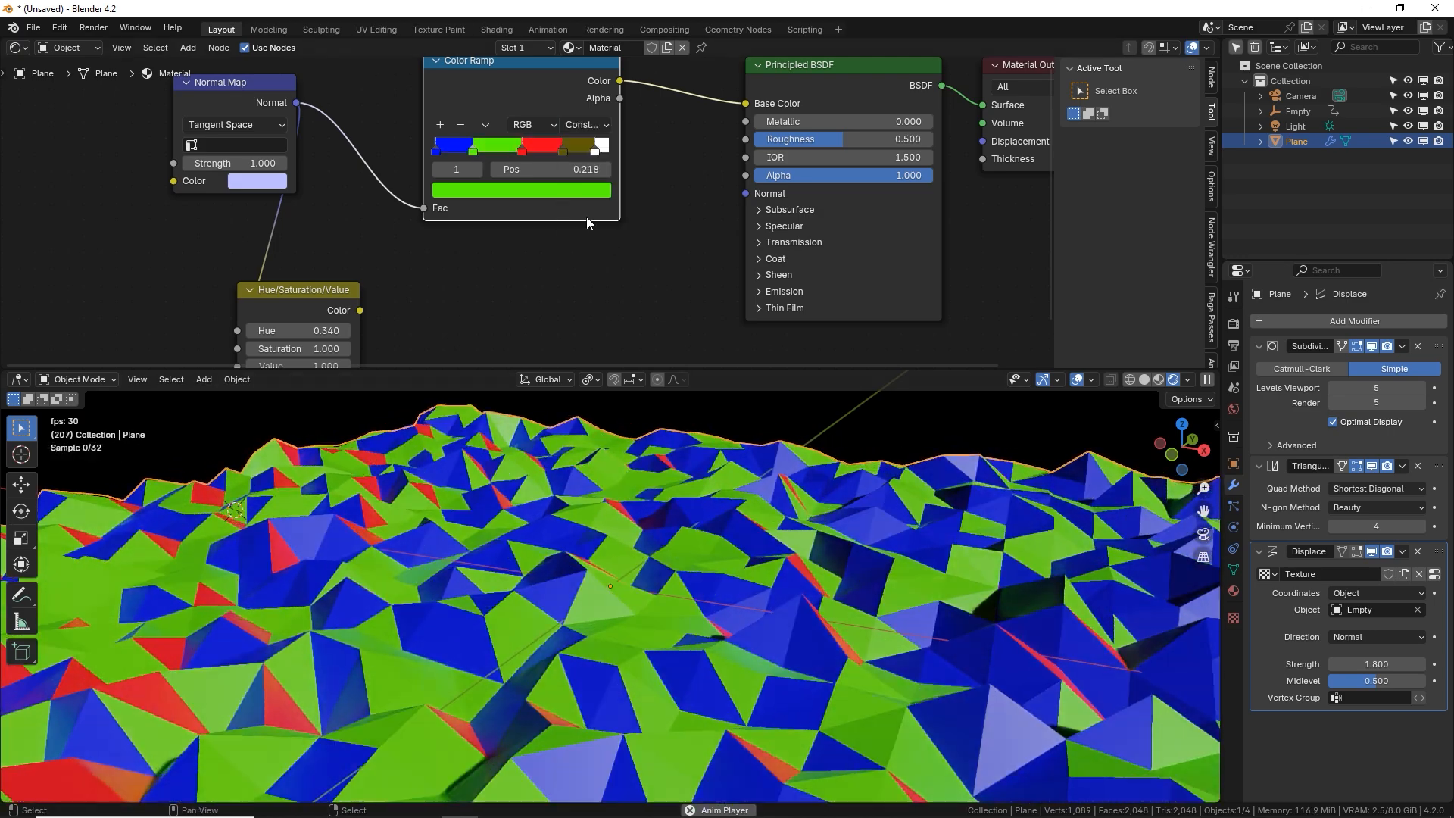
{"action": "left_click", "coordinate": [585, 123]}
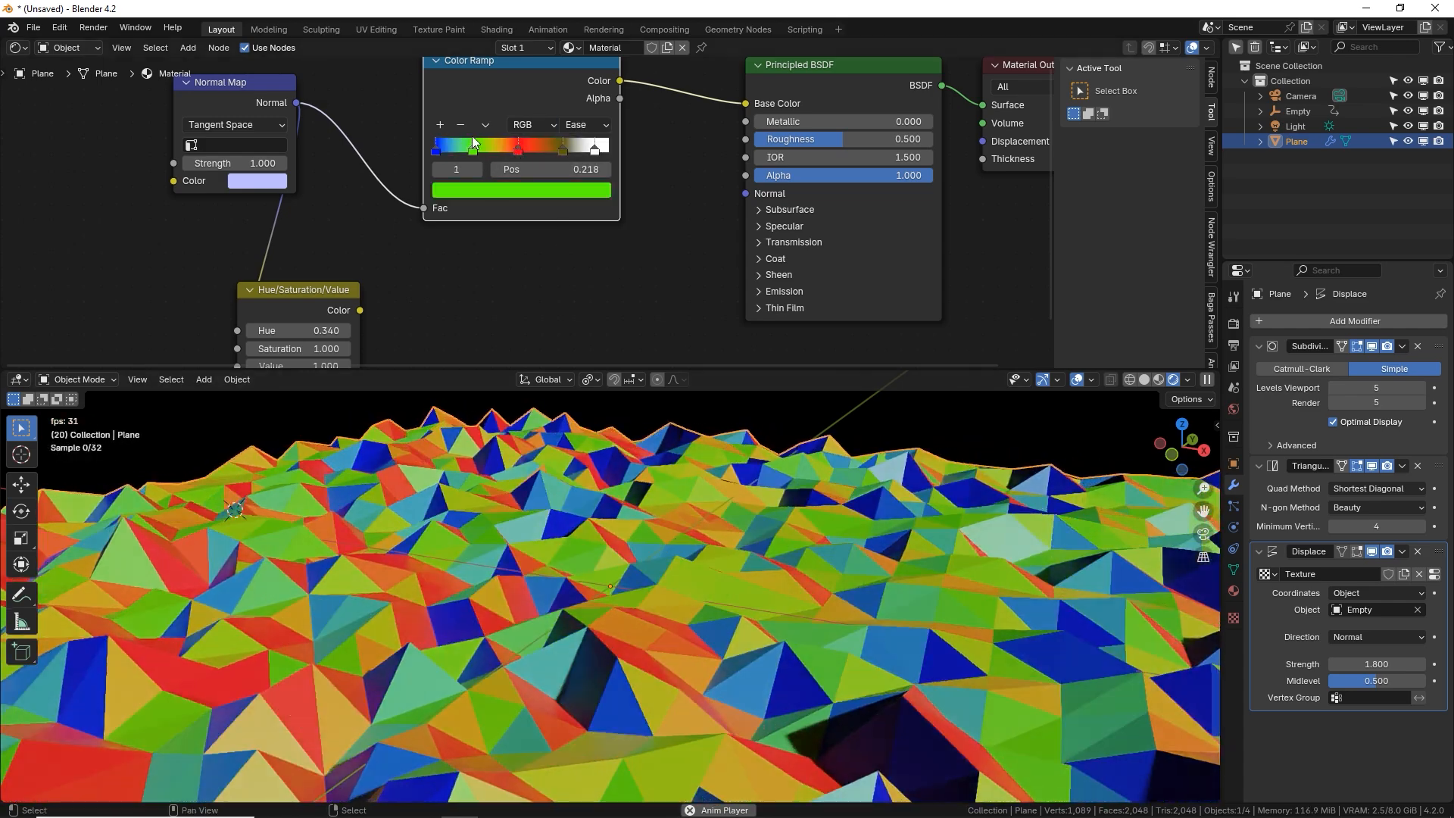
{"action": "left_click", "coordinate": [521, 190]}
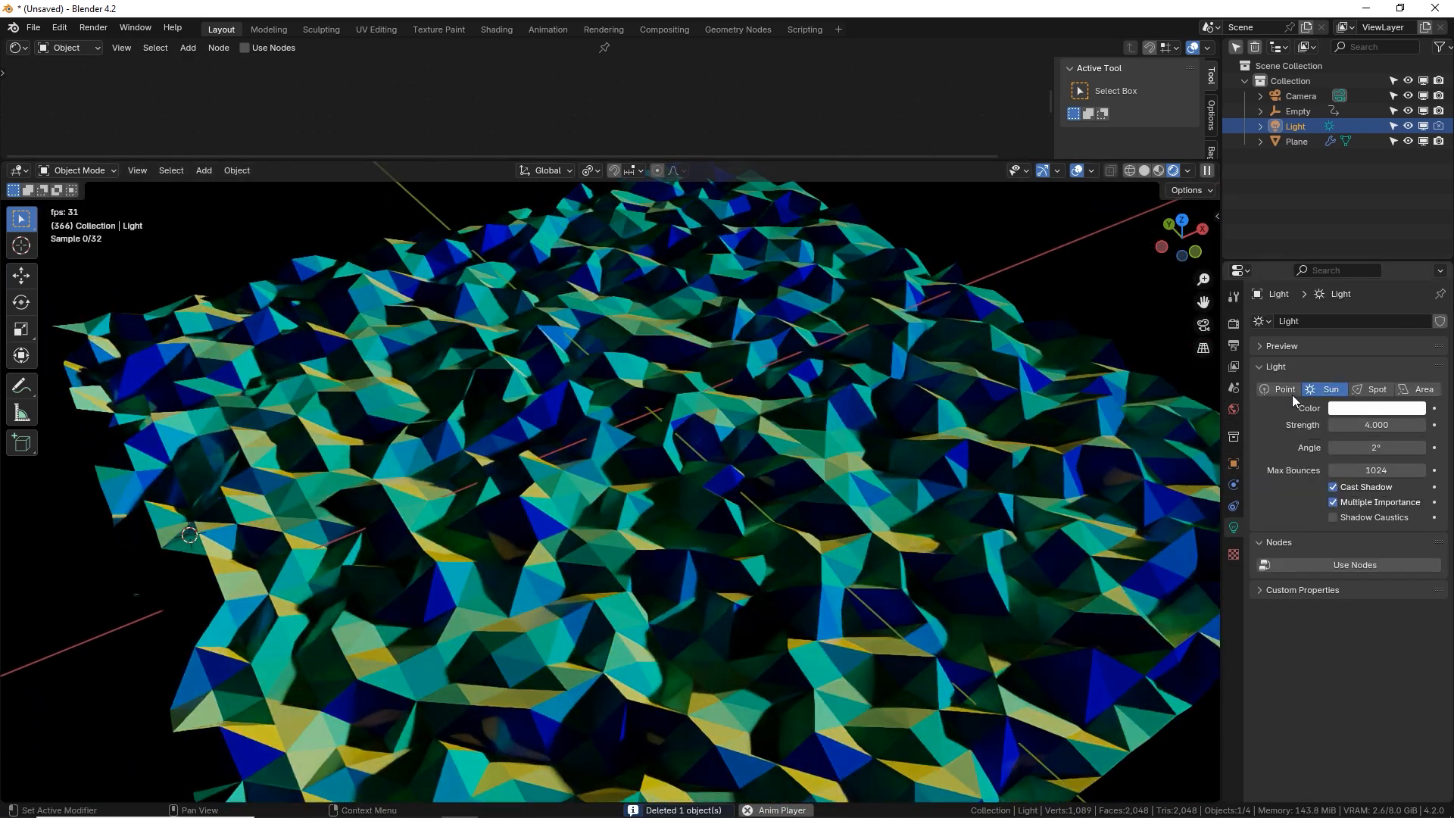
- Change the Sun into a Point light and raise it above the terrain's centre
{"action": "left_click", "coordinate": [1283, 389]}
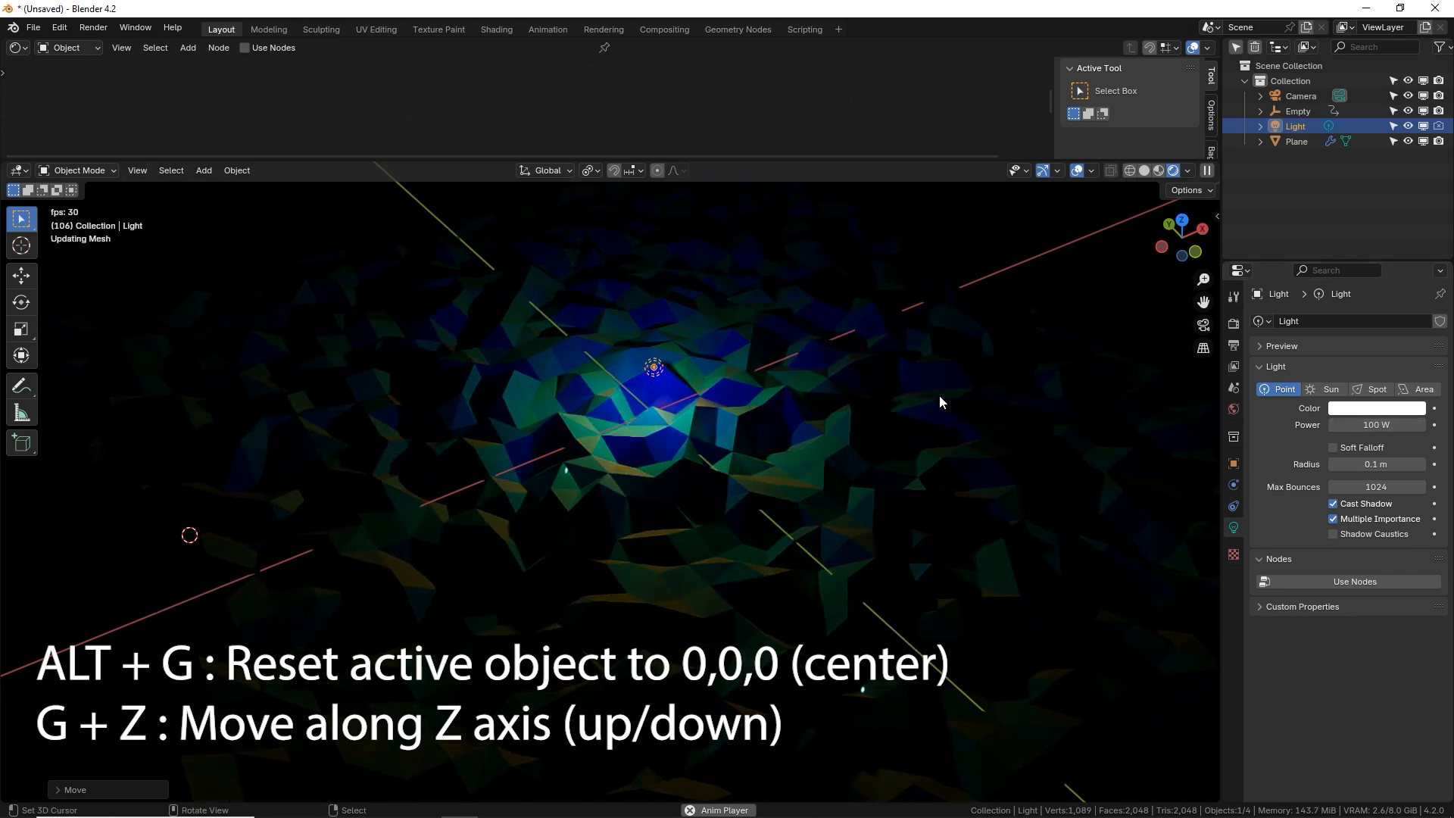
{"action": "key", "text": "g"}
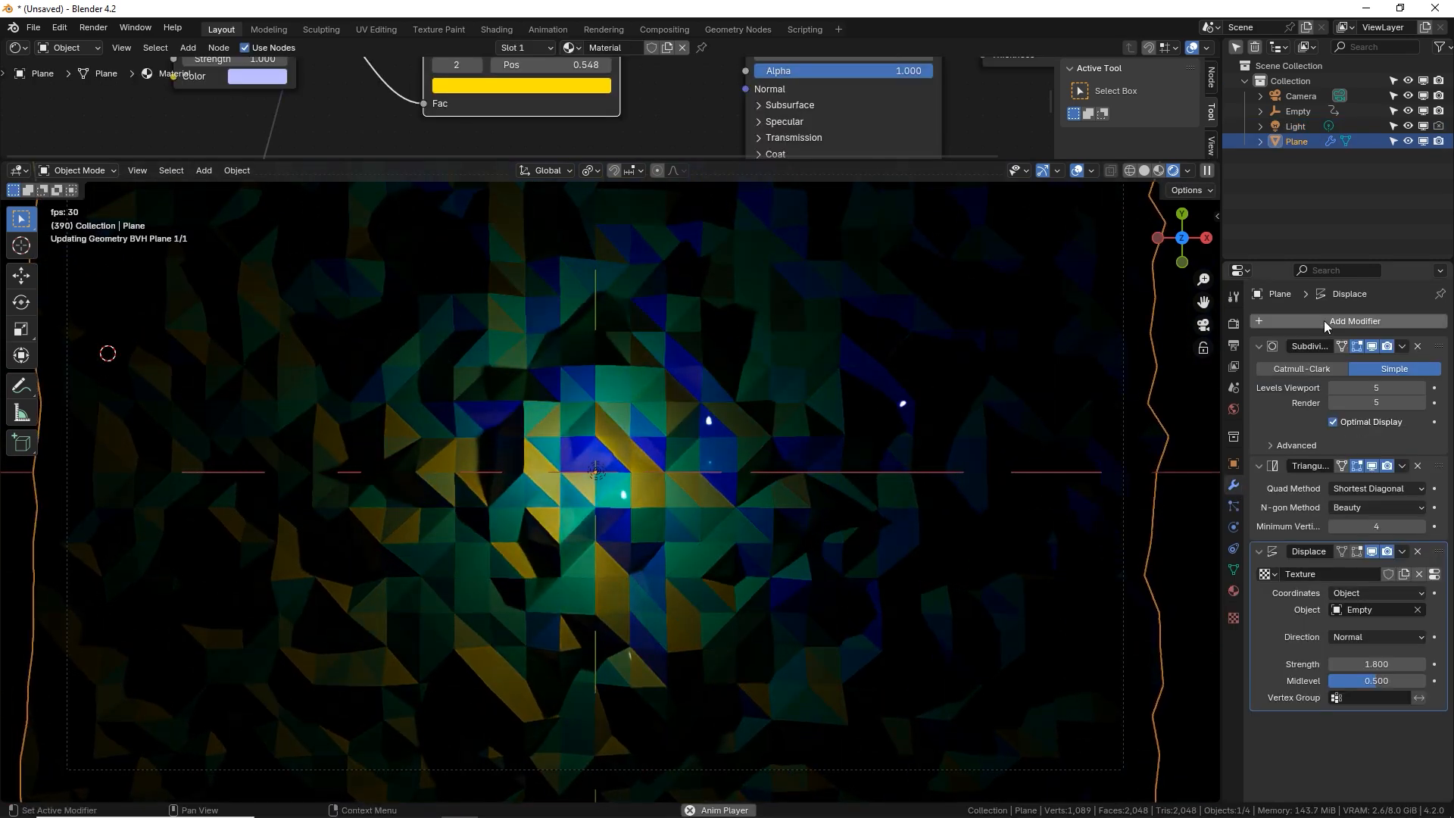
- Add a Solidify modifier giving the plane a thin 0.01 m thickness at offset -1
{"action": "left_click", "coordinate": [1354, 319]}
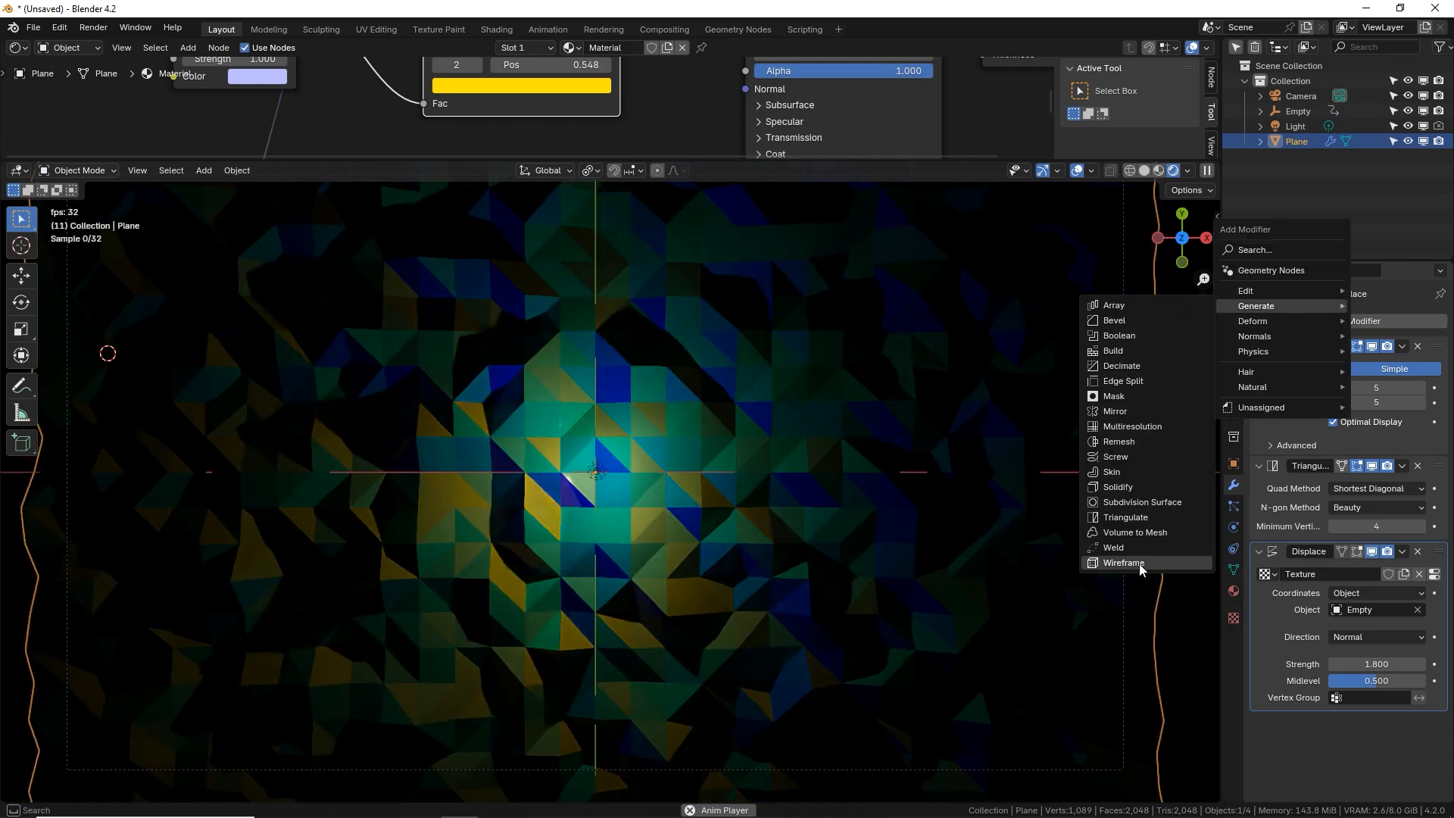
{"action": "left_click", "coordinate": [1123, 562]}
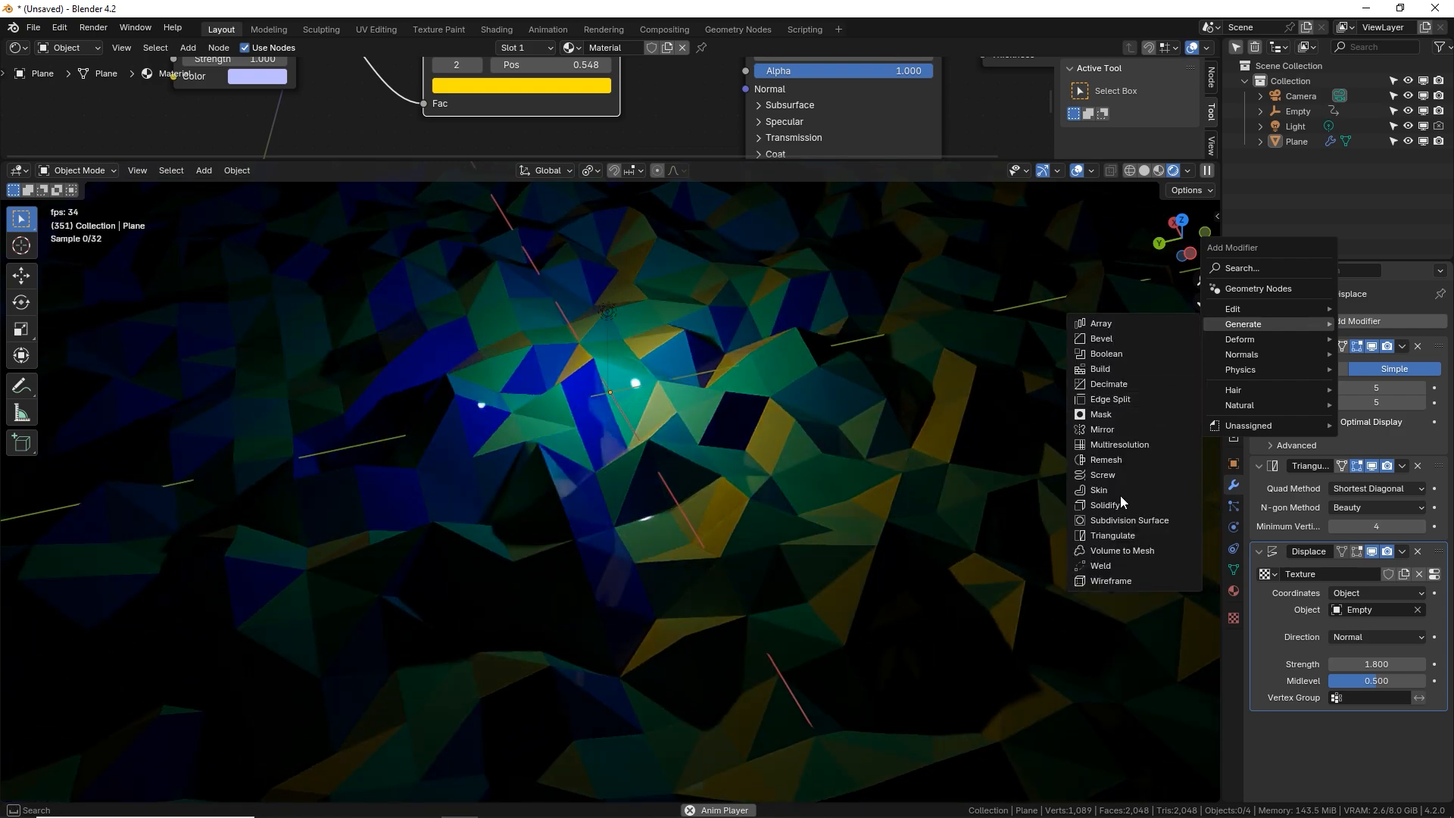
{"action": "left_click", "coordinate": [1104, 504]}
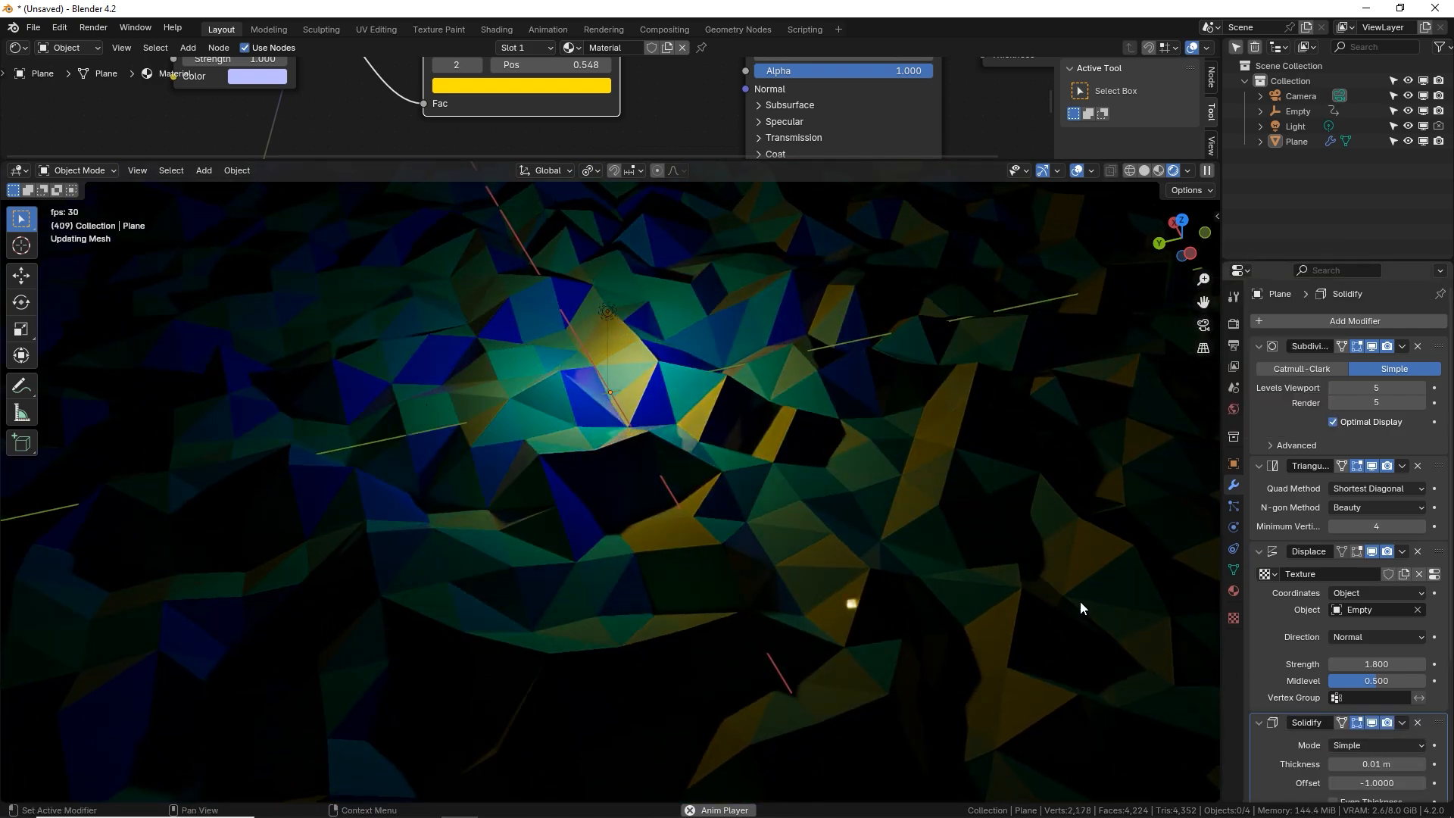
- Add a Bevel modifier of 0.014 m with 4 segments and Clamp Overlap disabled
{"action": "left_click", "coordinate": [1355, 320]}
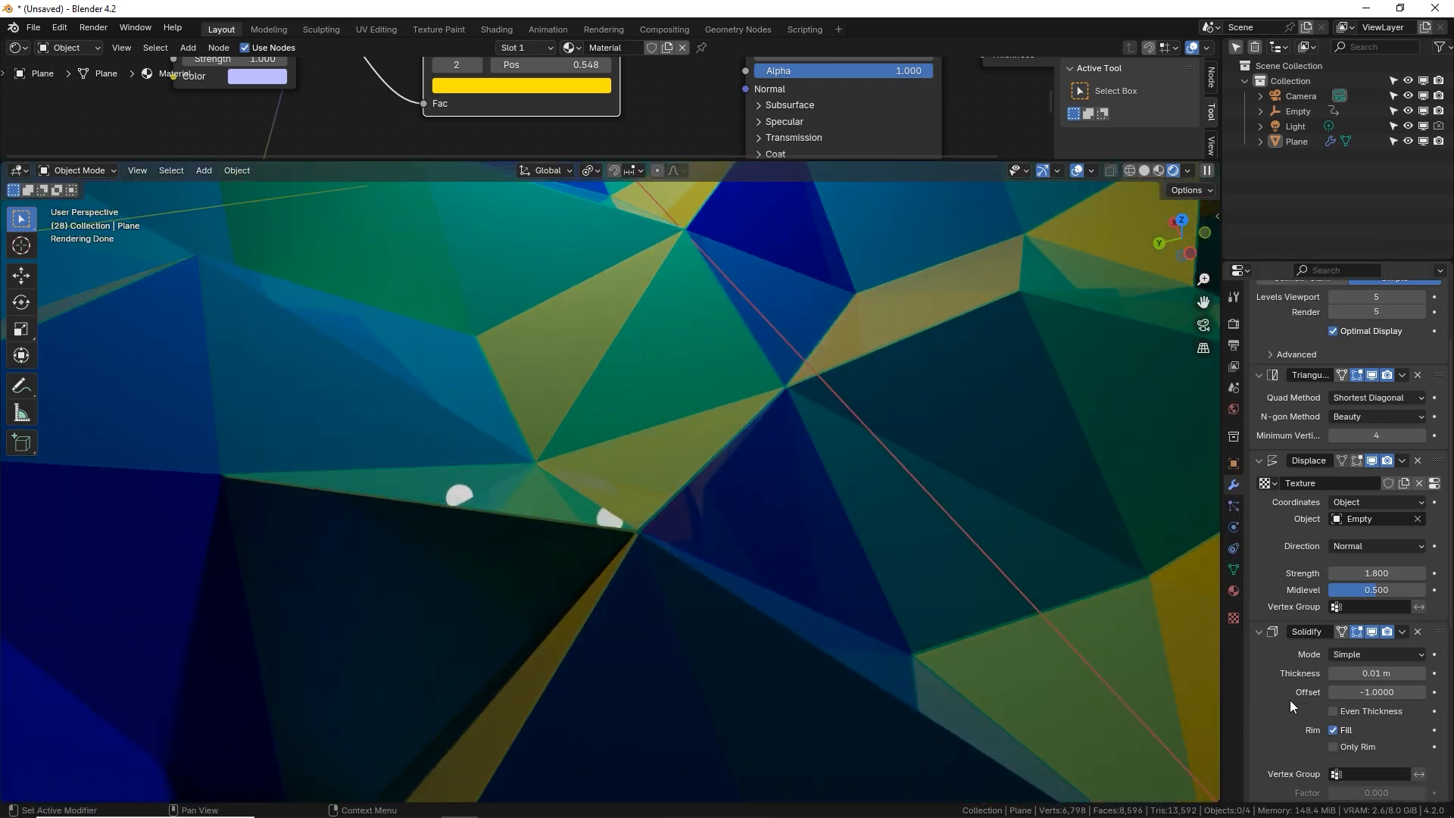
{"action": "scroll", "scroll_direction": "down", "scroll_amount": 3}
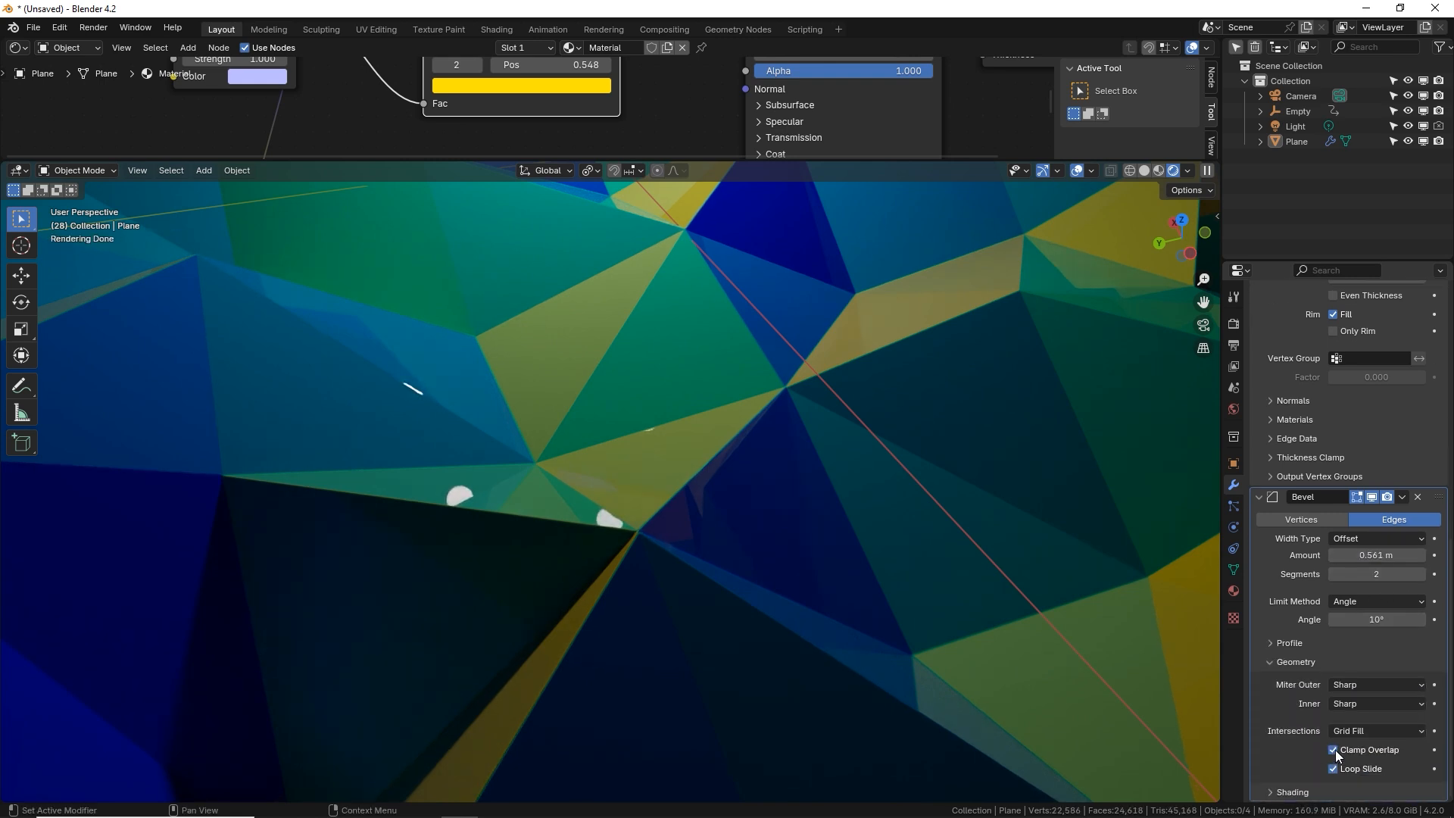
{"action": "left_click", "coordinate": [1334, 750]}
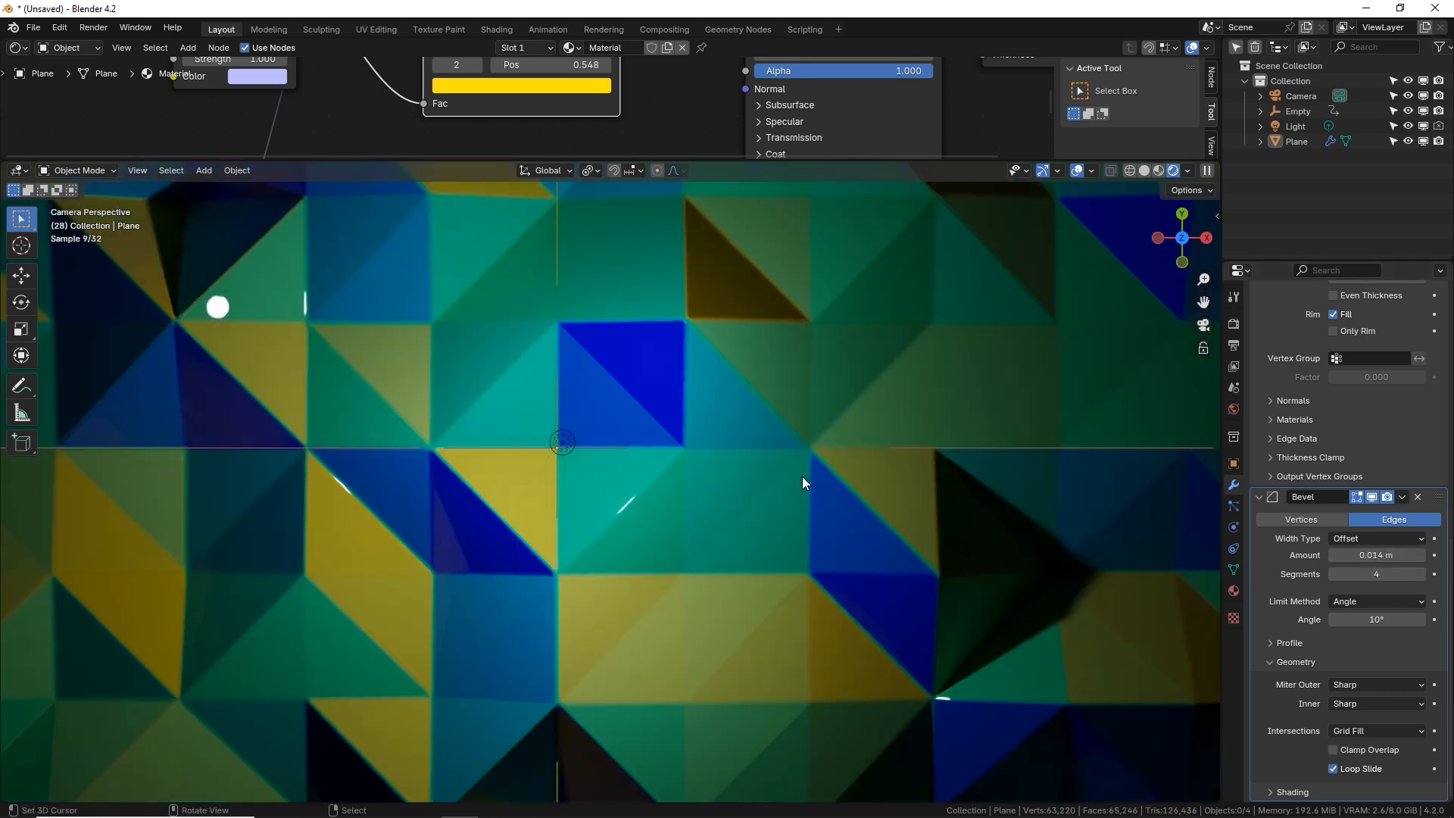
{"action": "mouse_move", "coordinate": [556, 450]}
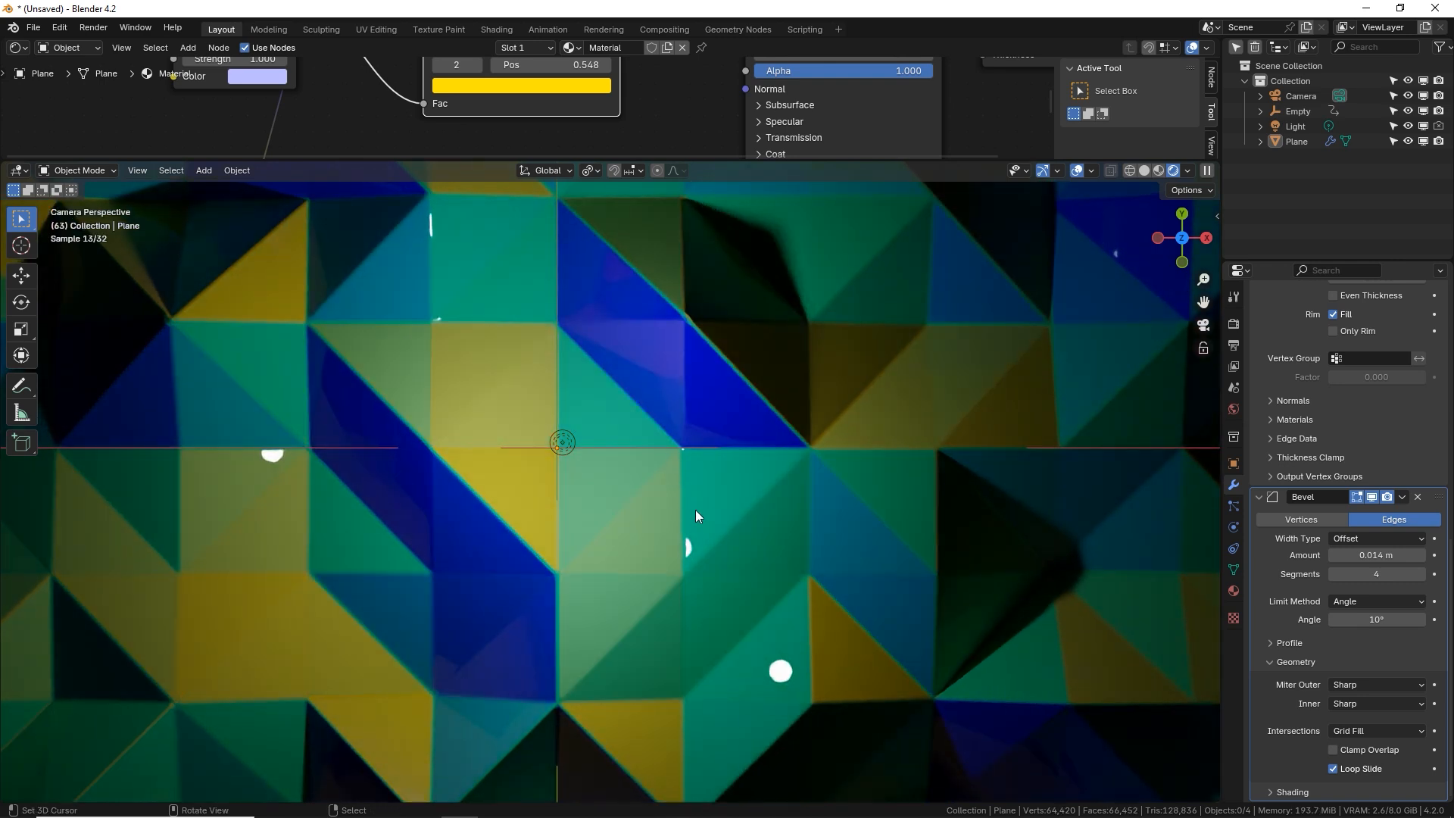
{"action": "mouse_move", "coordinate": [671, 485]}
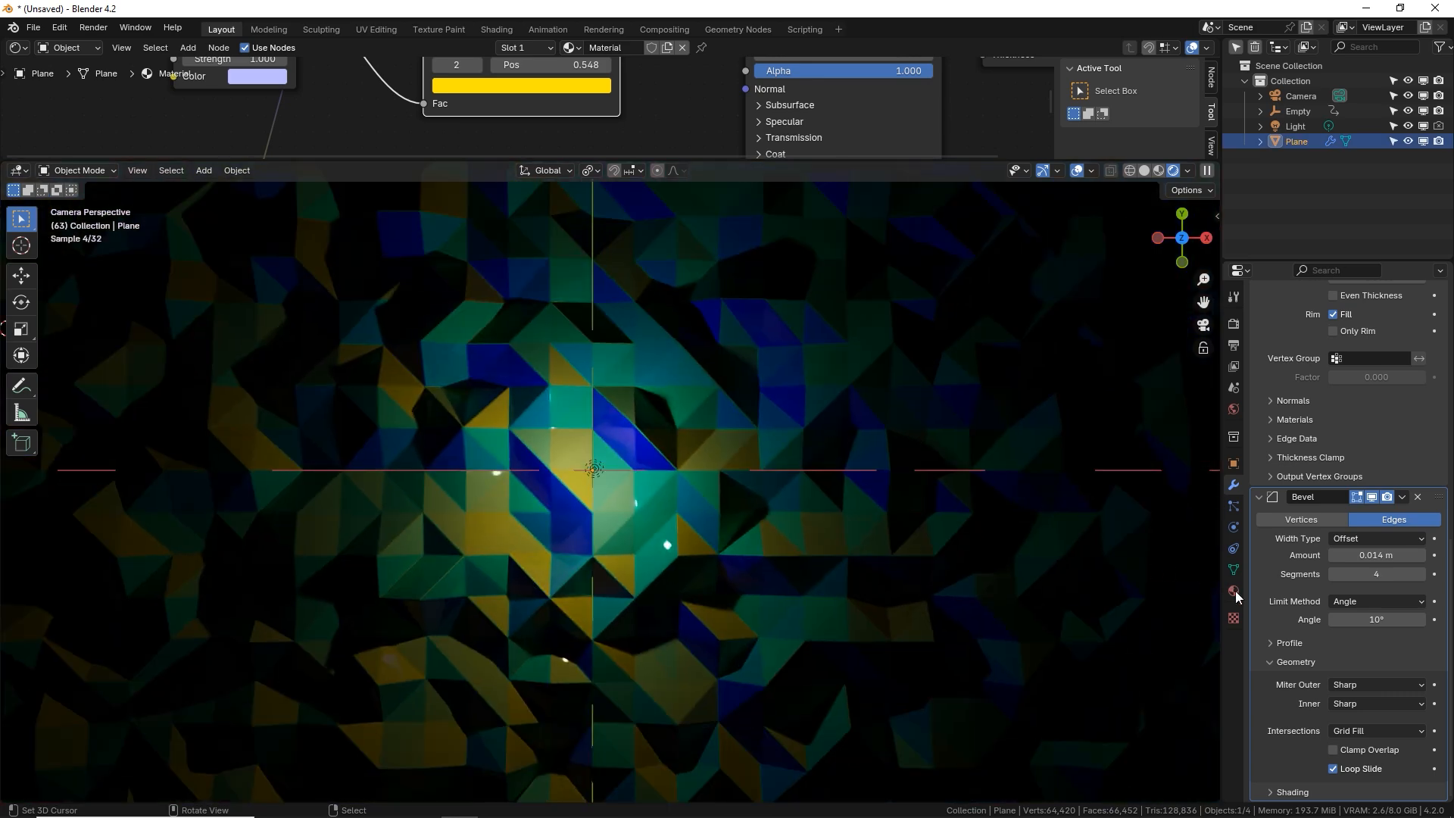
- Show the plane's material settings, then delete the triangulated plane
{"action": "left_click", "coordinate": [1233, 589]}
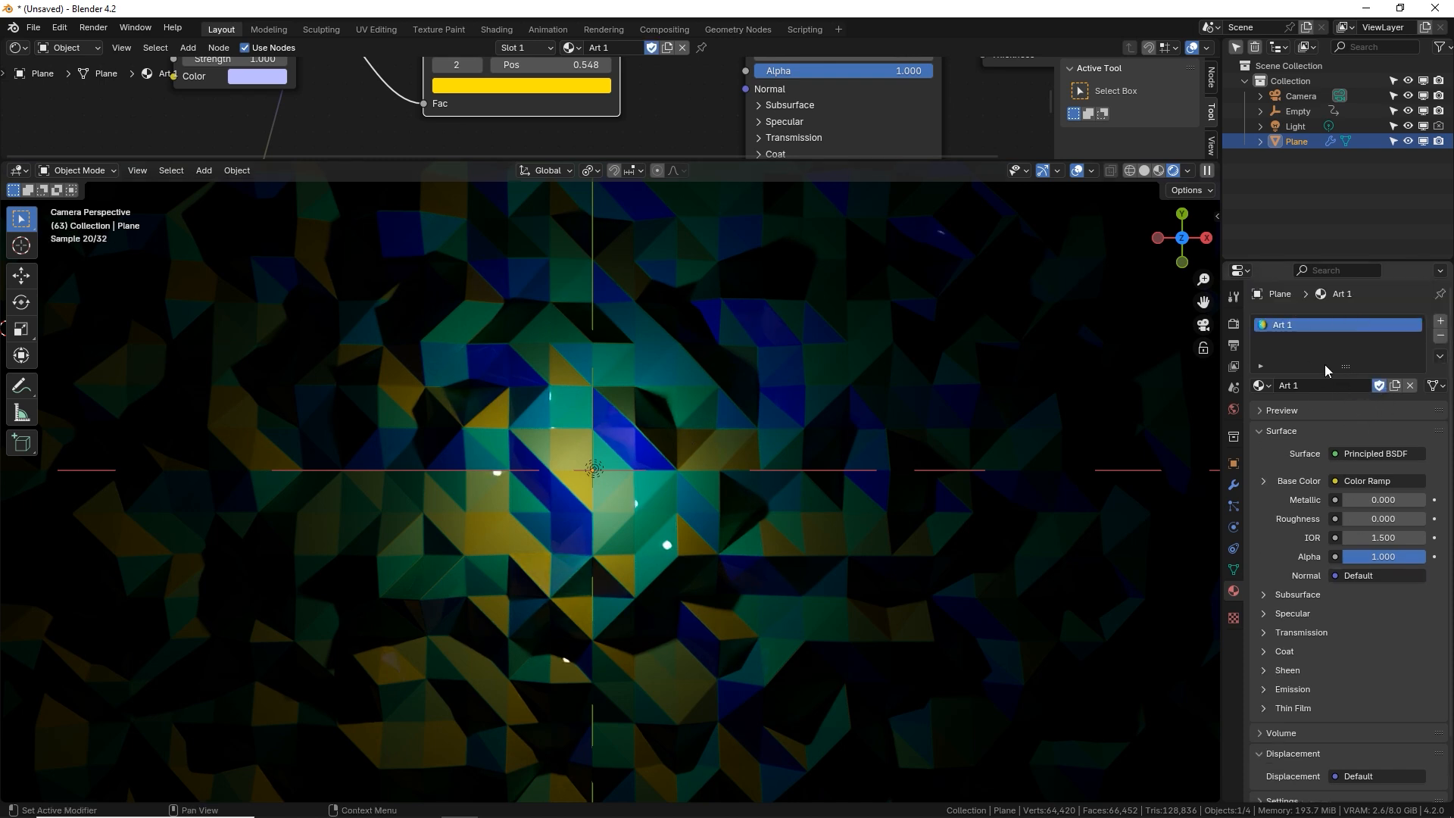
{"action": "key", "text": "x"}
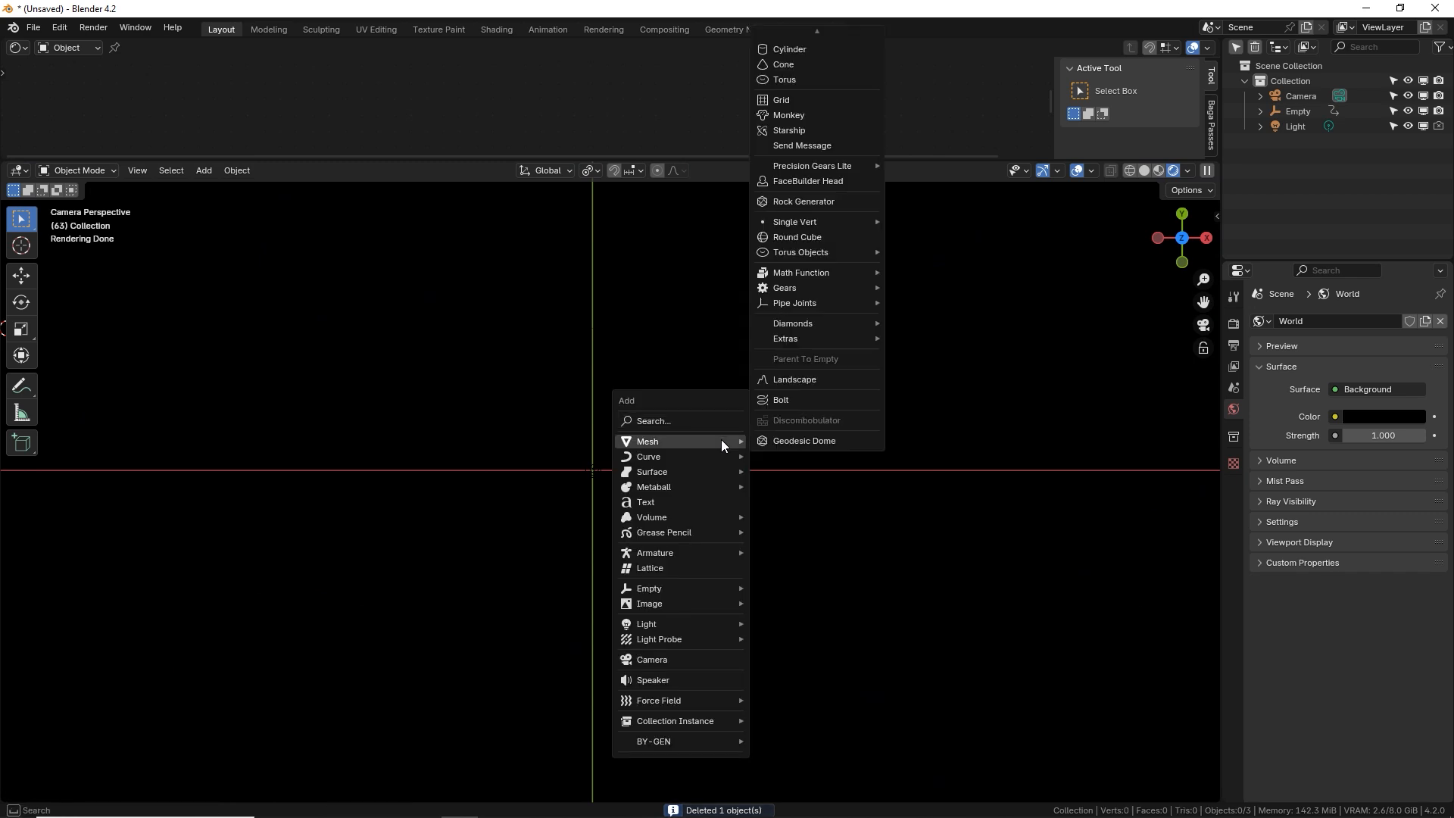
{"action": "mouse_move", "coordinate": [831, 180]}
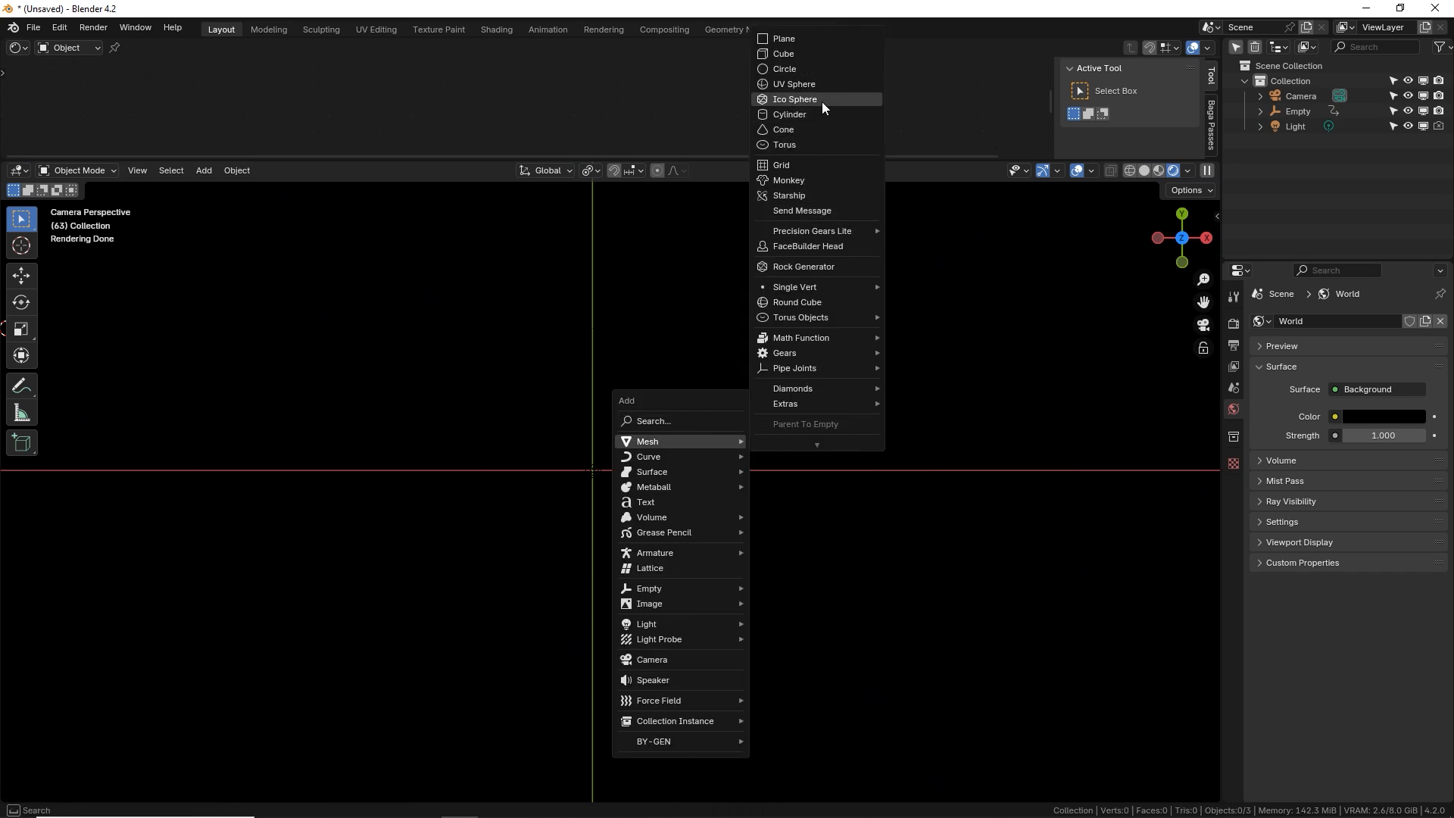
- Add an Ico Sphere, view it in solid shading and assign the Art 1 material
{"action": "left_click", "coordinate": [794, 100]}
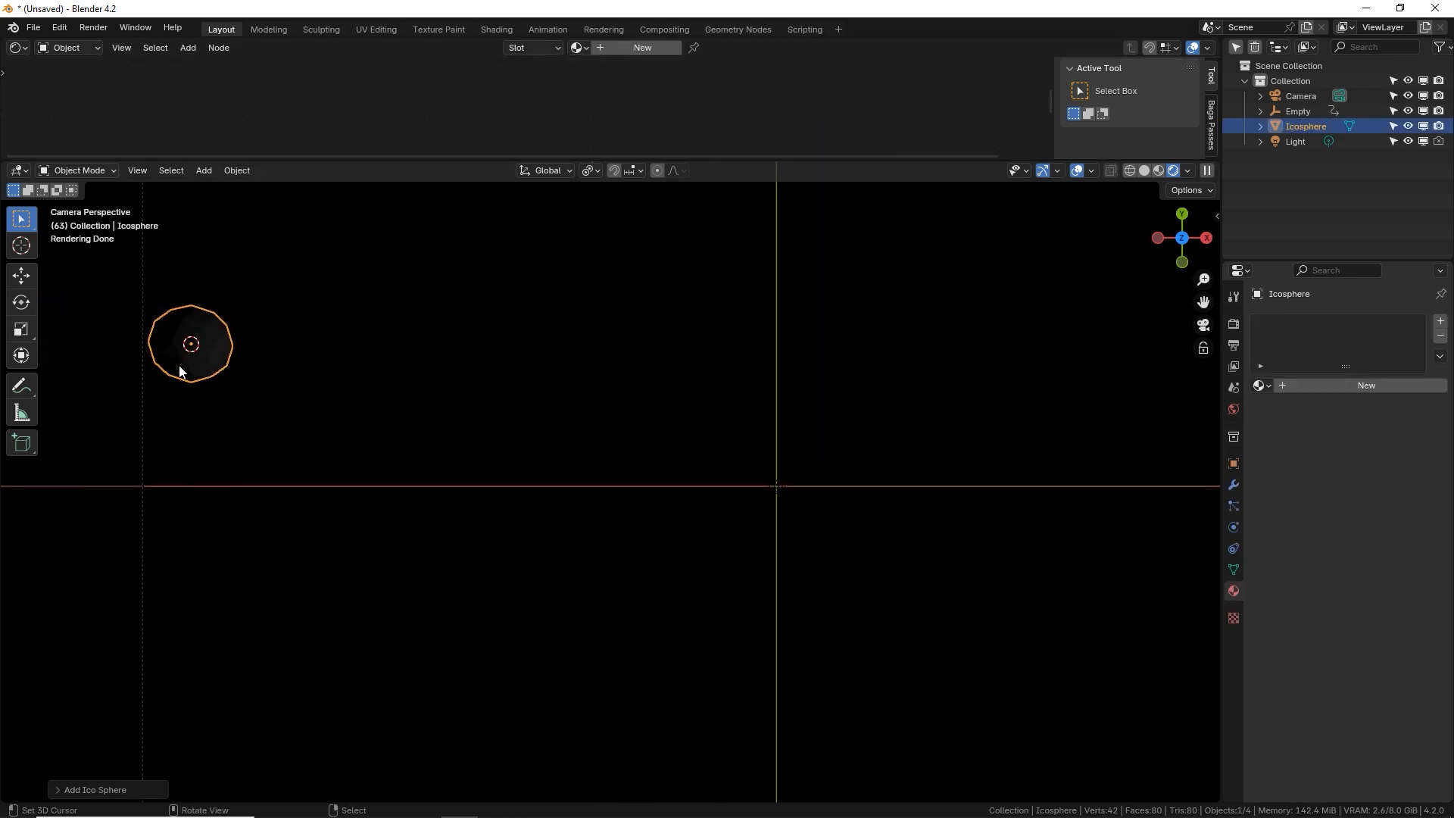
{"action": "left_click", "coordinate": [93, 790]}
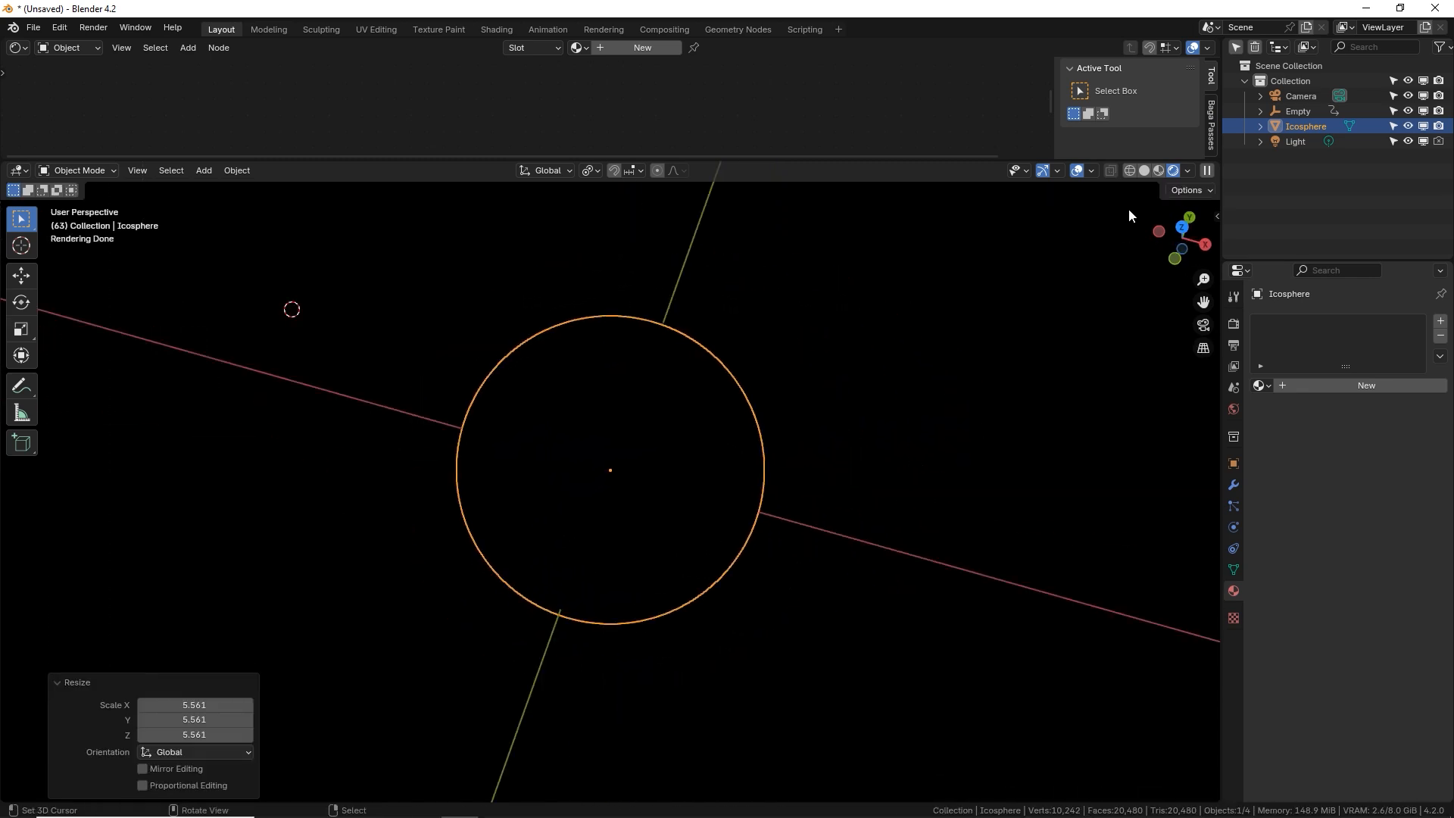
{"action": "left_click", "coordinate": [1164, 170]}
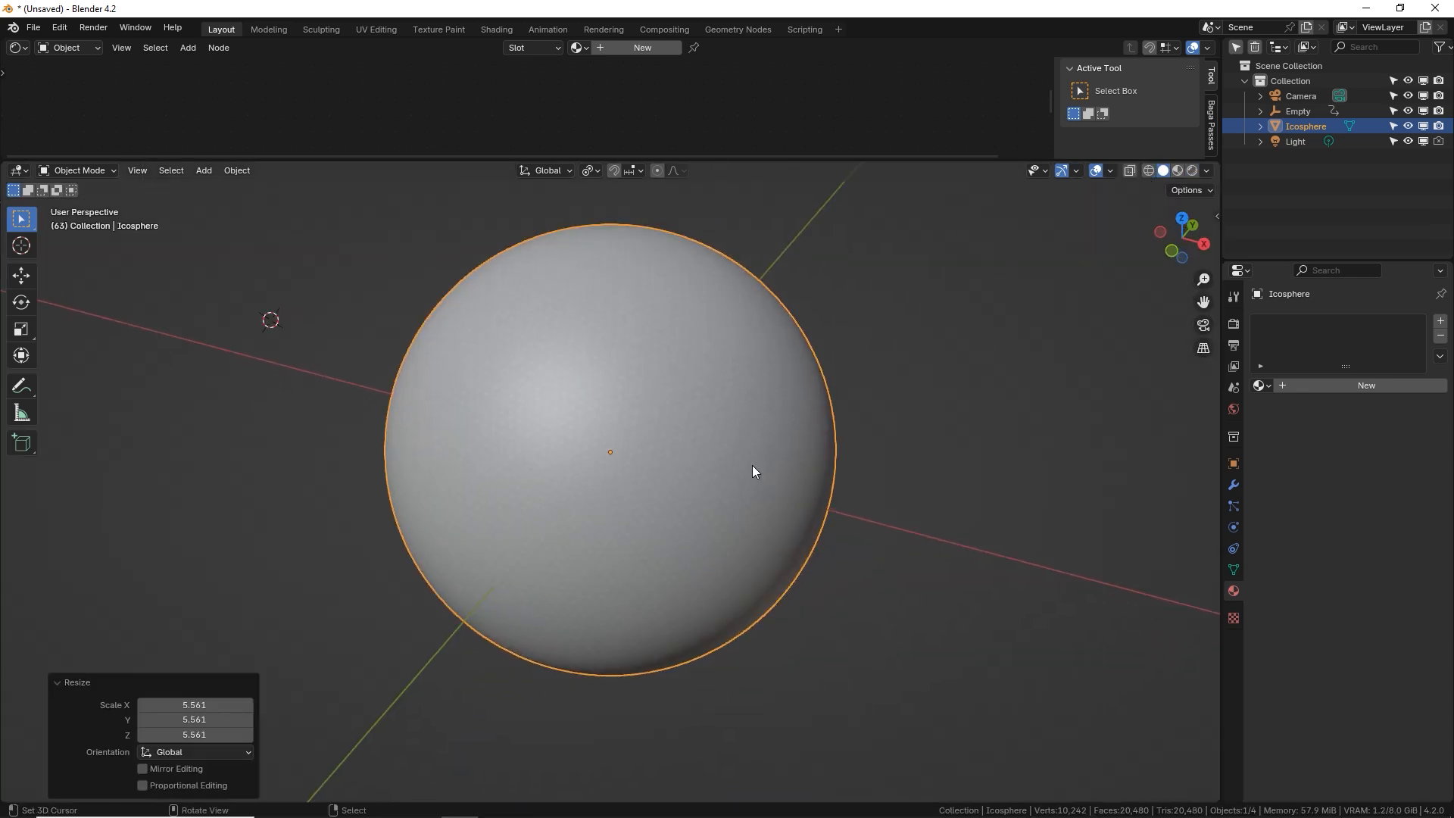
{"action": "left_click", "coordinate": [1264, 384]}
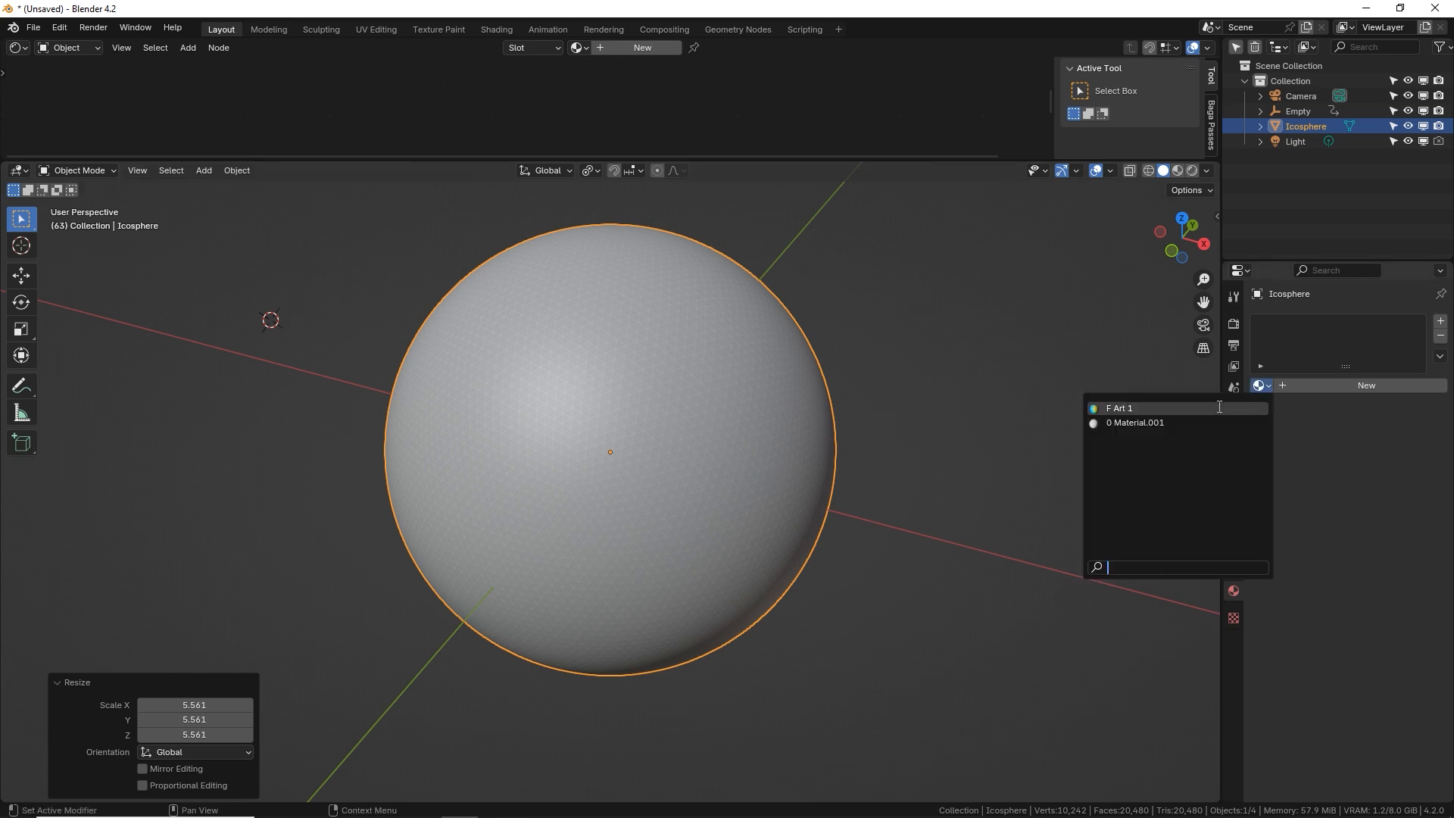
{"action": "left_click", "coordinate": [1354, 320]}
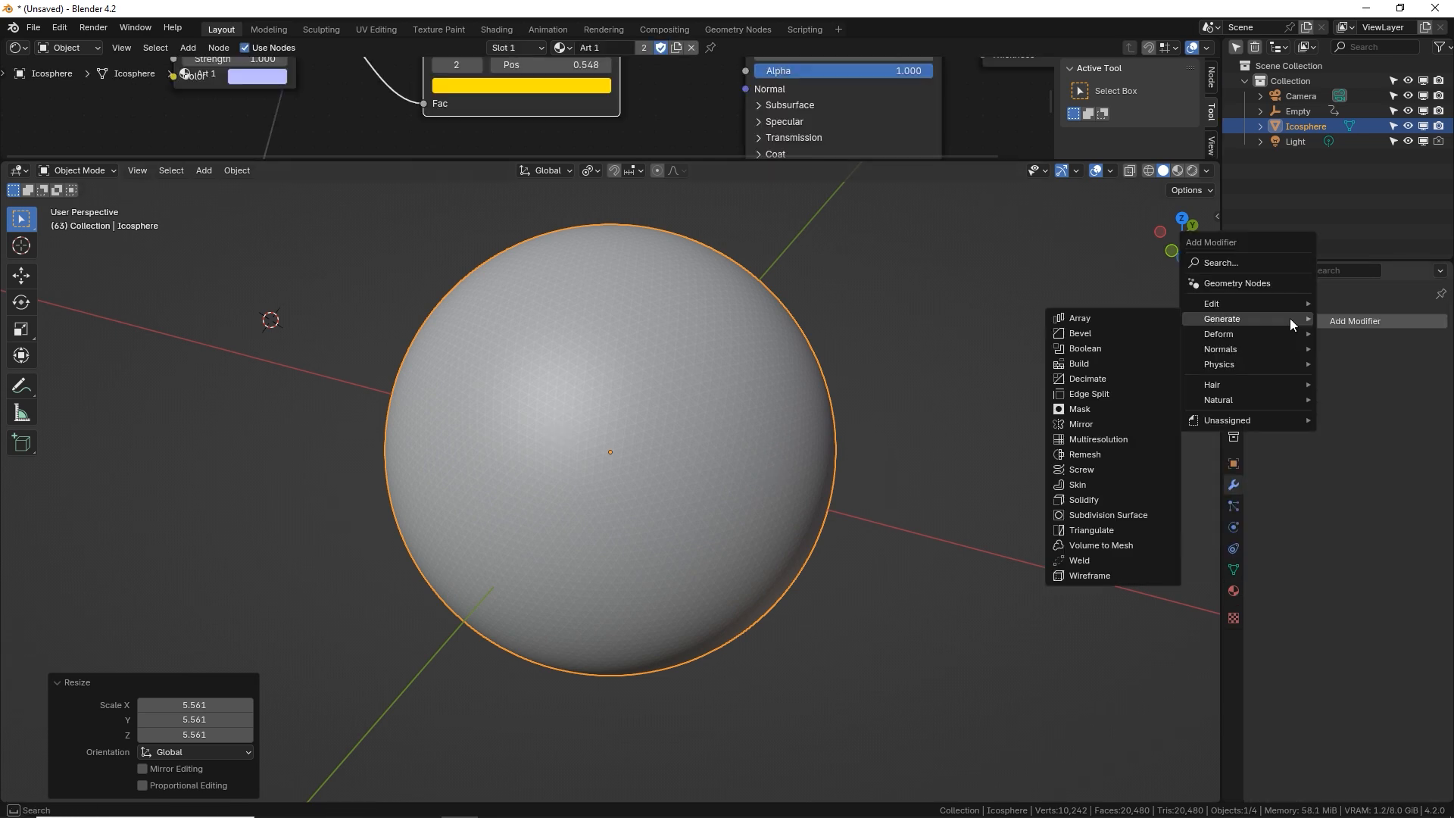
{"action": "mouse_move", "coordinate": [1243, 320]}
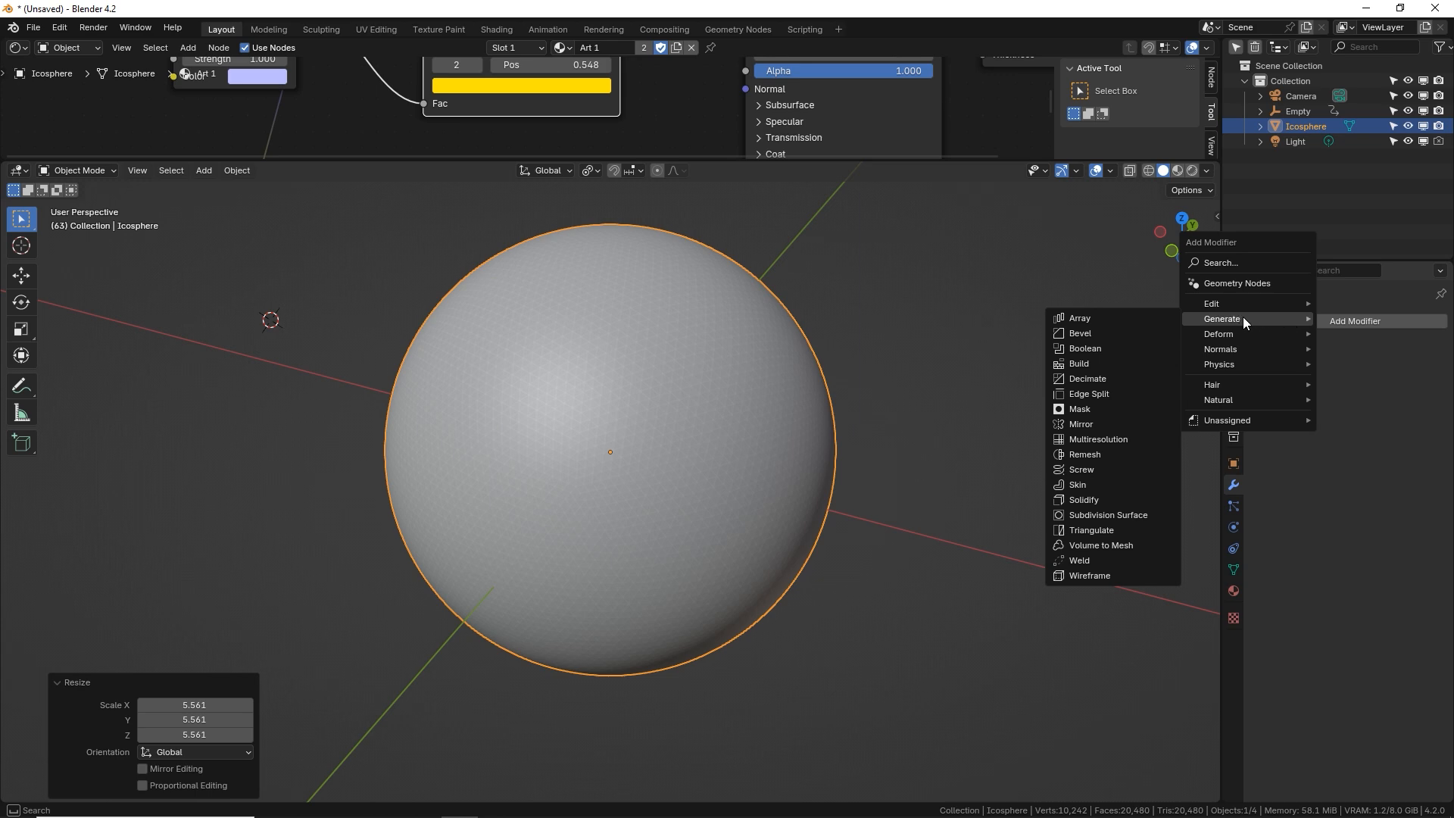
{"action": "mouse_move", "coordinate": [1212, 324]}
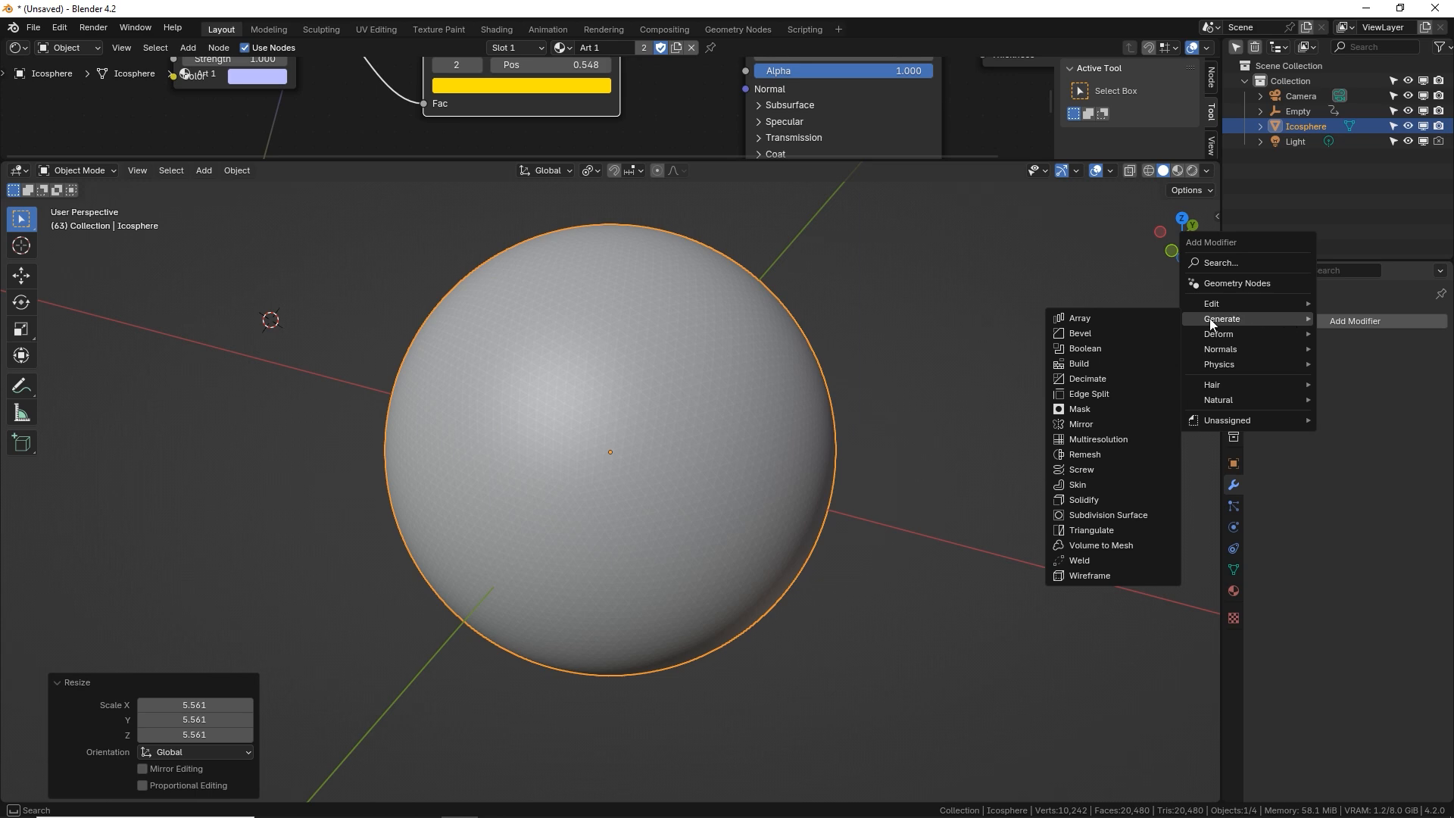
{"action": "mouse_move", "coordinate": [1154, 354]}
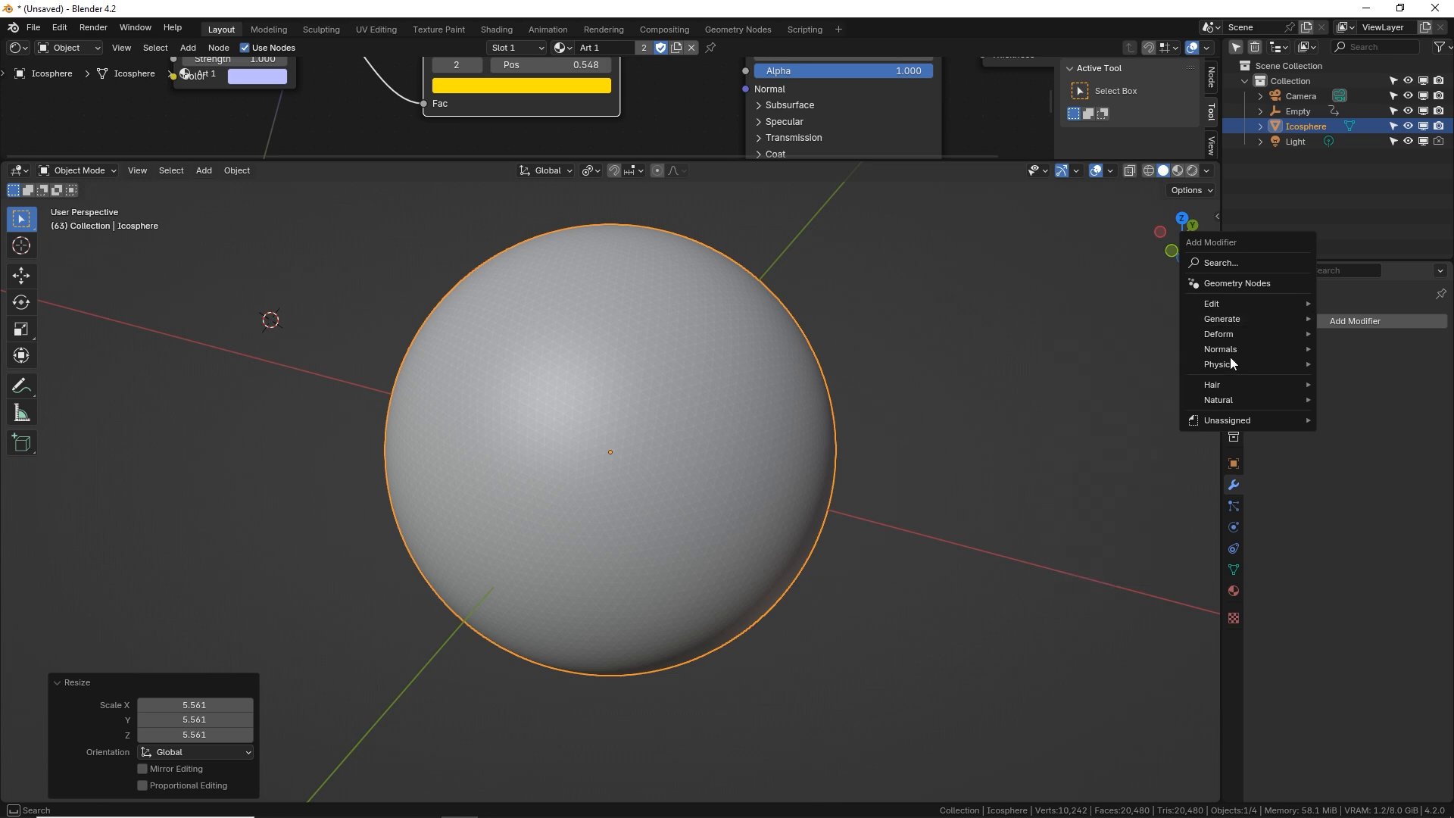
- Add a texture-driven Displace modifier at strength 0.12, scale the sphere up and preview it rendered
{"action": "left_click", "coordinate": [1218, 333]}
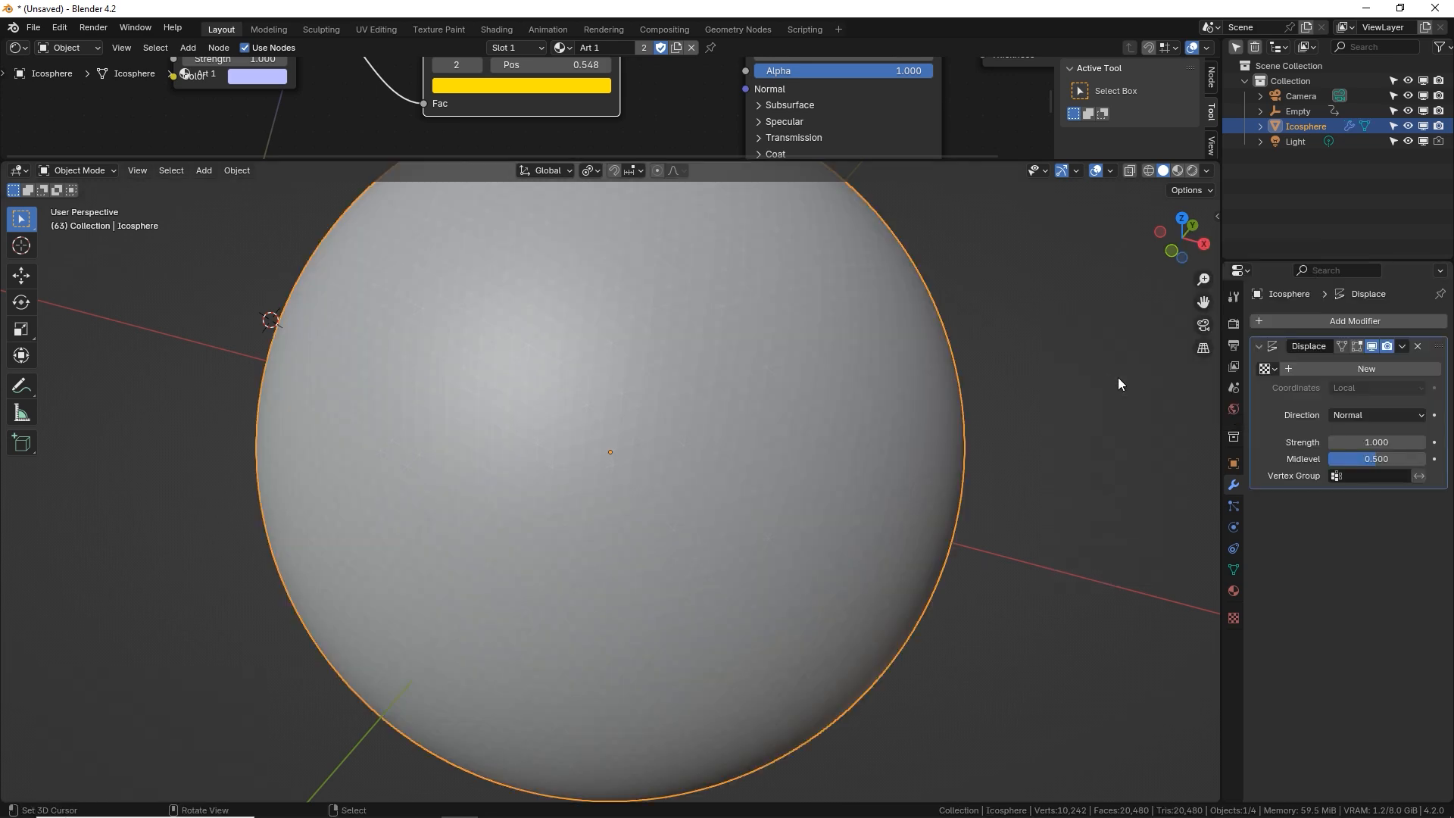
{"action": "left_click", "coordinate": [1365, 368]}
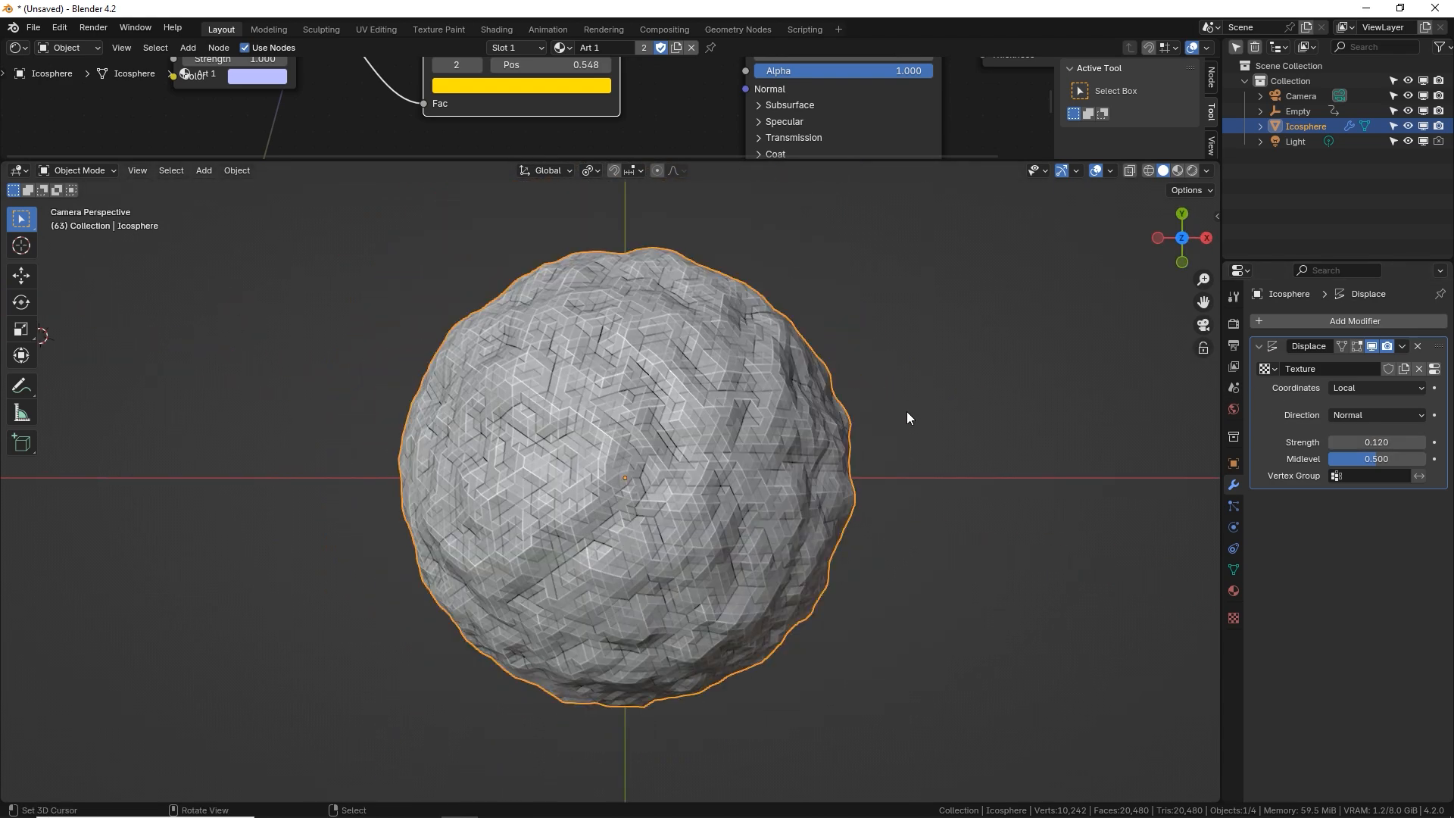
{"action": "key", "text": "s"}
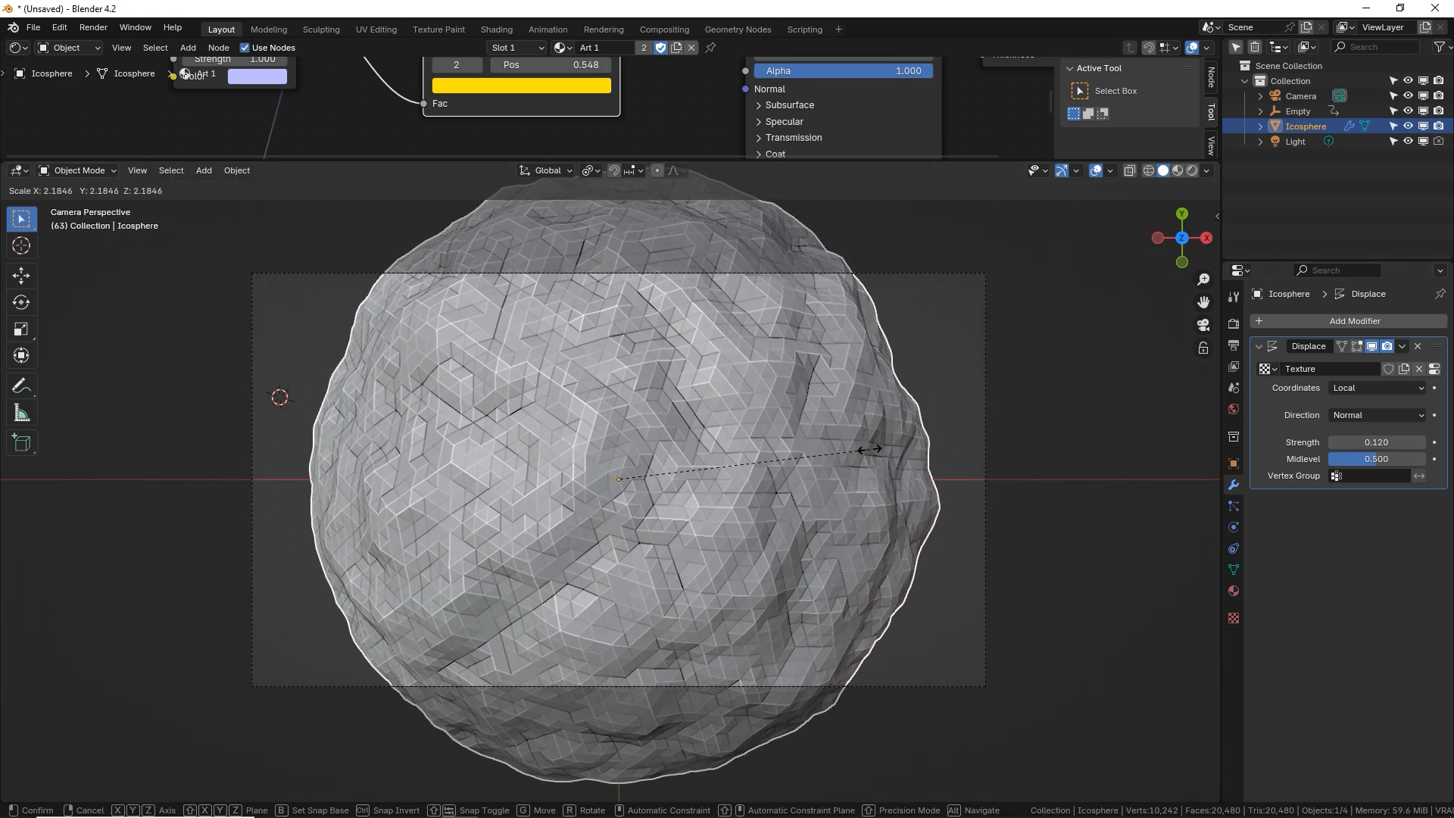
{"action": "left_click", "coordinate": [618, 480]}
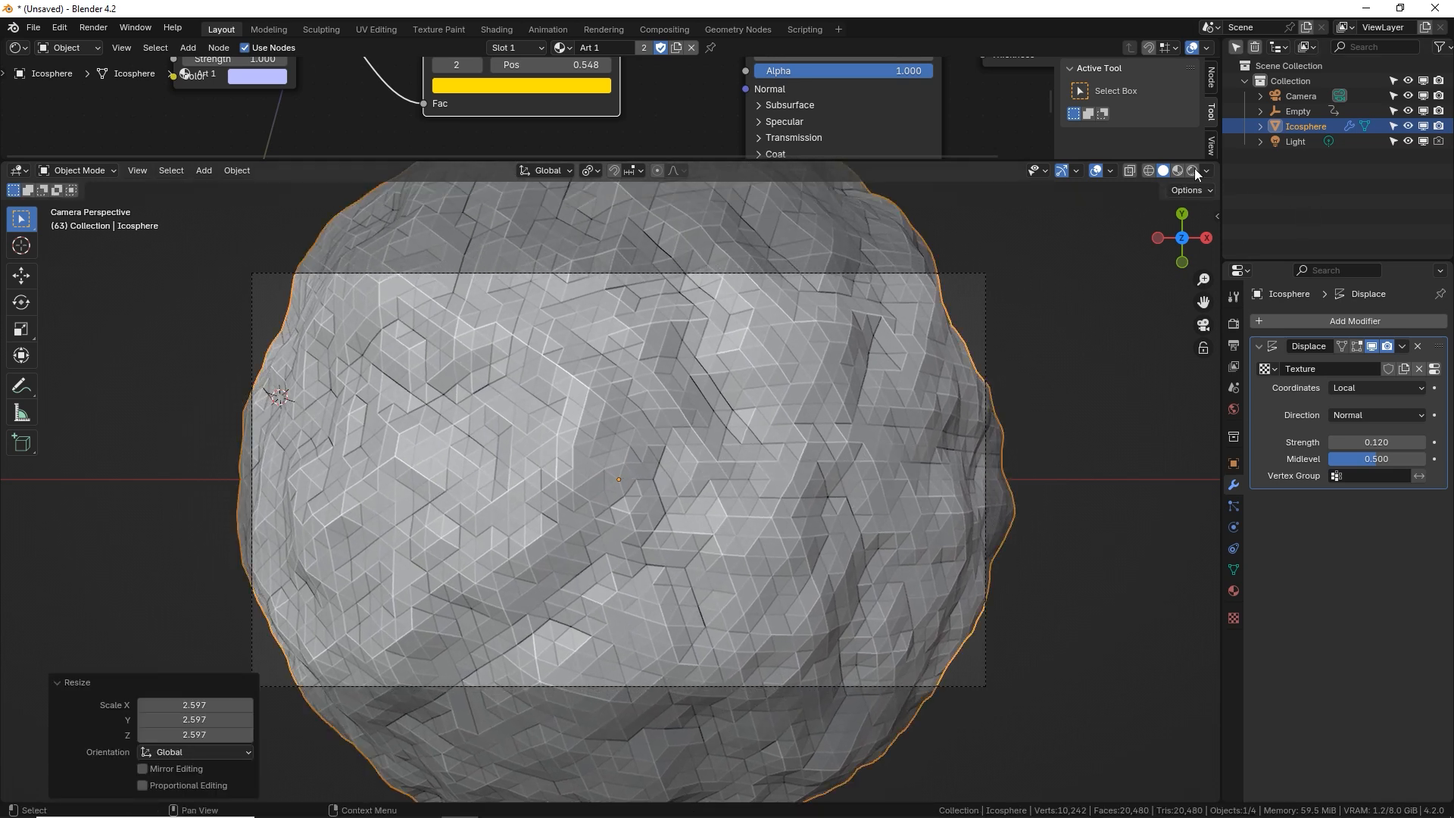
{"action": "left_click", "coordinate": [1194, 172]}
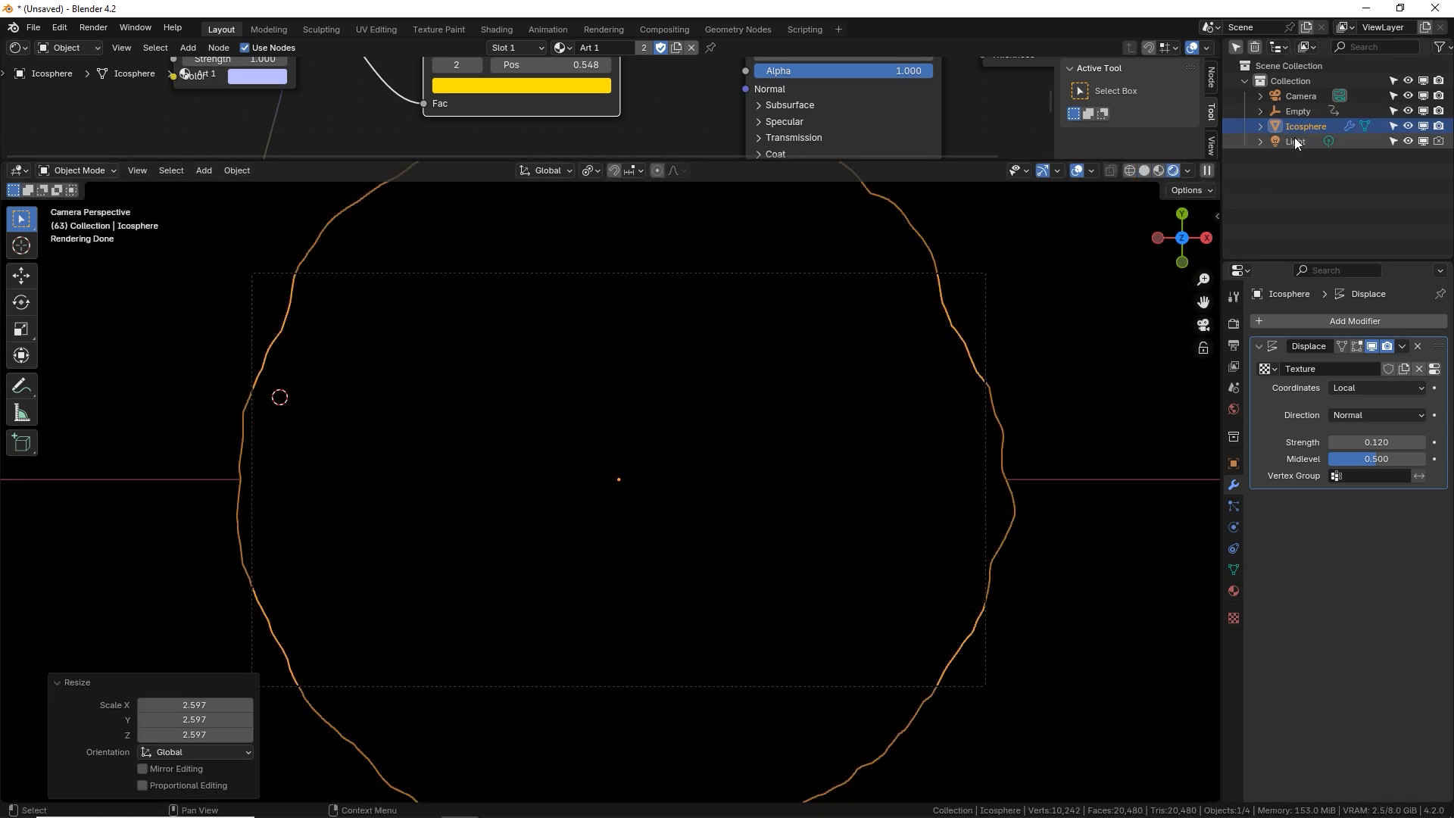
- Turn the light into a Sun and adjust its rotation
{"action": "left_click", "coordinate": [1295, 141]}
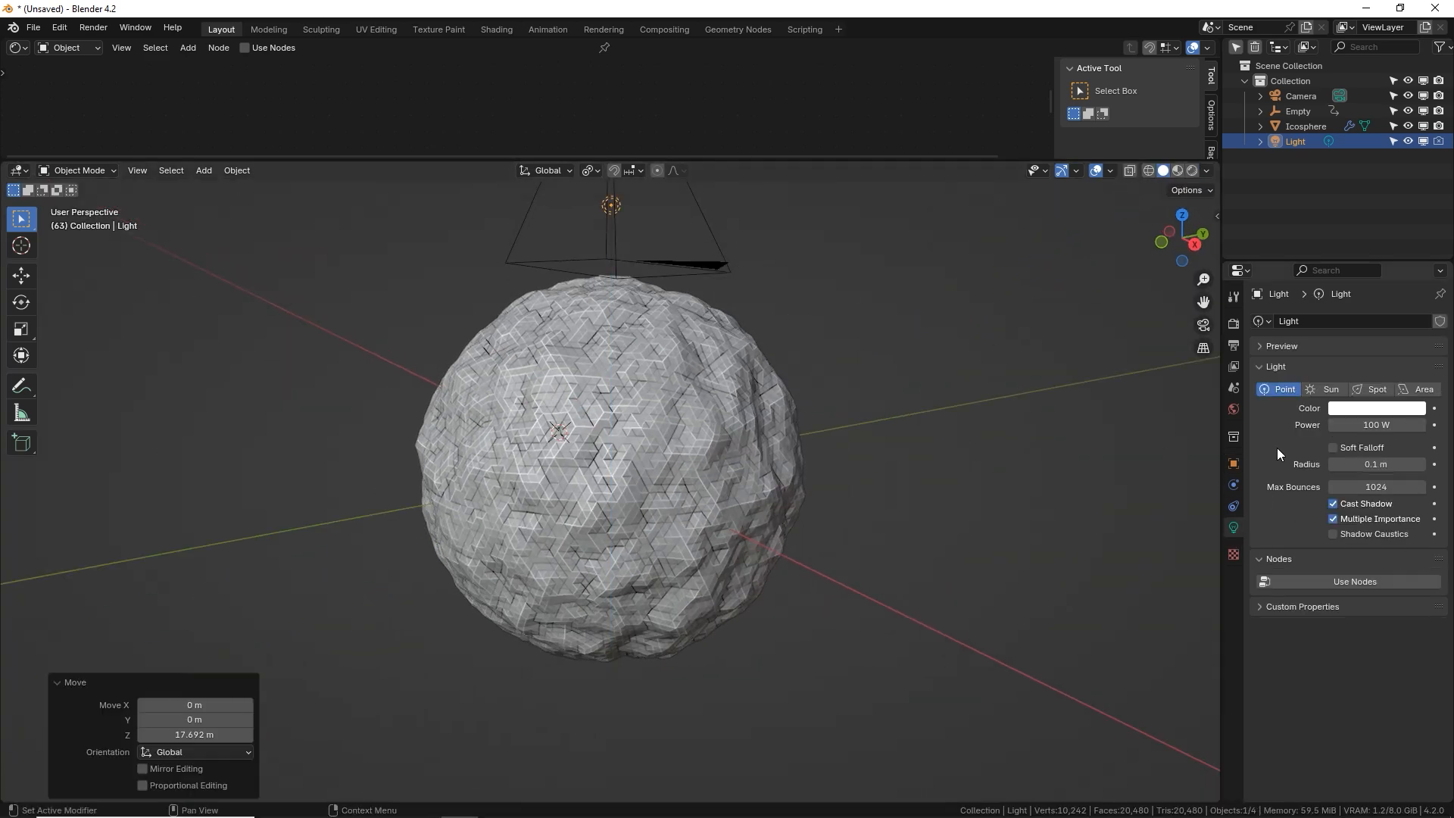
{"action": "left_click", "coordinate": [1330, 390]}
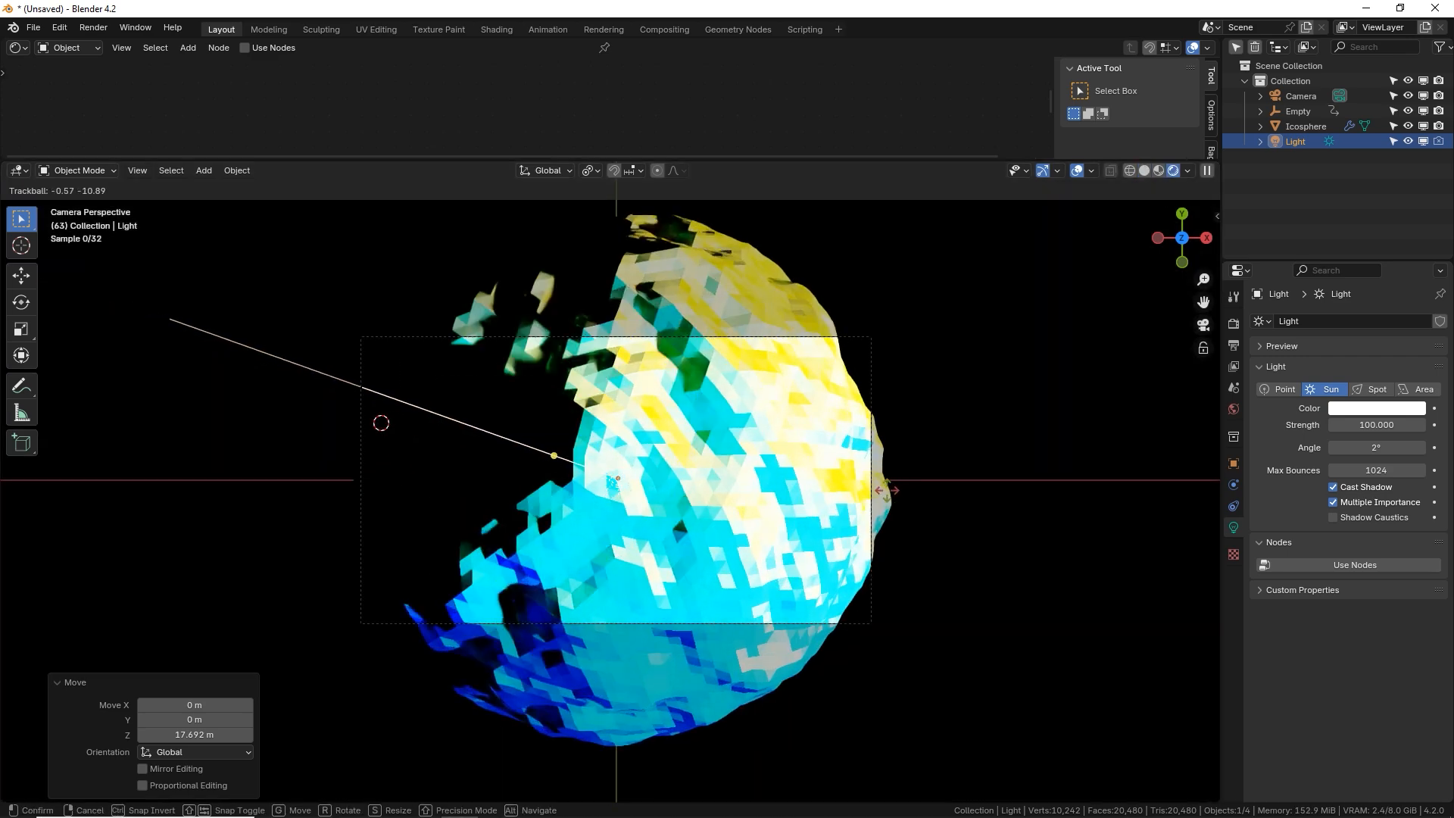
{"action": "left_click", "coordinate": [1377, 424]}
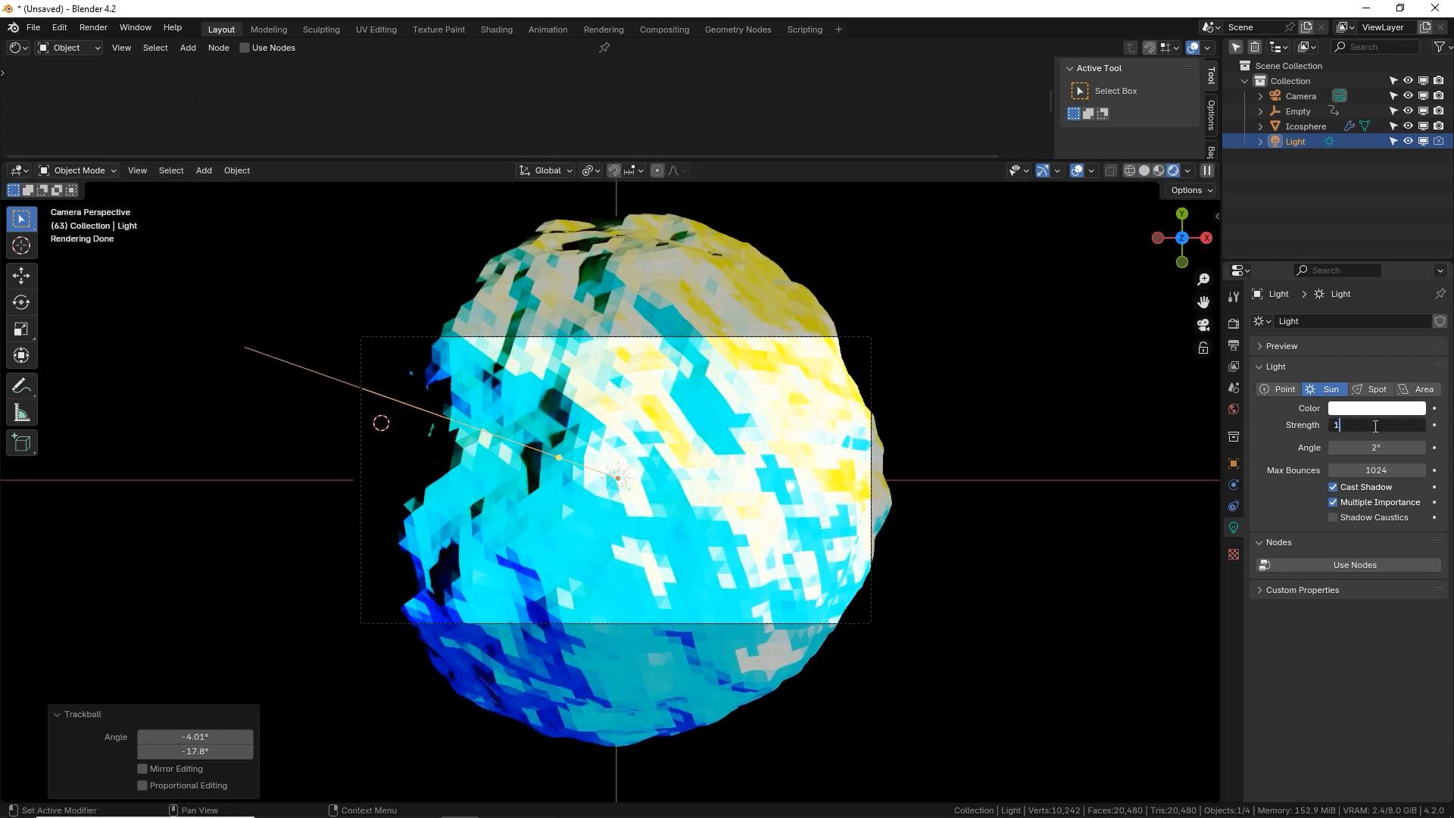
- Set the icosphere's Displace coordinates to Object and pick the Empty as source
{"action": "left_click", "coordinate": [1306, 126]}
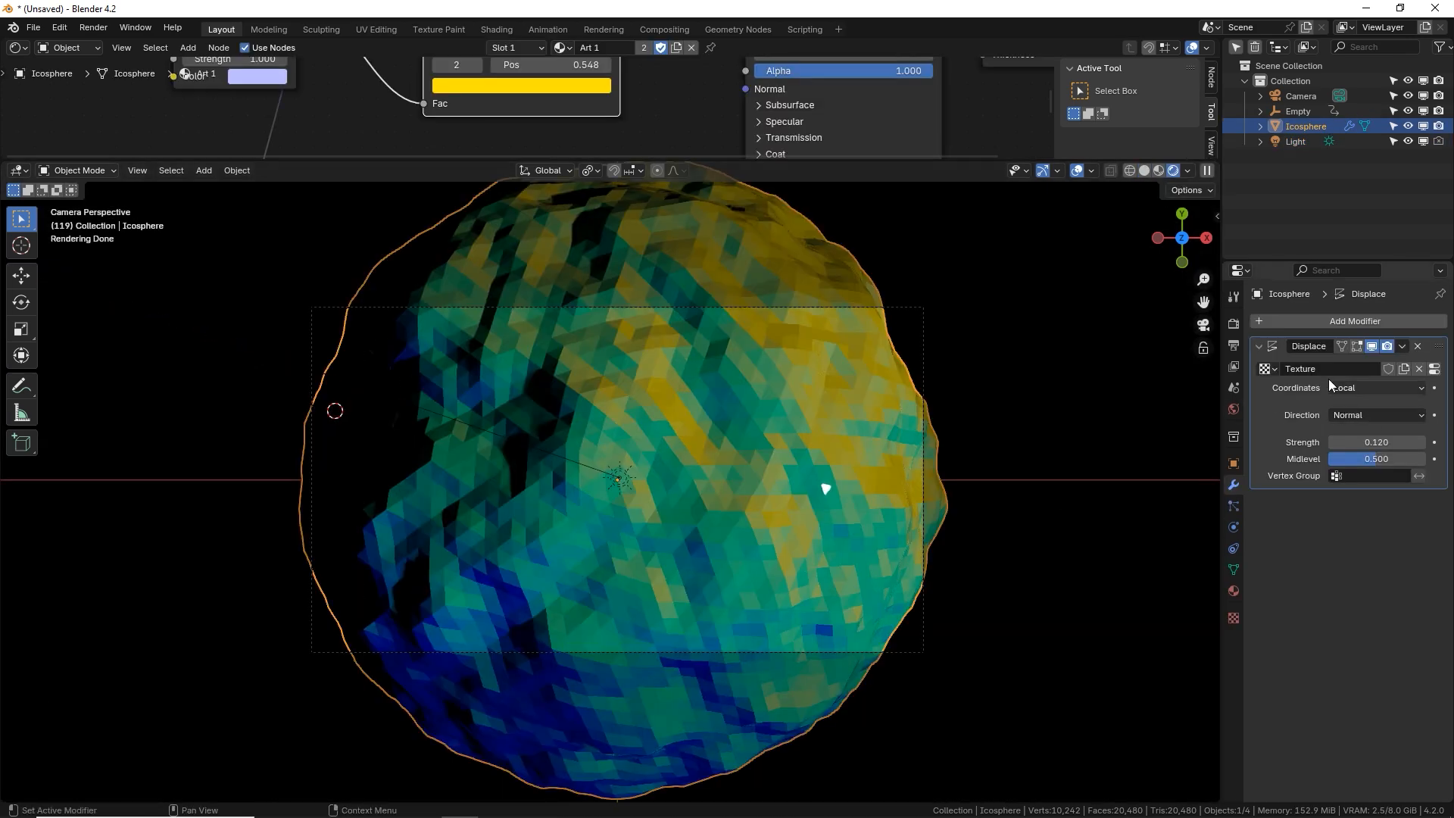
{"action": "left_click", "coordinate": [1377, 388]}
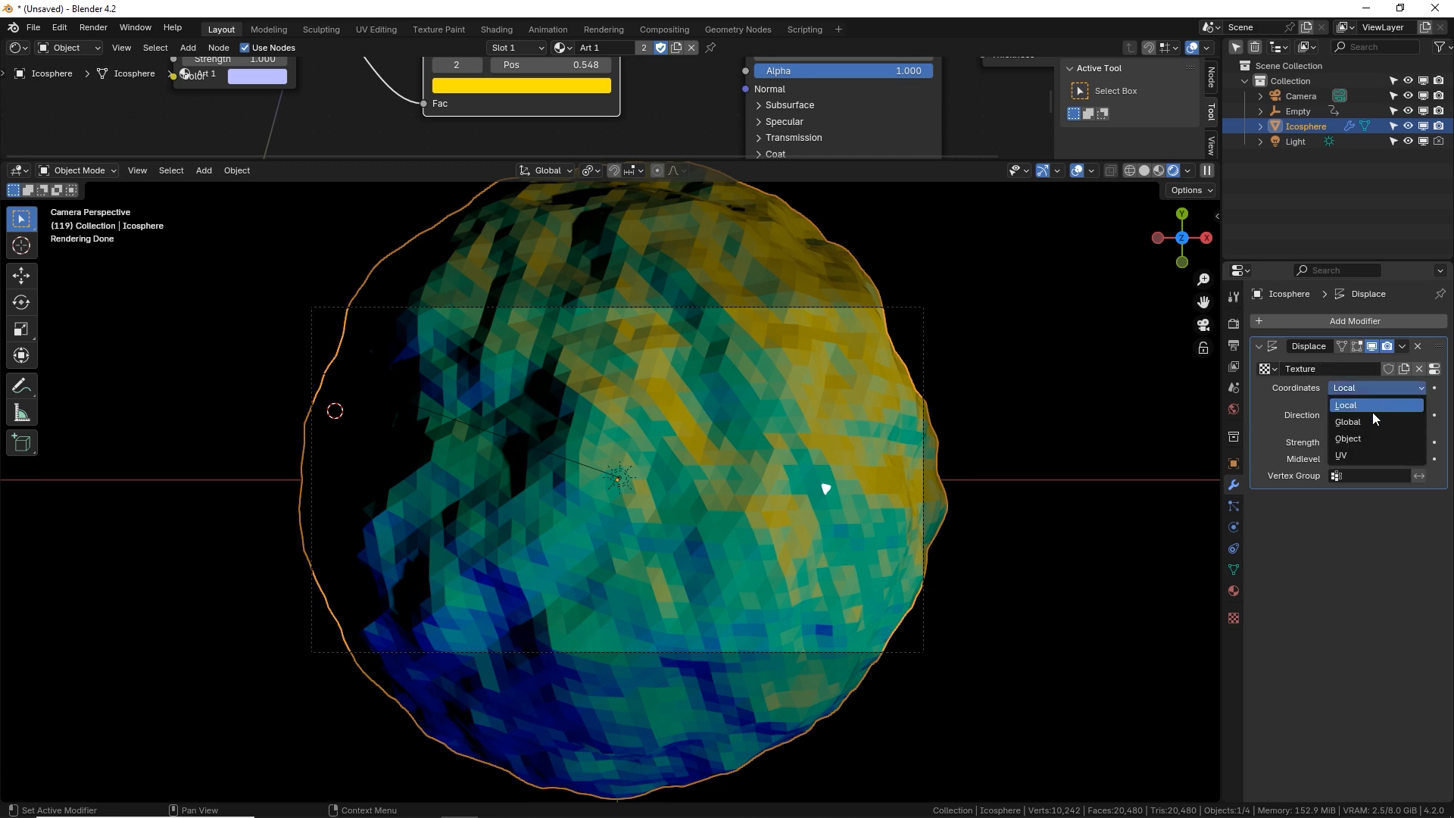
{"action": "left_click", "coordinate": [1348, 440]}
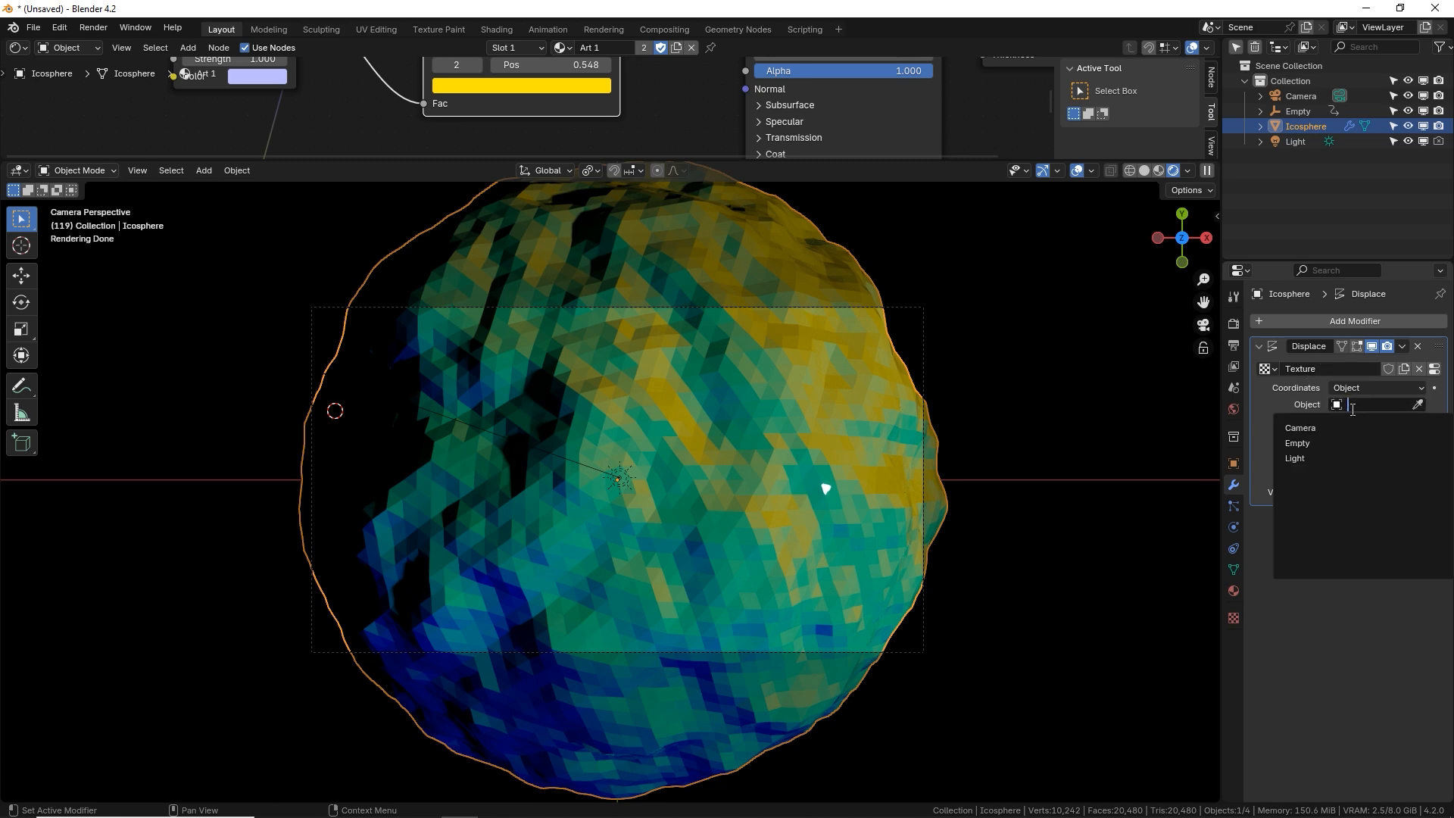
{"action": "left_click", "coordinate": [1298, 443]}
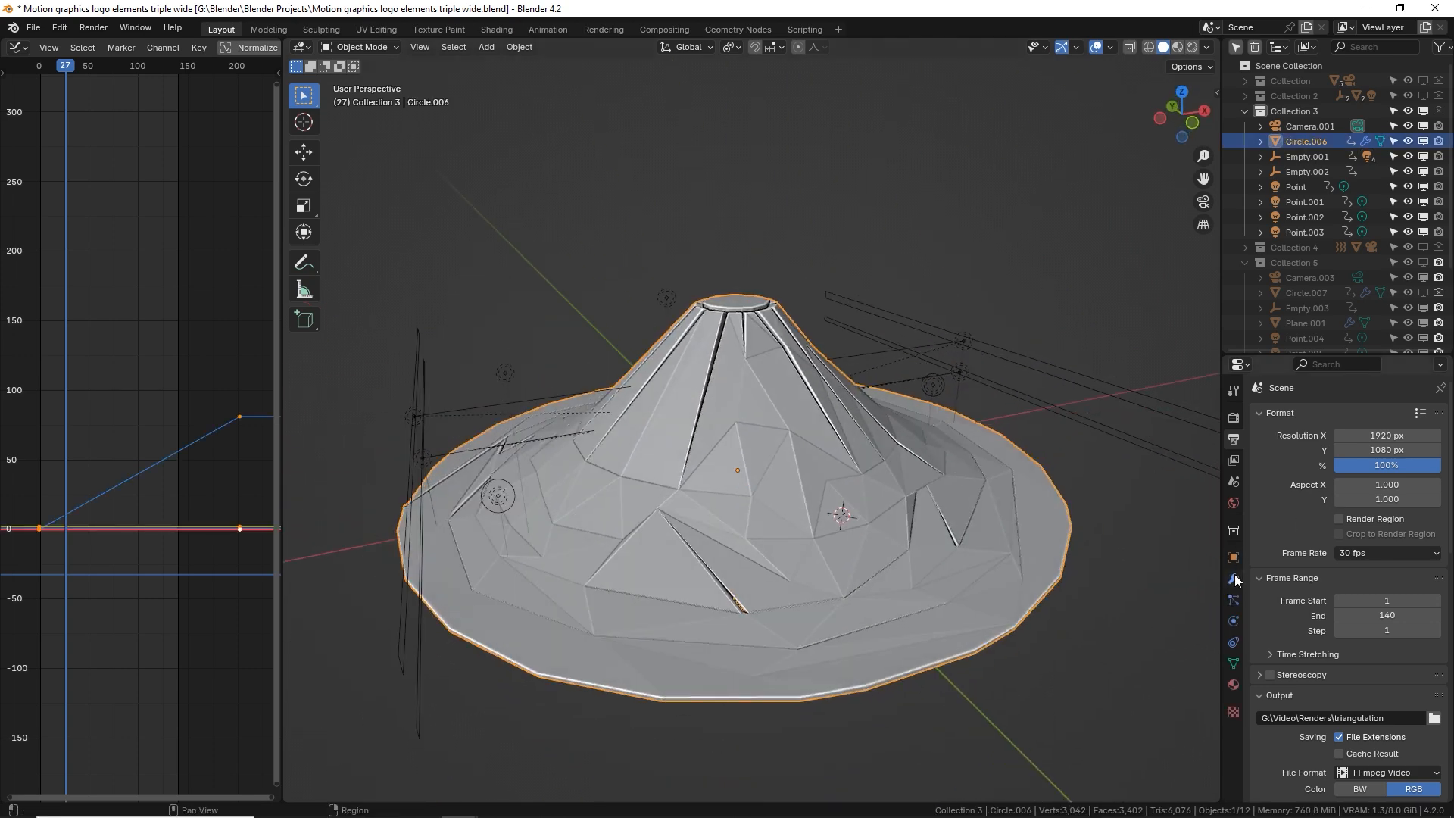
- Toggle the Decimate modifiers to compare the smooth cone, then expand the Edge Split and Solidify settings
{"action": "left_click", "coordinate": [1233, 556]}
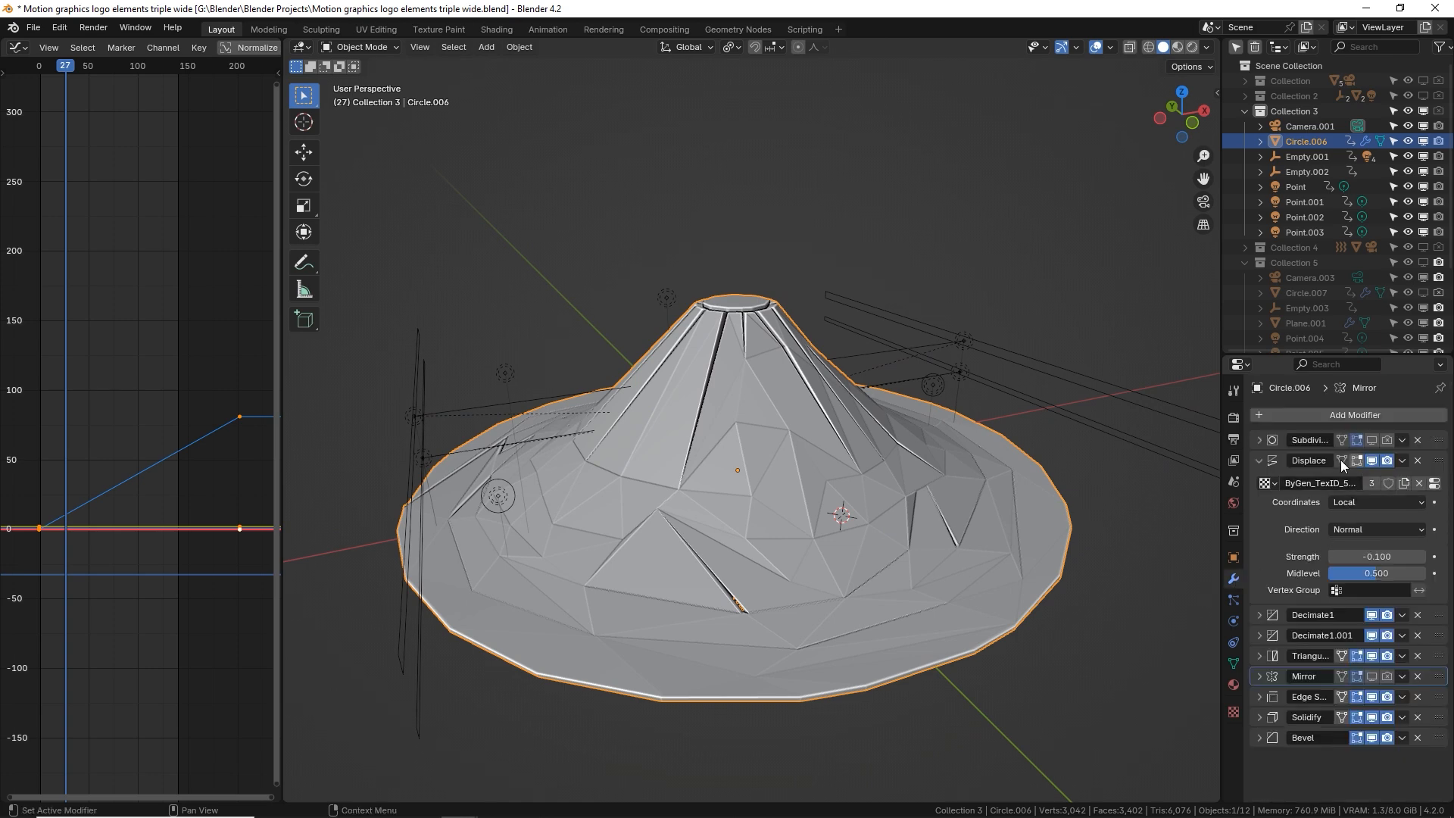
{"action": "left_click", "coordinate": [1259, 460]}
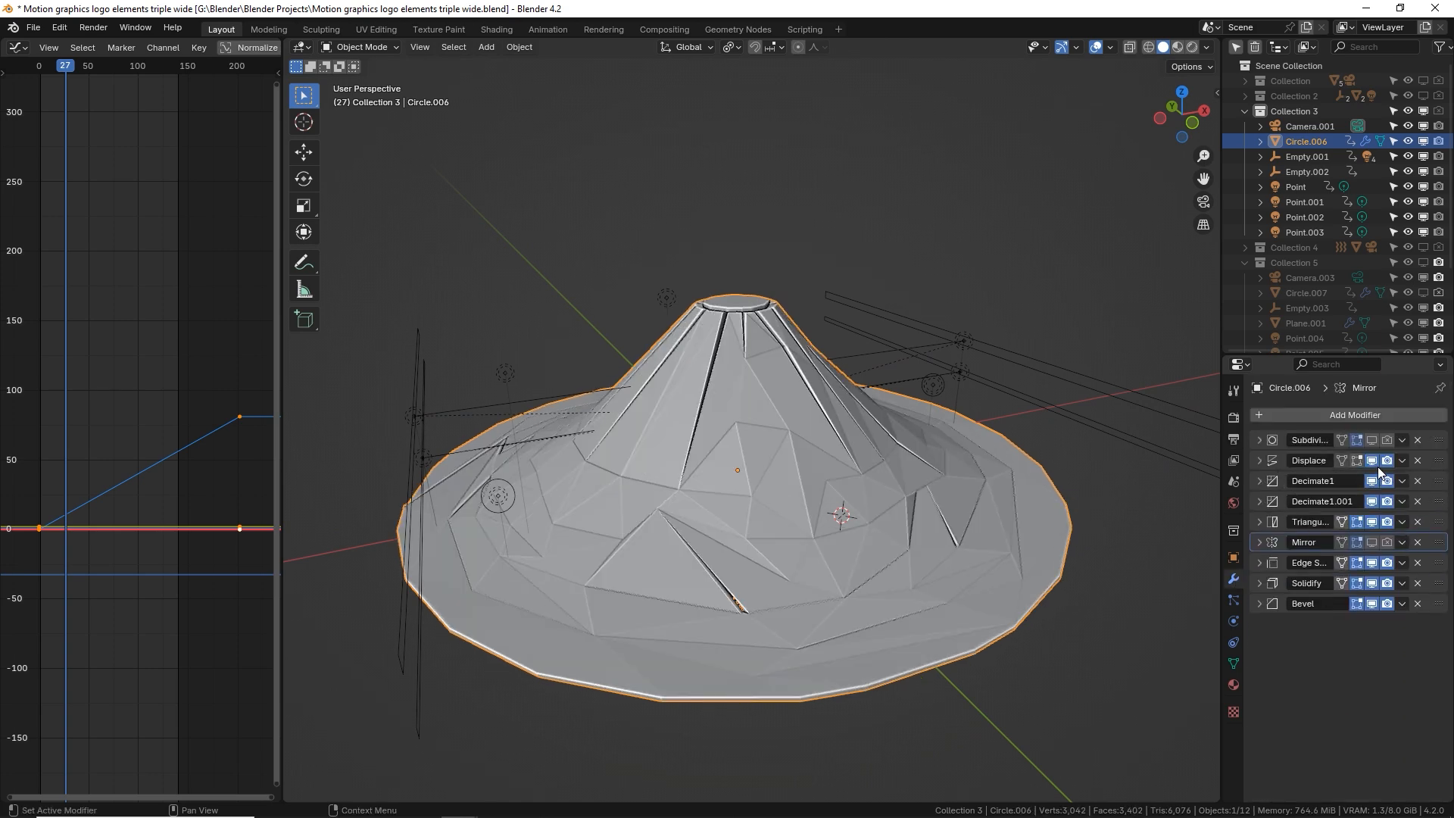
{"action": "left_click", "coordinate": [1374, 502]}
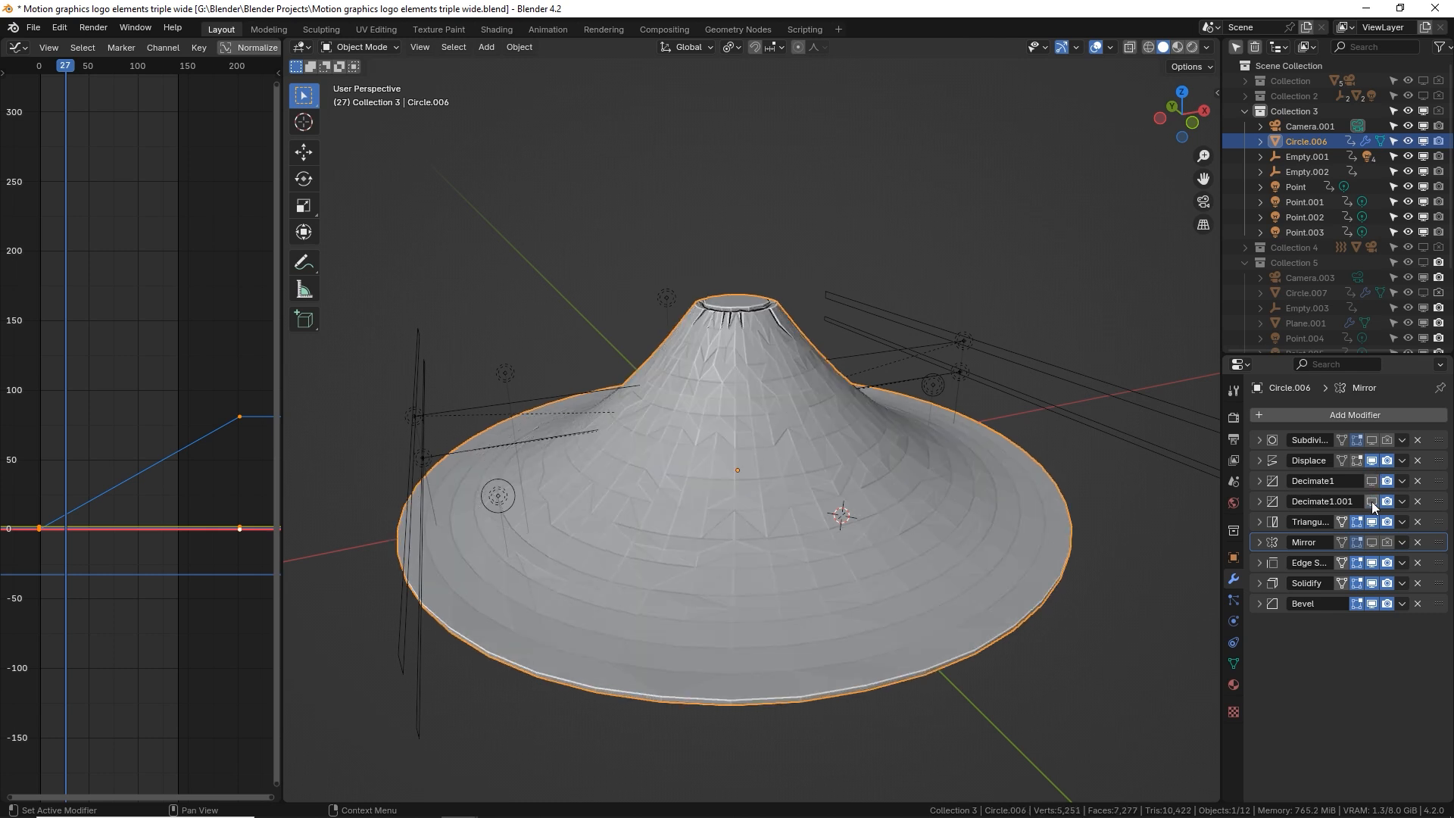
{"action": "left_click", "coordinate": [1372, 480]}
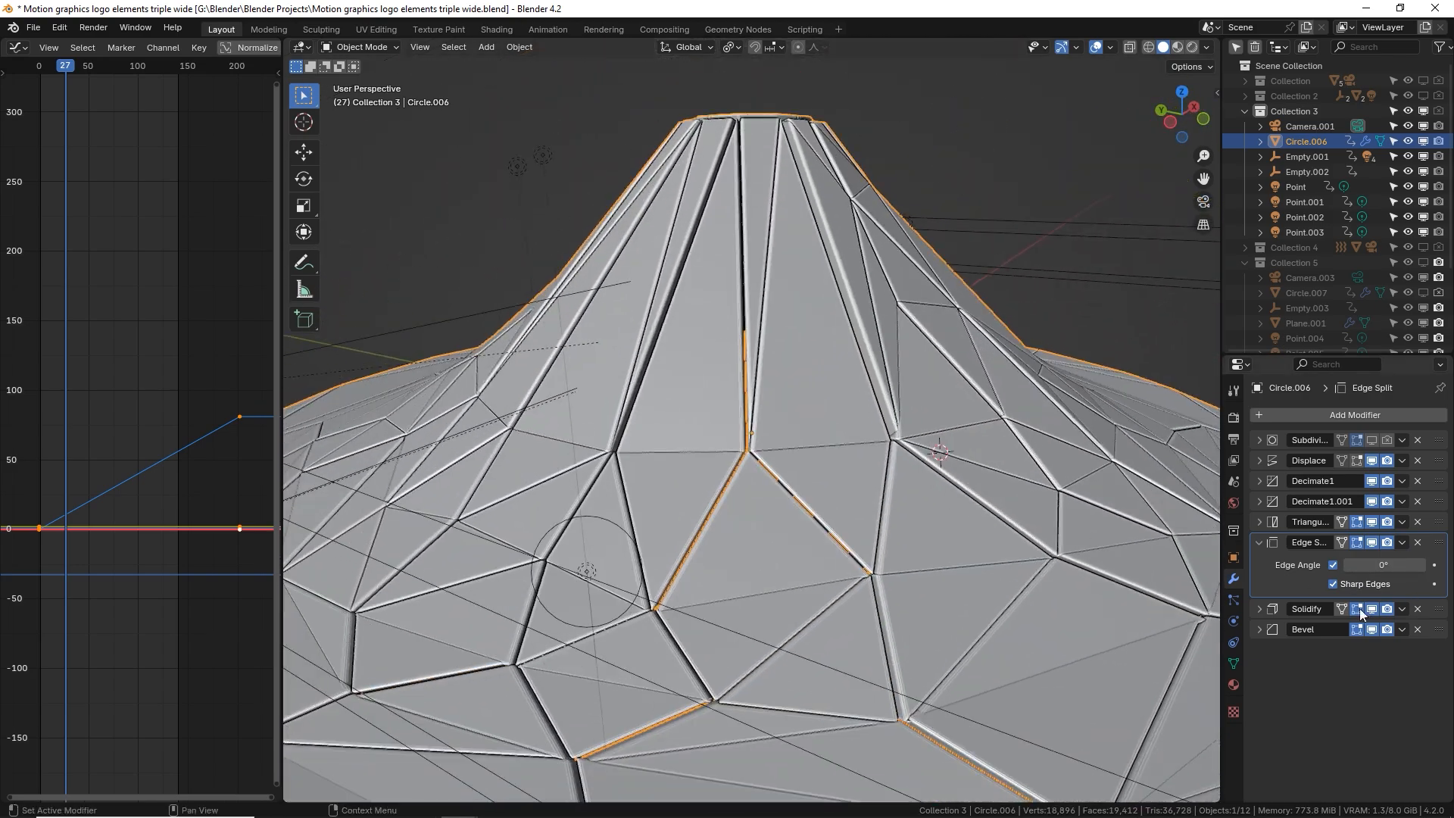
{"action": "left_click", "coordinate": [1259, 609]}
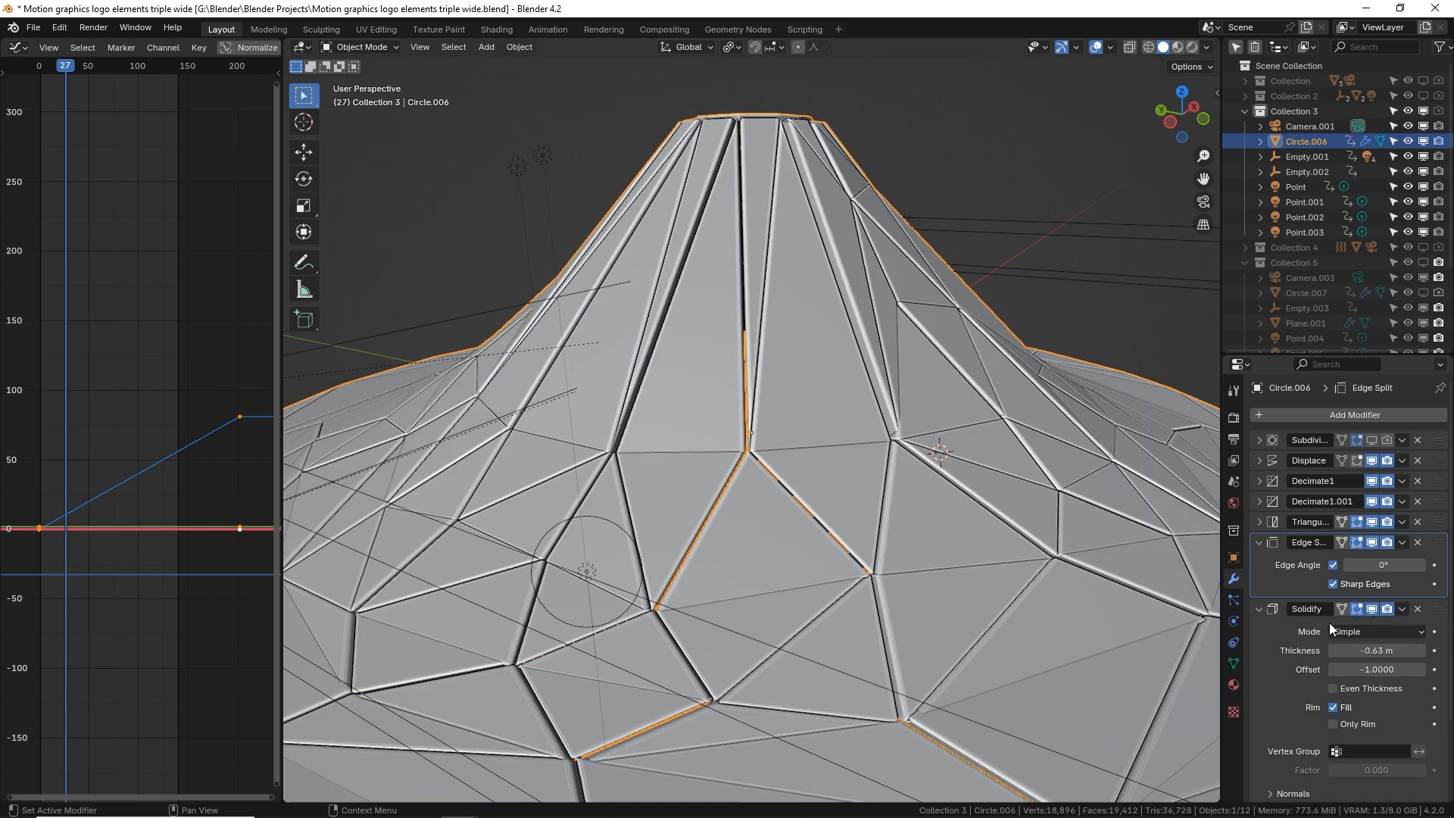
{"action": "scroll", "scroll_direction": "down", "scroll_amount": 3}
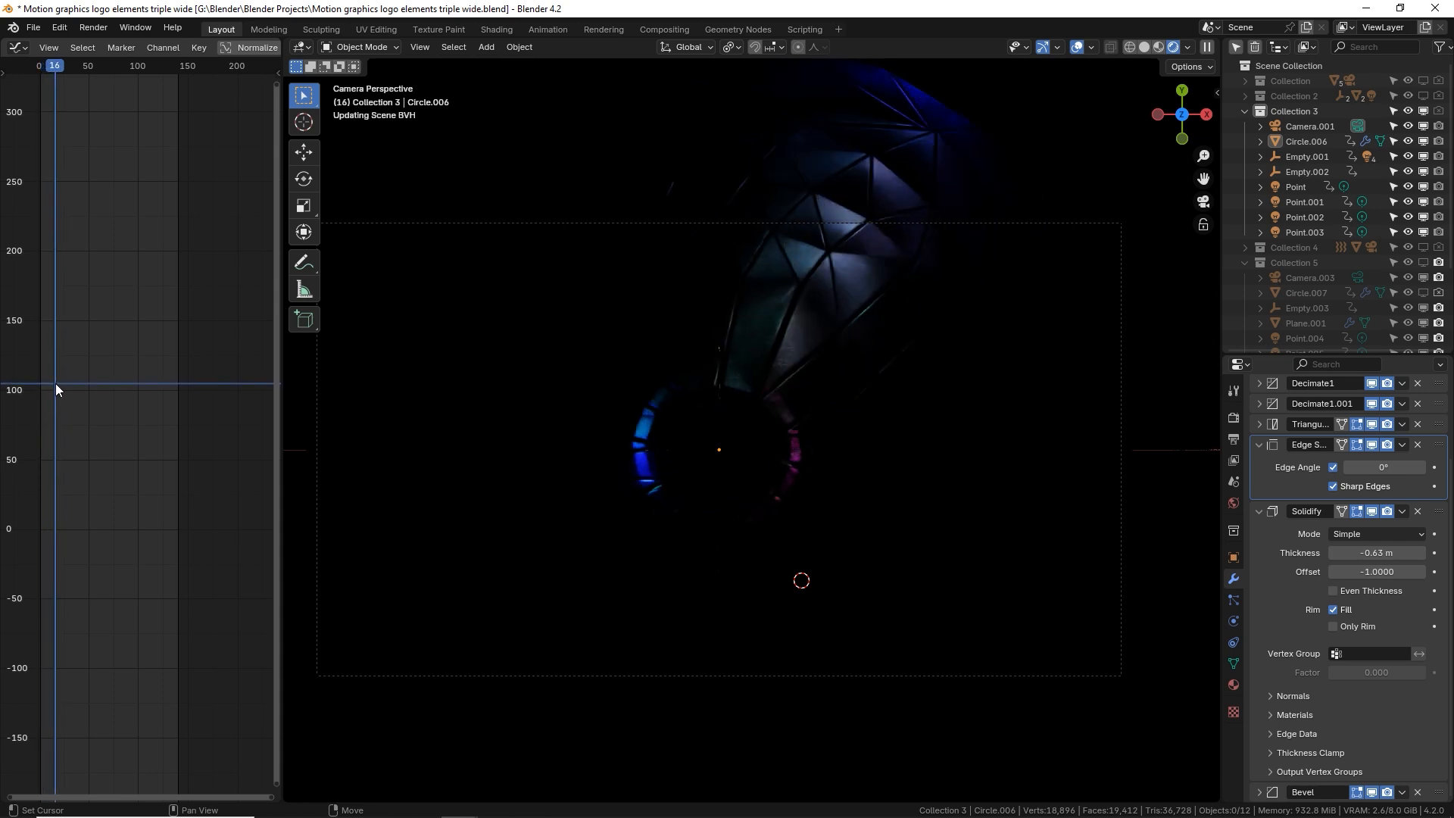
- Scrub the Graph Editor and view the light settings of Point.002
{"action": "left_click", "coordinate": [89, 65]}
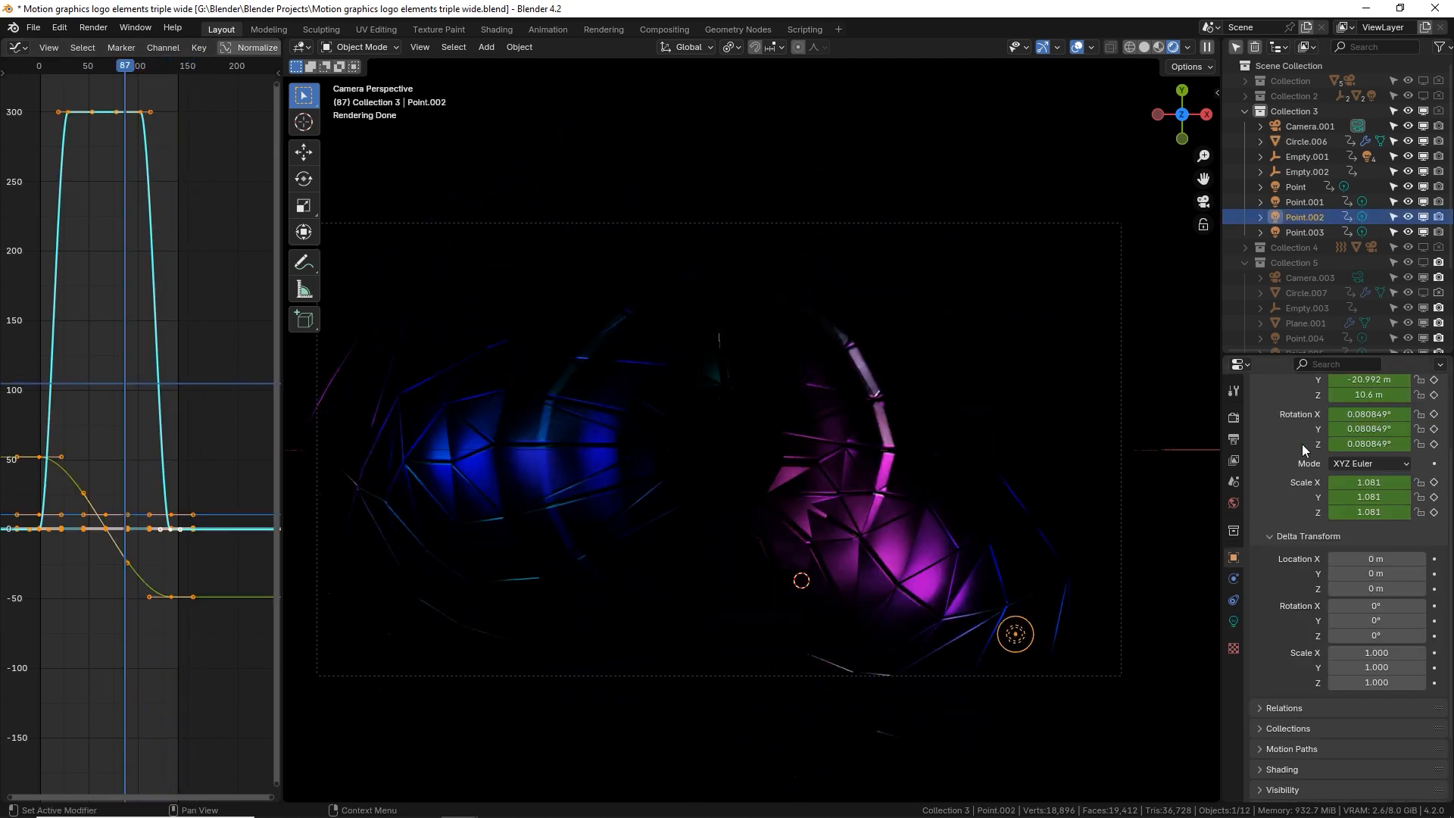
{"action": "left_click", "coordinate": [1233, 600]}
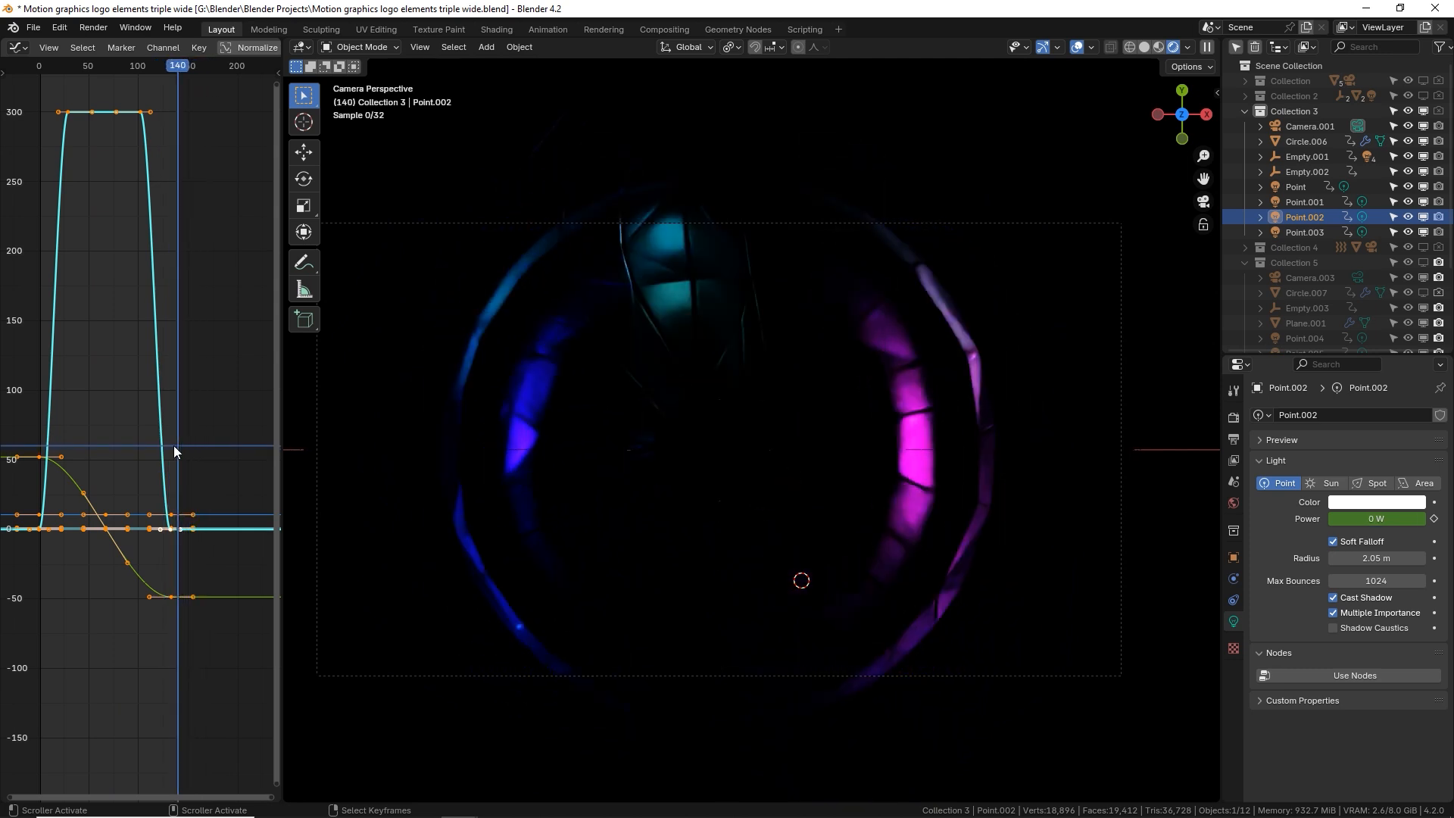
{"action": "left_click", "coordinate": [198, 65]}
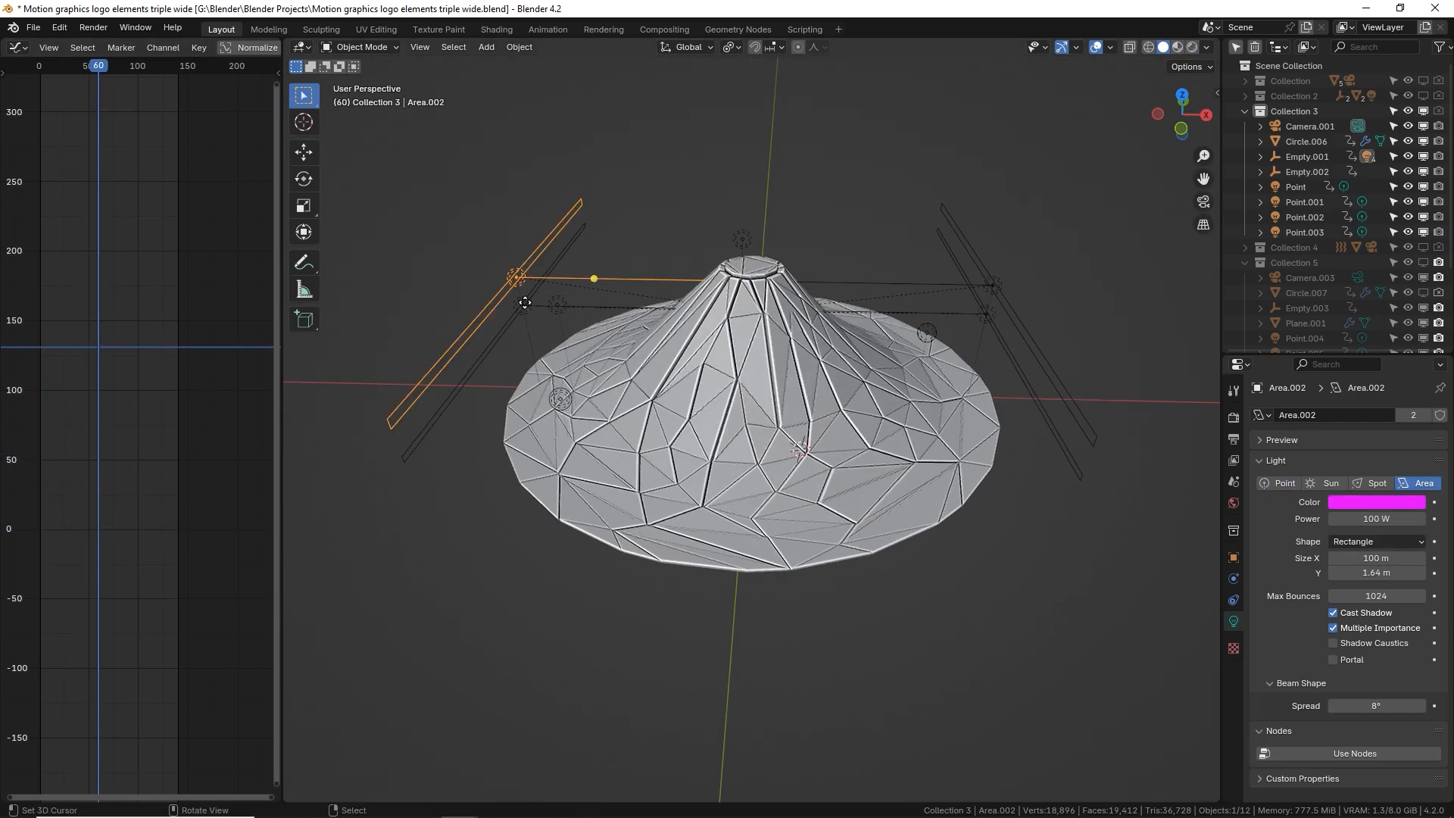
- Select Area.001 then Point.003 at 300 W and preview the scene with rendered lighting
{"action": "left_click", "coordinate": [987, 314]}
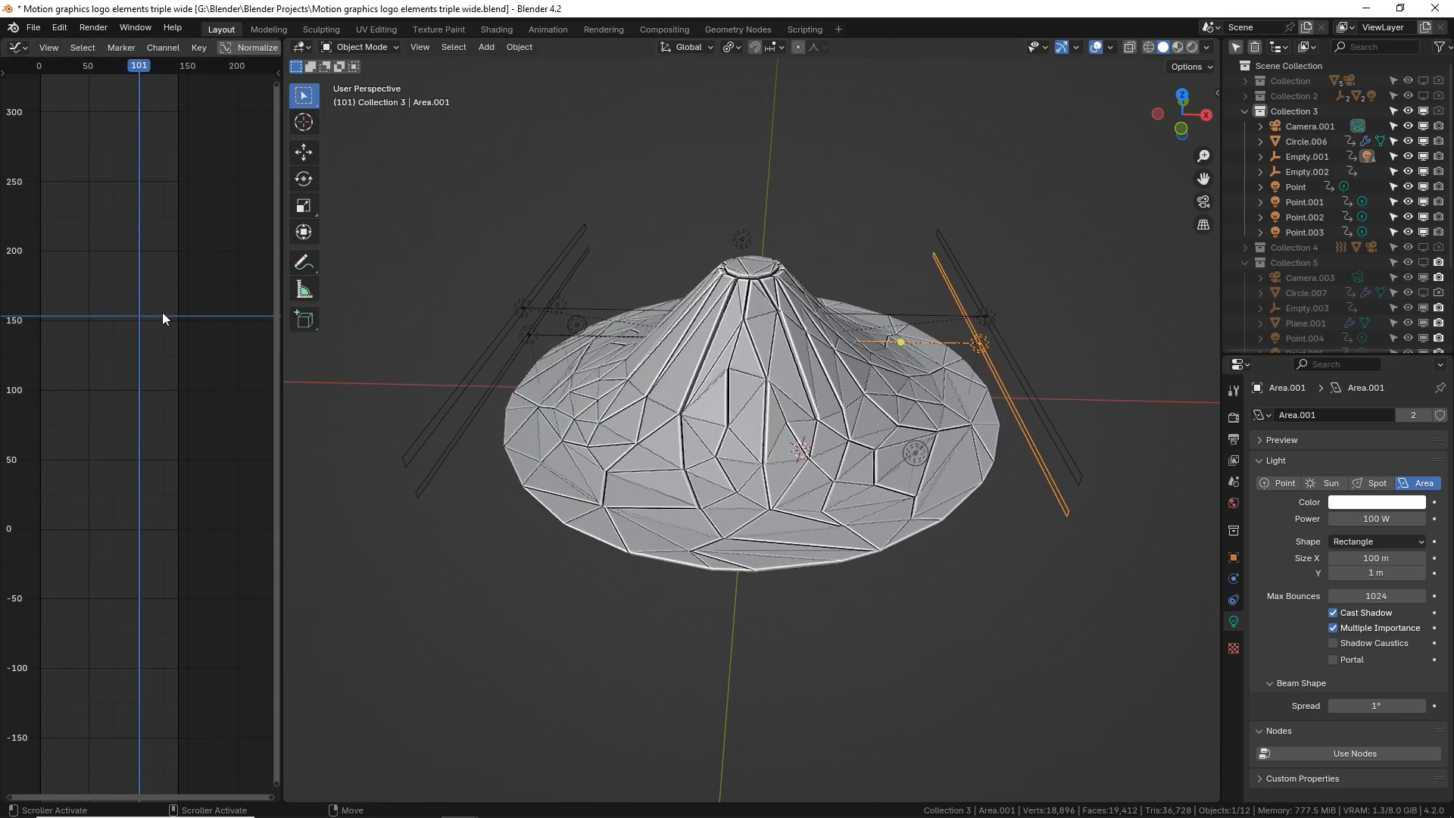
{"action": "left_click", "coordinate": [1304, 231]}
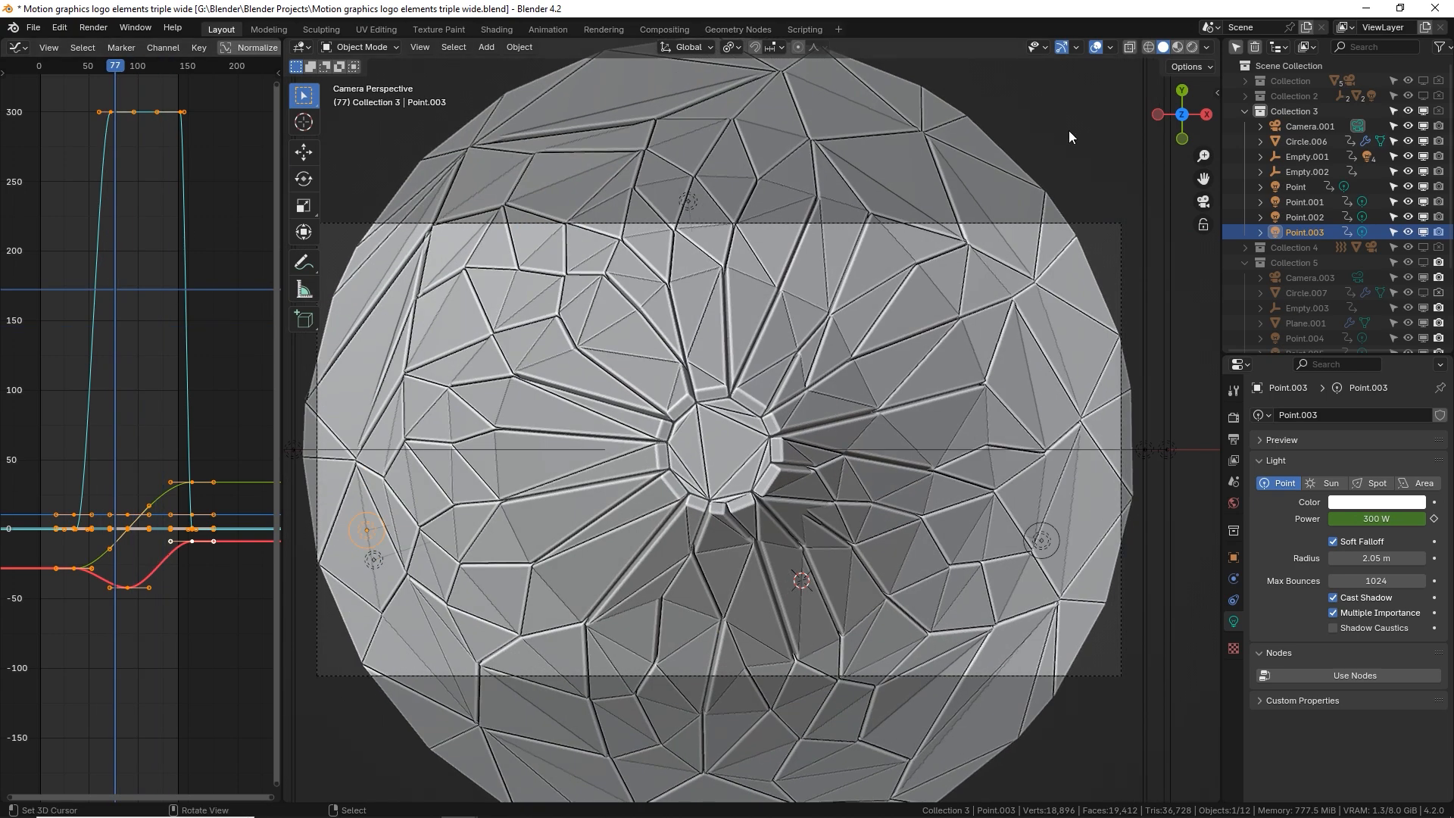
{"action": "left_click", "coordinate": [1192, 47]}
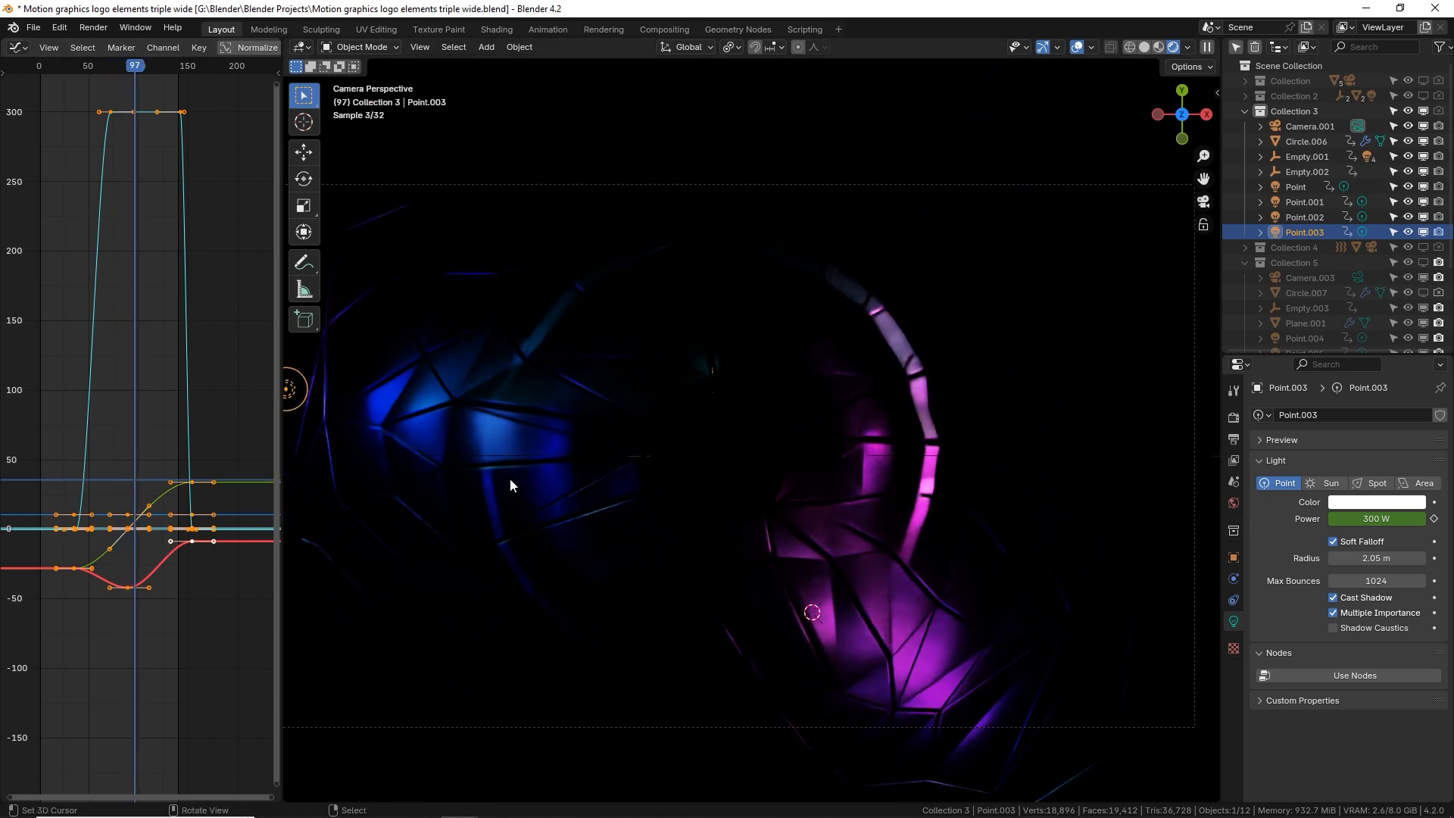
- Show Circle.006's metal material nodes: roughness image through Color Ramp and Map Range into Principled BSDF
{"action": "left_click", "coordinate": [1305, 141]}
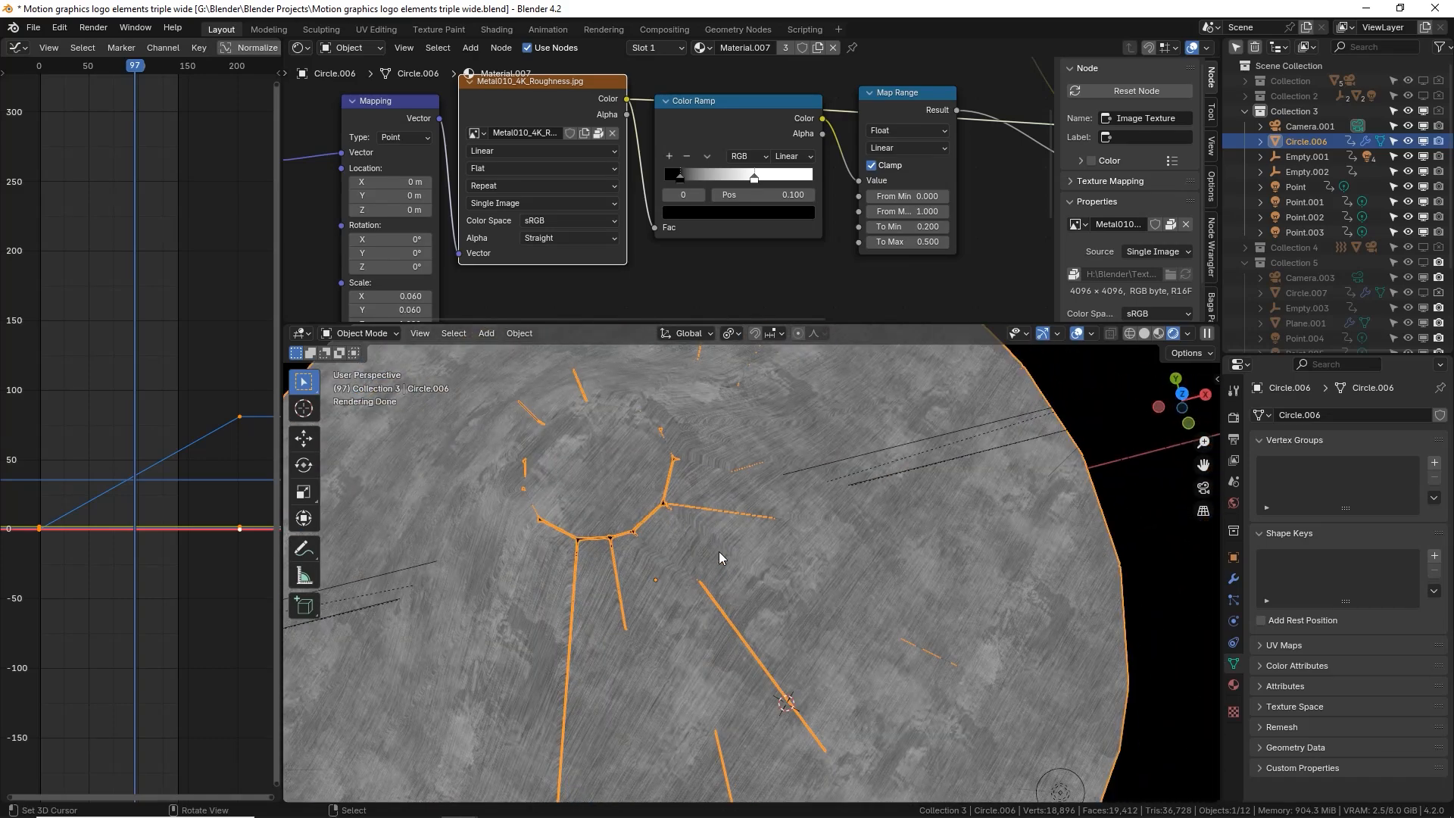
{"action": "left_click", "coordinate": [690, 114]}
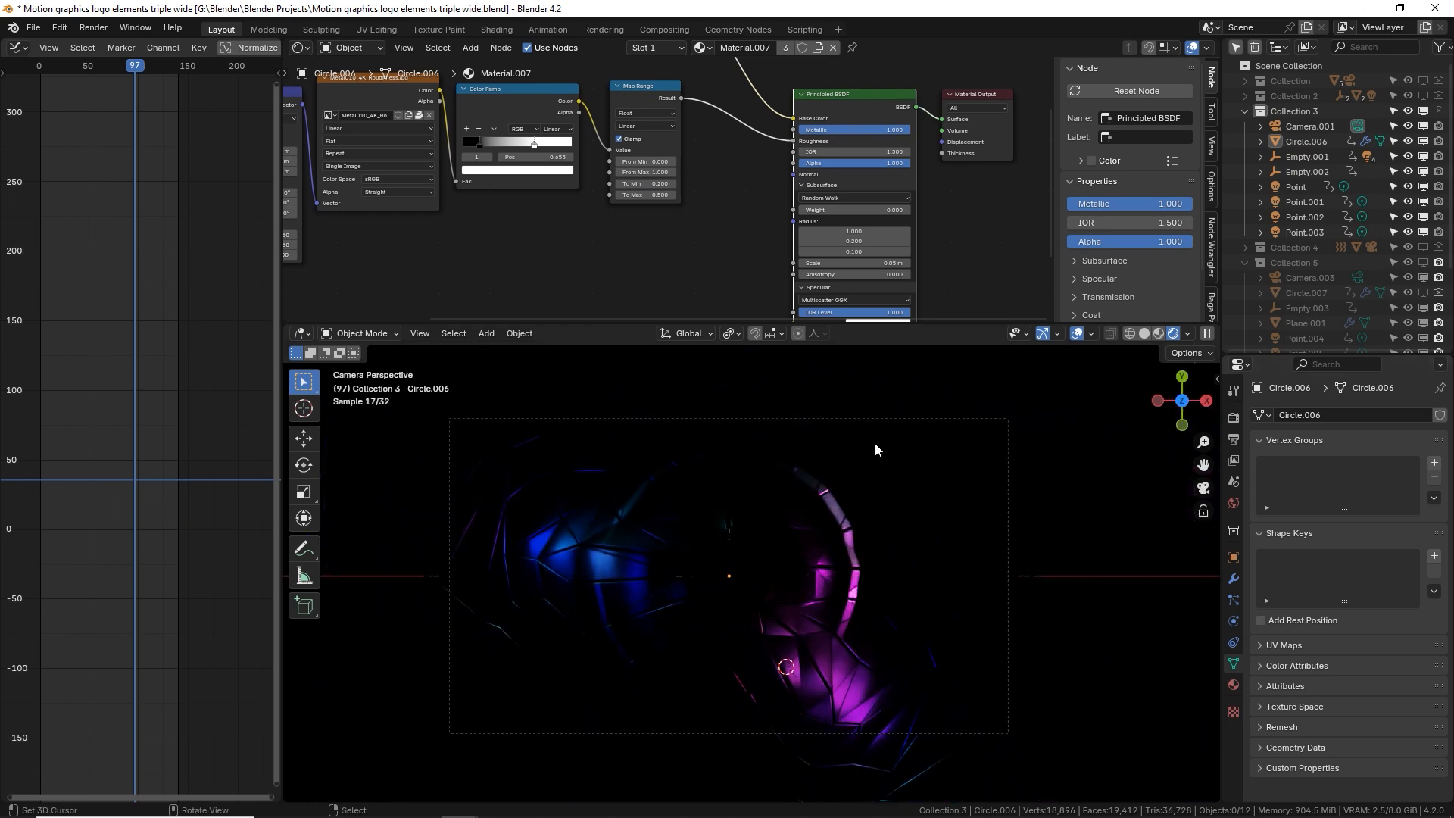
- Review Camera.001's Depth of Field (F-Stop 2.8) and select its focus target Empty.001
{"action": "left_click", "coordinate": [1310, 126]}
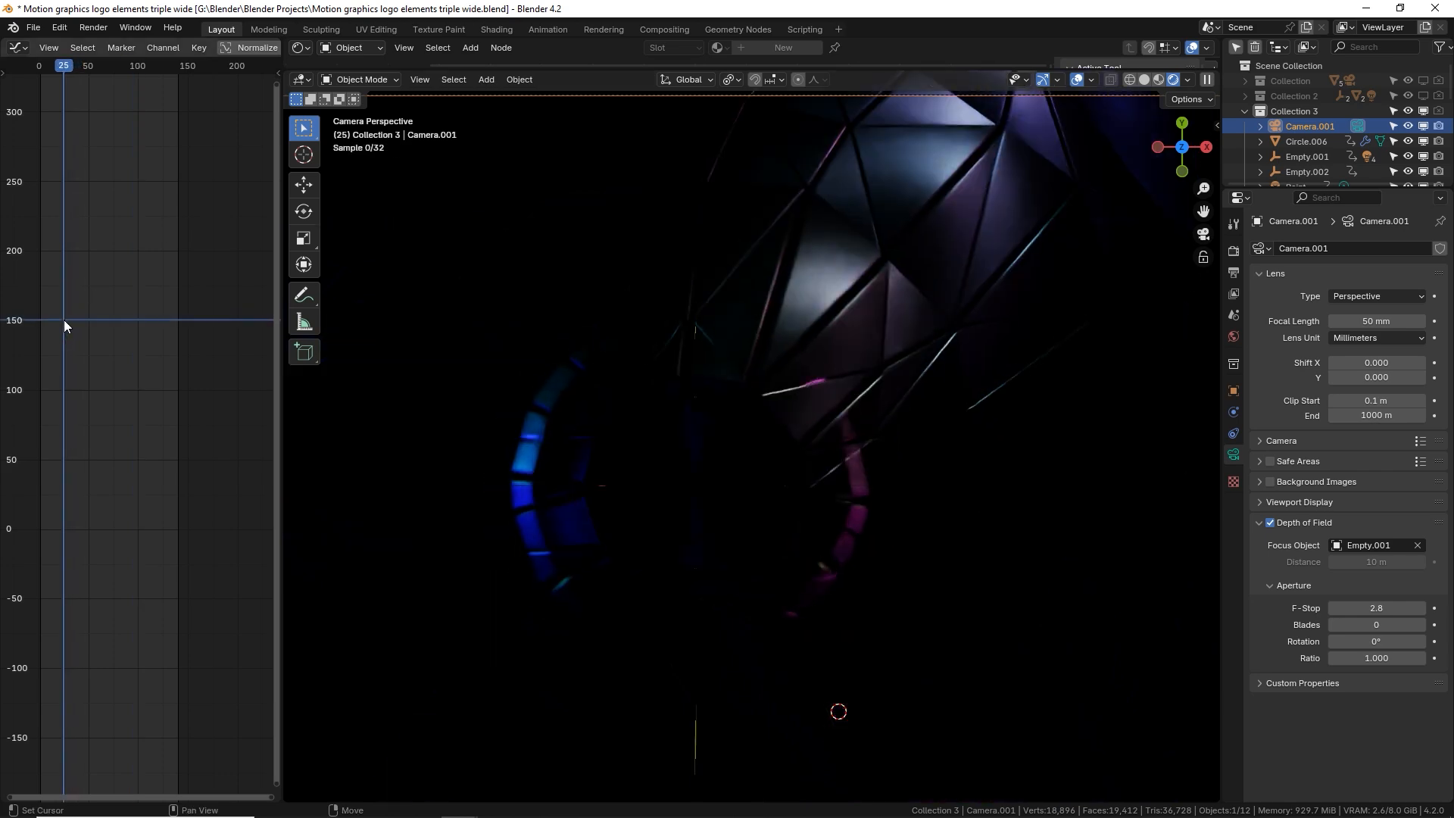
{"action": "left_click", "coordinate": [119, 65]}
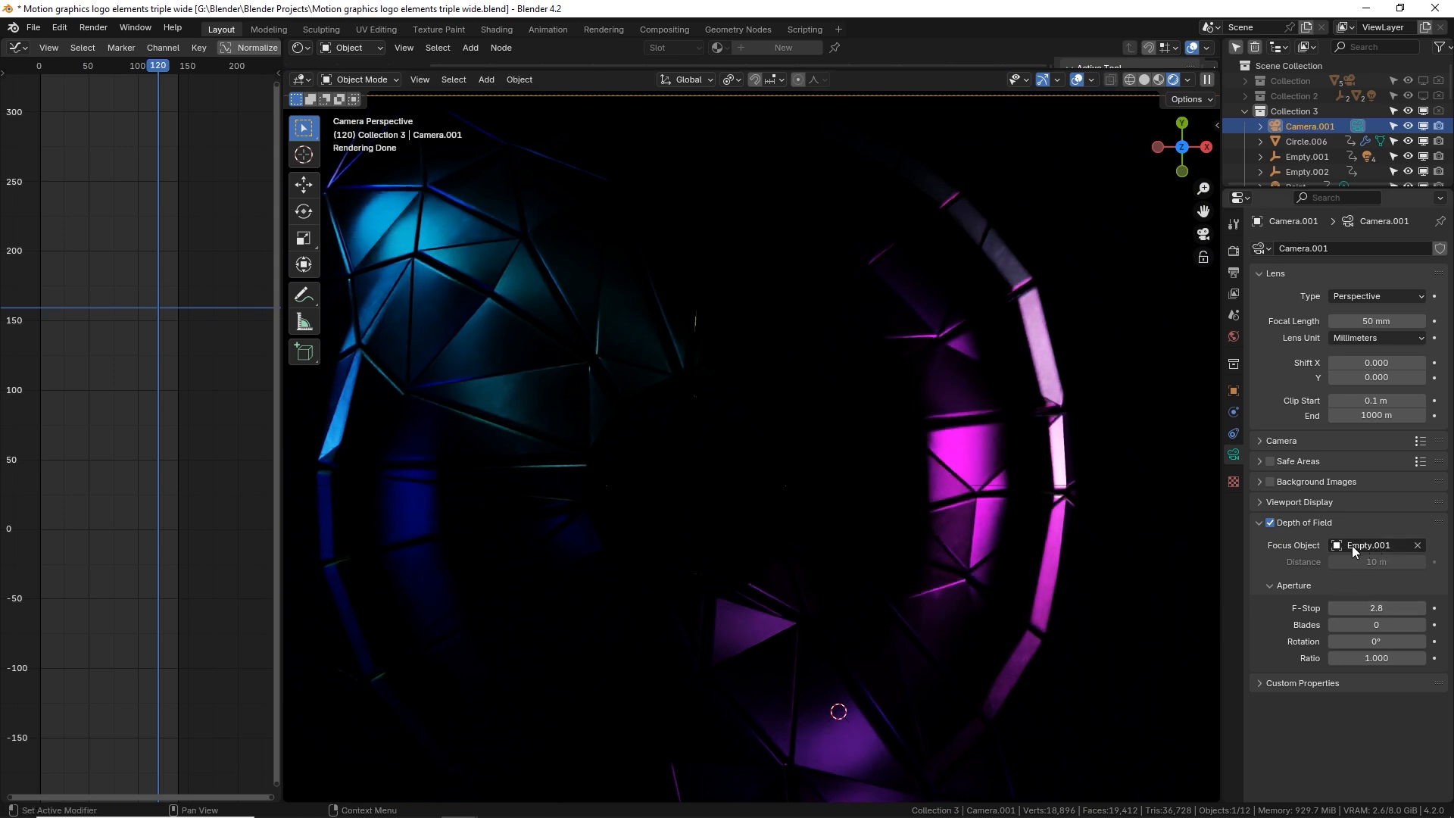
{"action": "left_click", "coordinate": [1372, 544]}
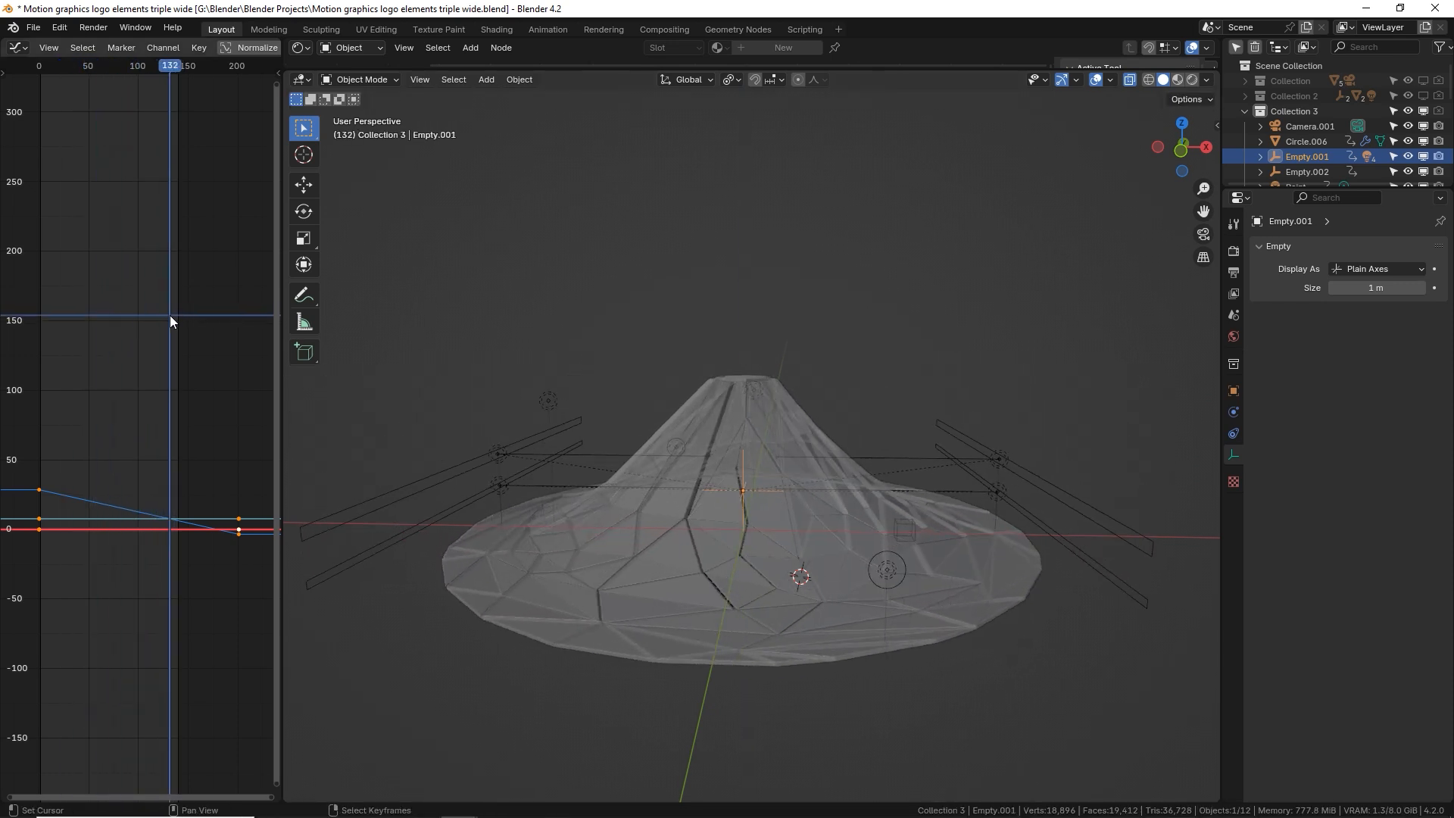
{"action": "left_click", "coordinate": [53, 65]}
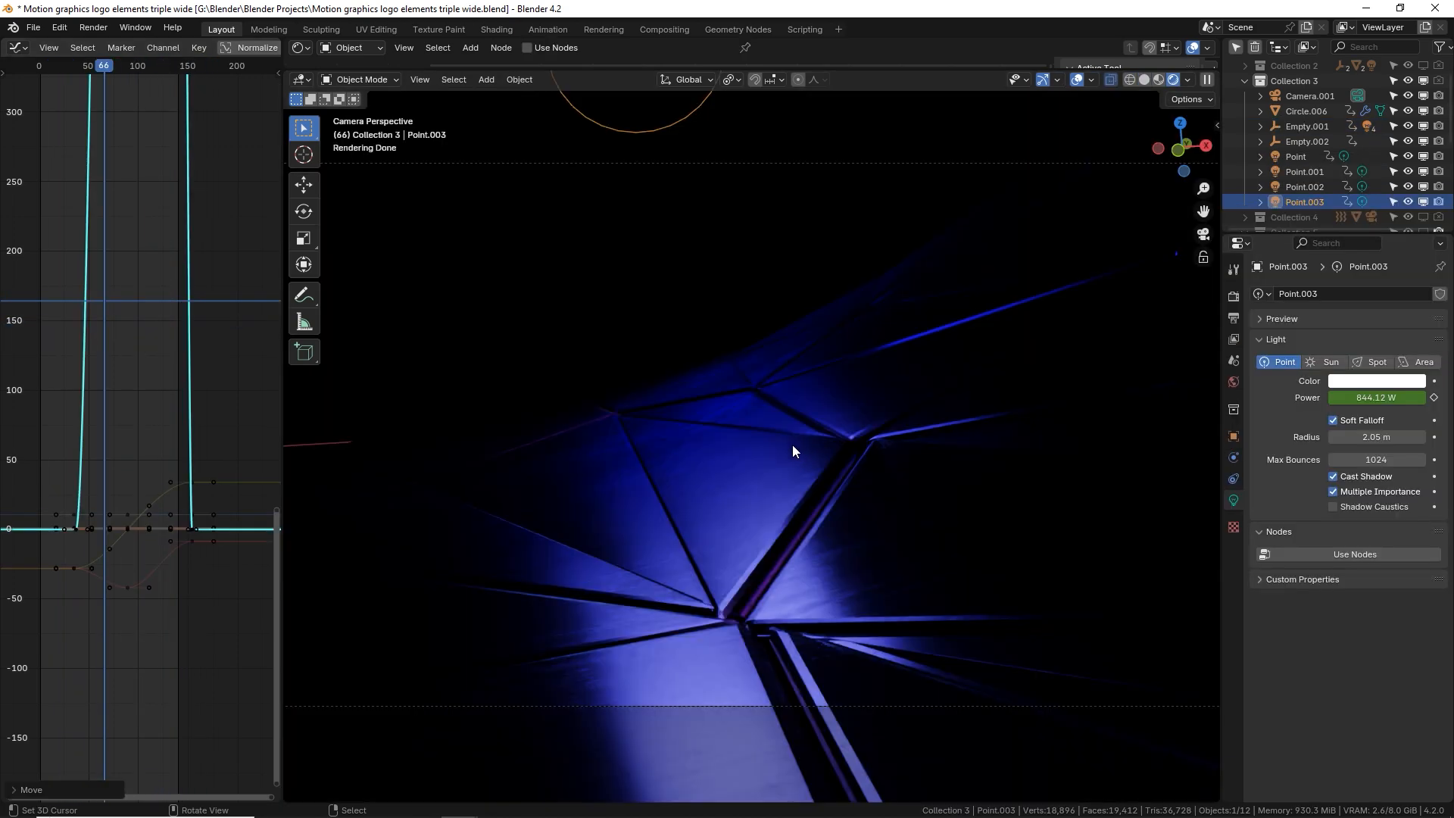
- Select Camera.001, preview frames, and clear Empty.001 as its focus object
{"action": "left_click", "coordinate": [1308, 95]}
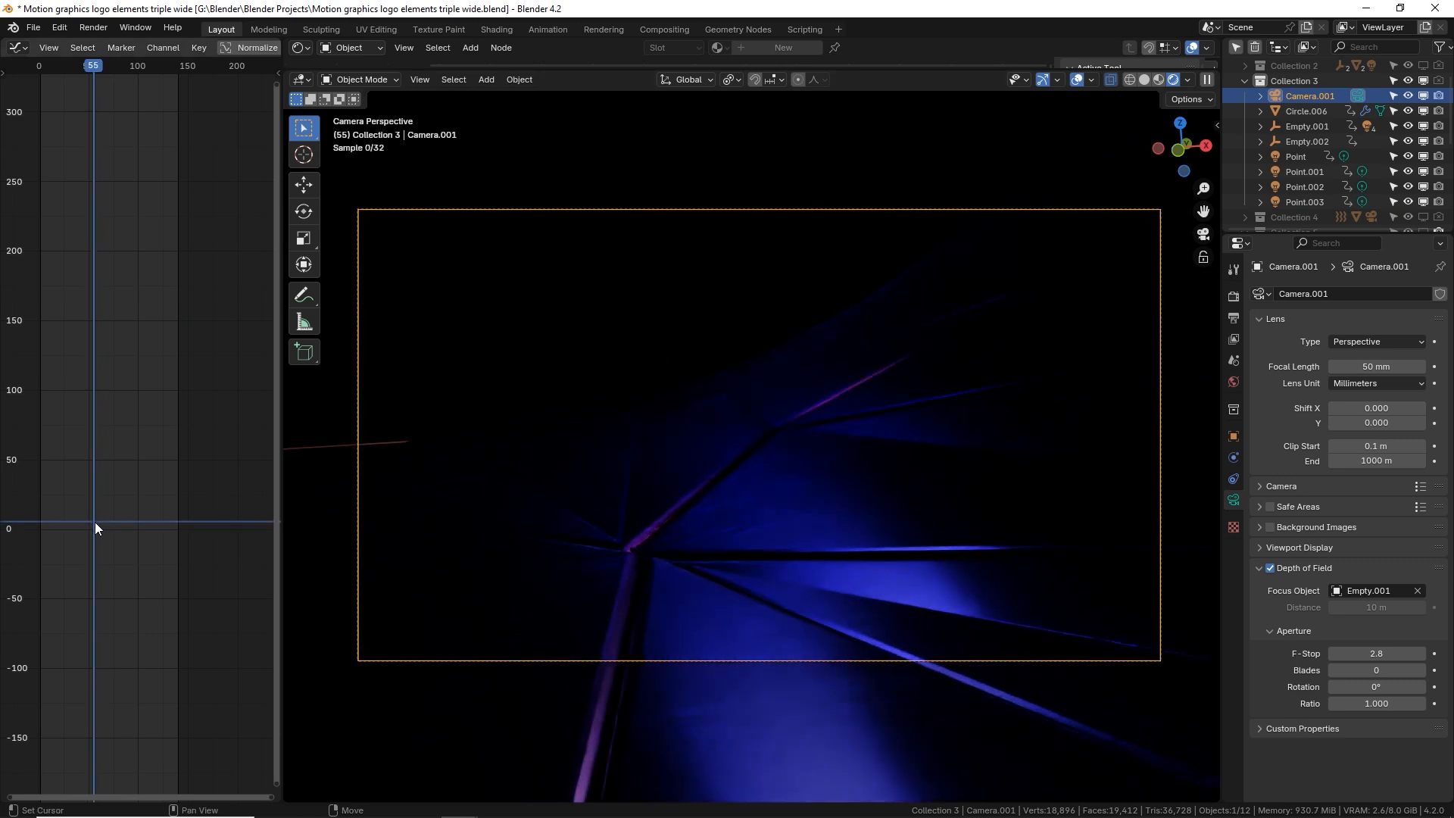
{"action": "left_click", "coordinate": [144, 65]}
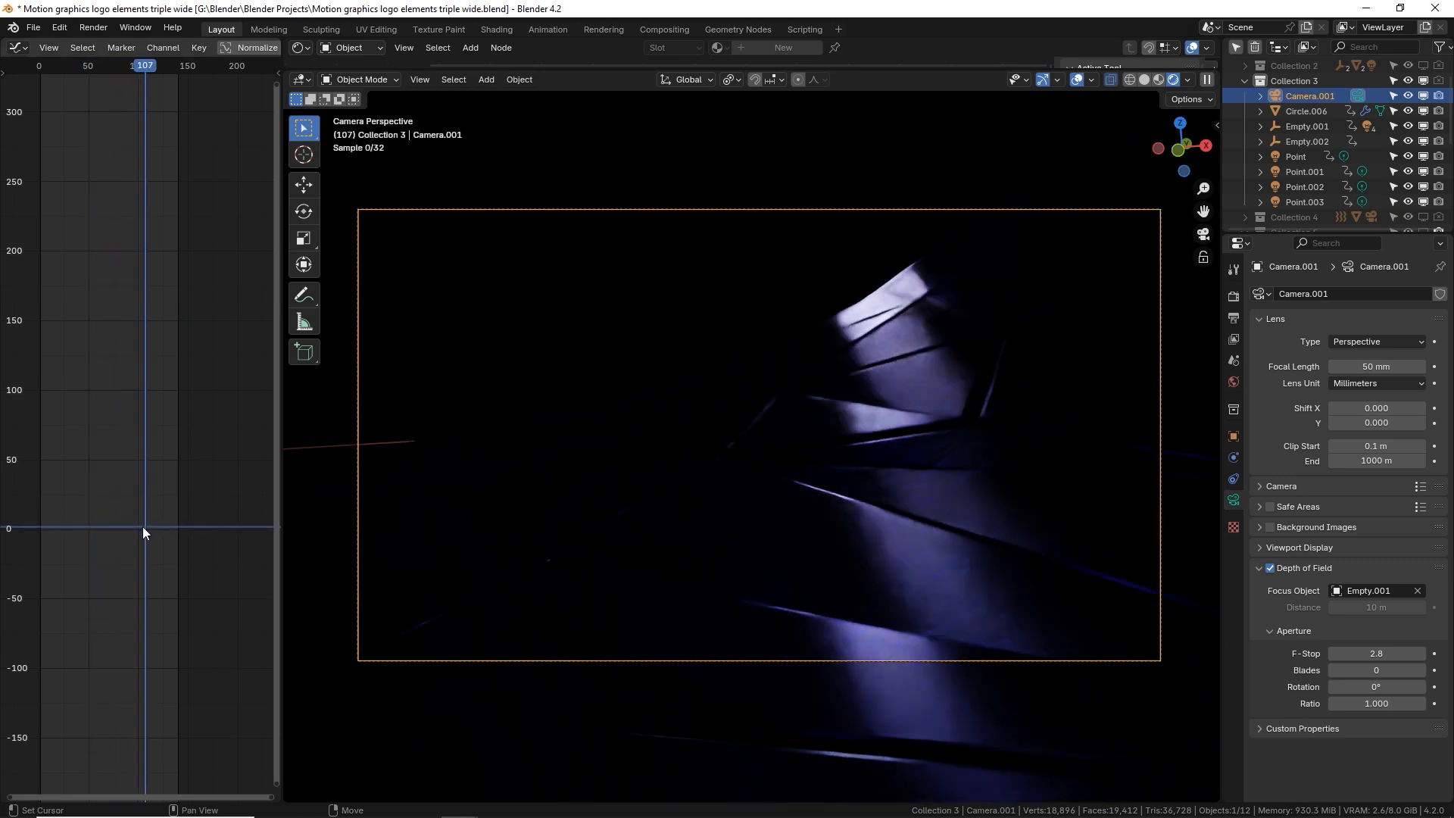
{"action": "left_click", "coordinate": [102, 65]}
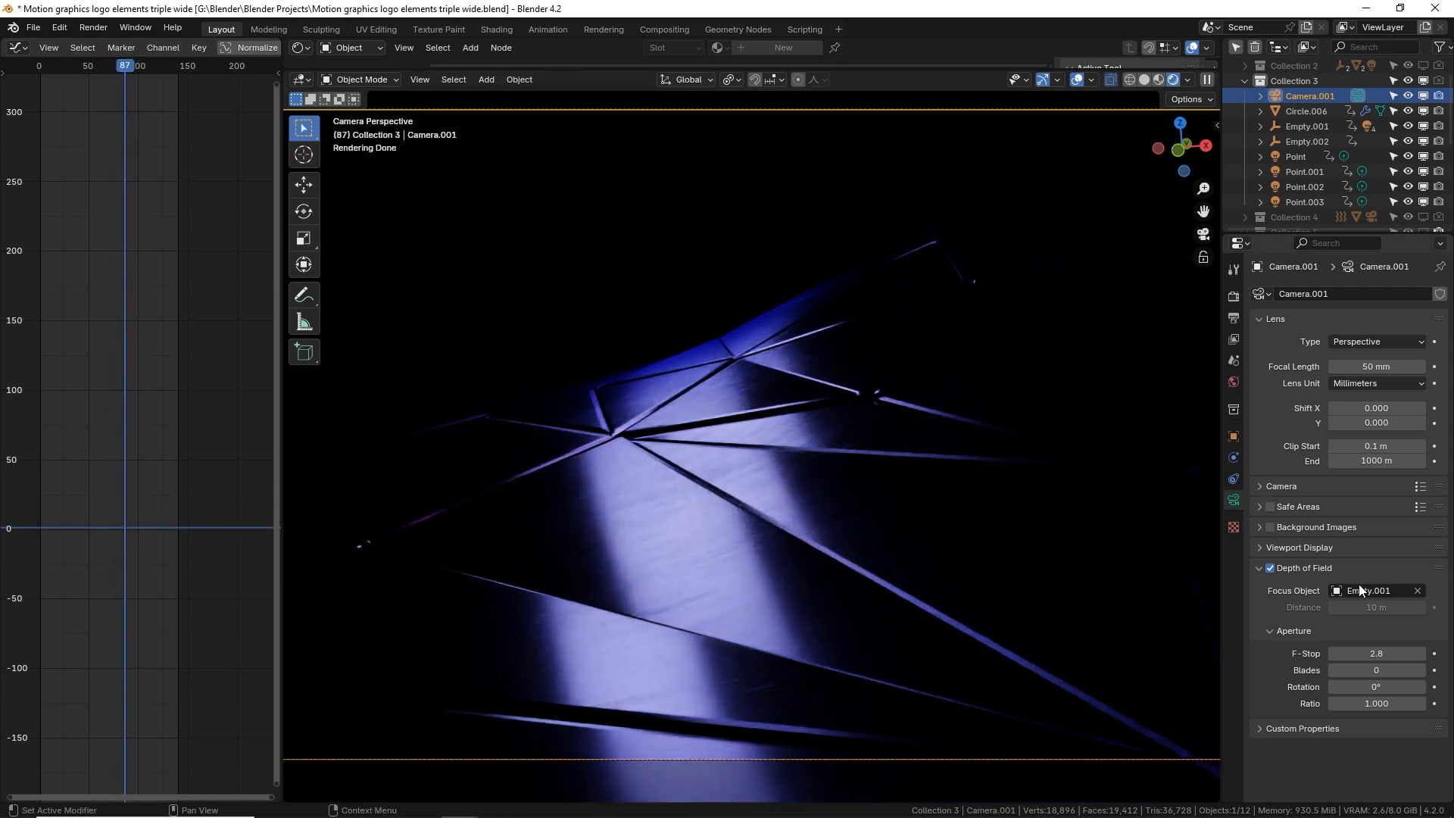
{"action": "left_click", "coordinate": [1418, 591]}
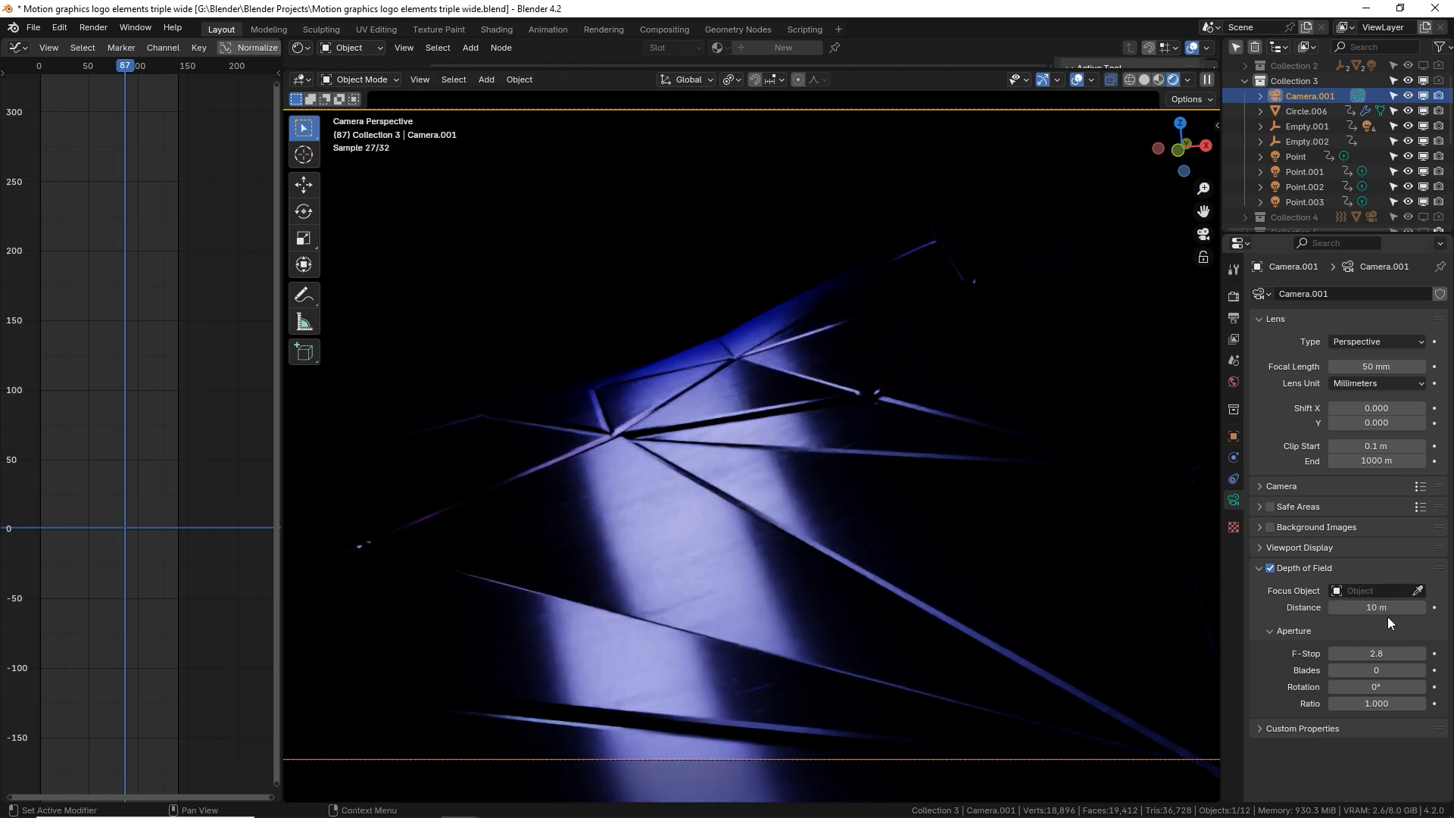
- Set focus distance 42.22 m with a low F-Stop for heavy blur, scrubbing frames to preview
{"action": "left_click", "coordinate": [1377, 606]}
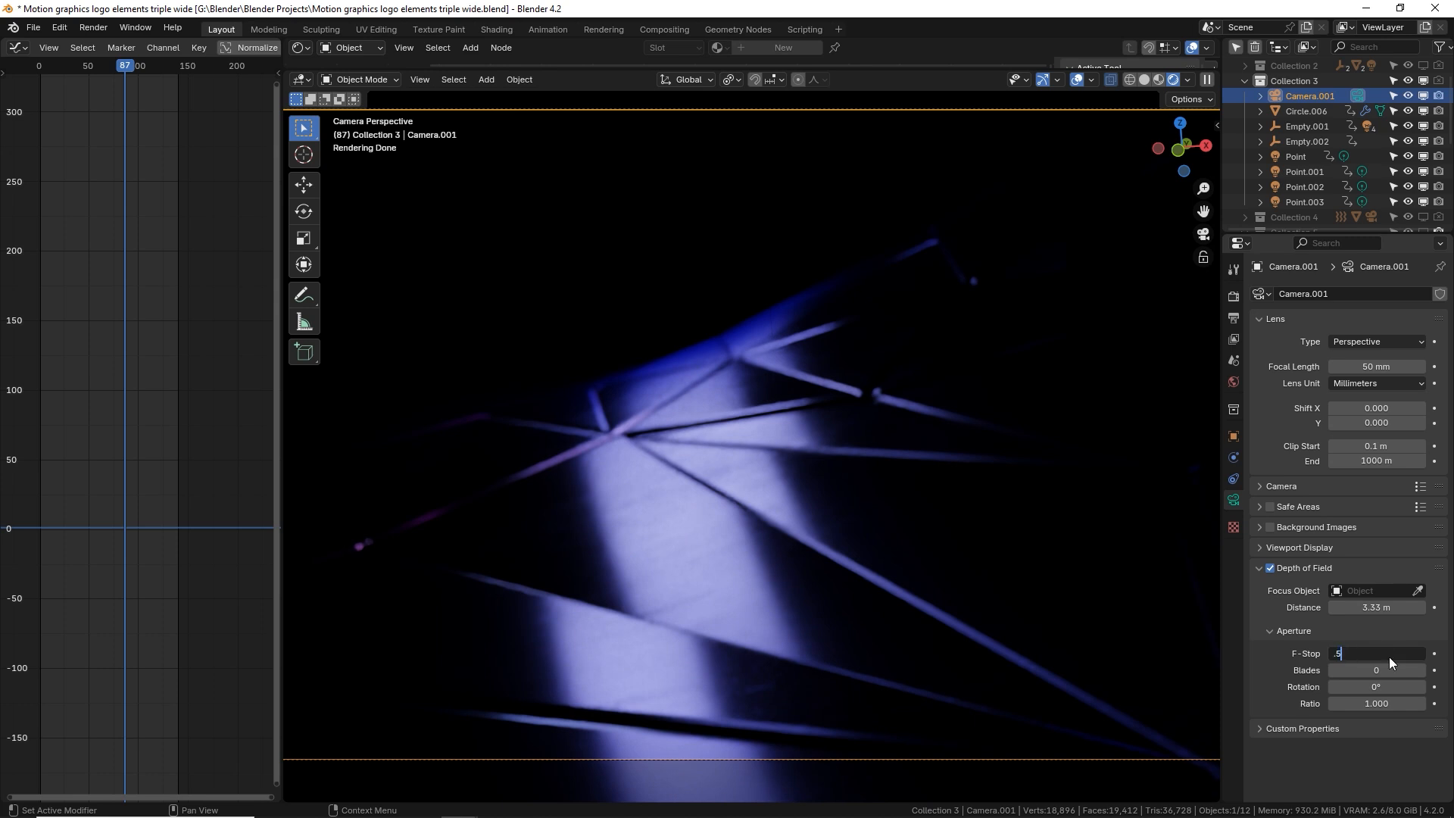
{"action": "type", "text": "0.5"}
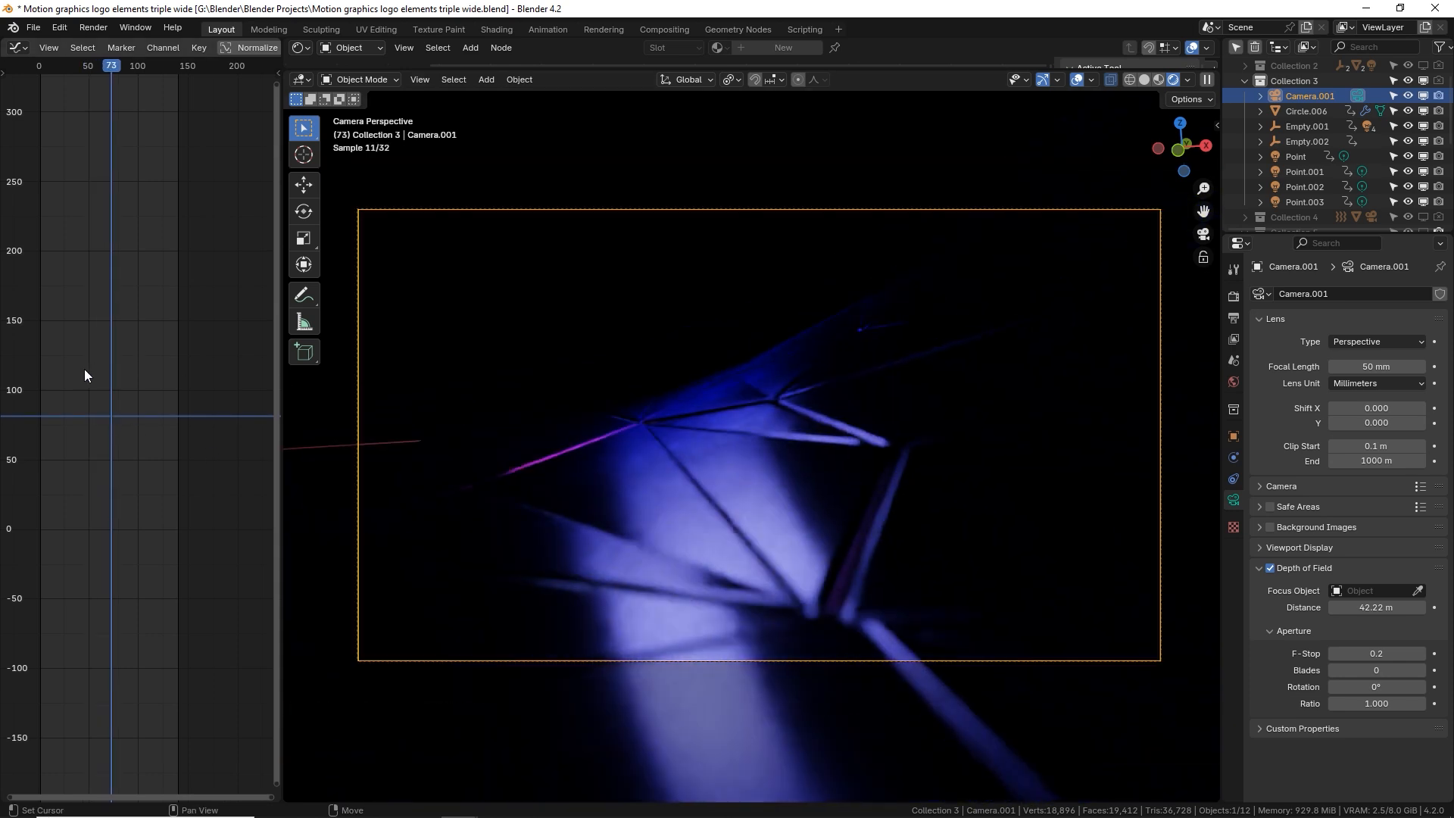
{"action": "left_click", "coordinate": [129, 65]}
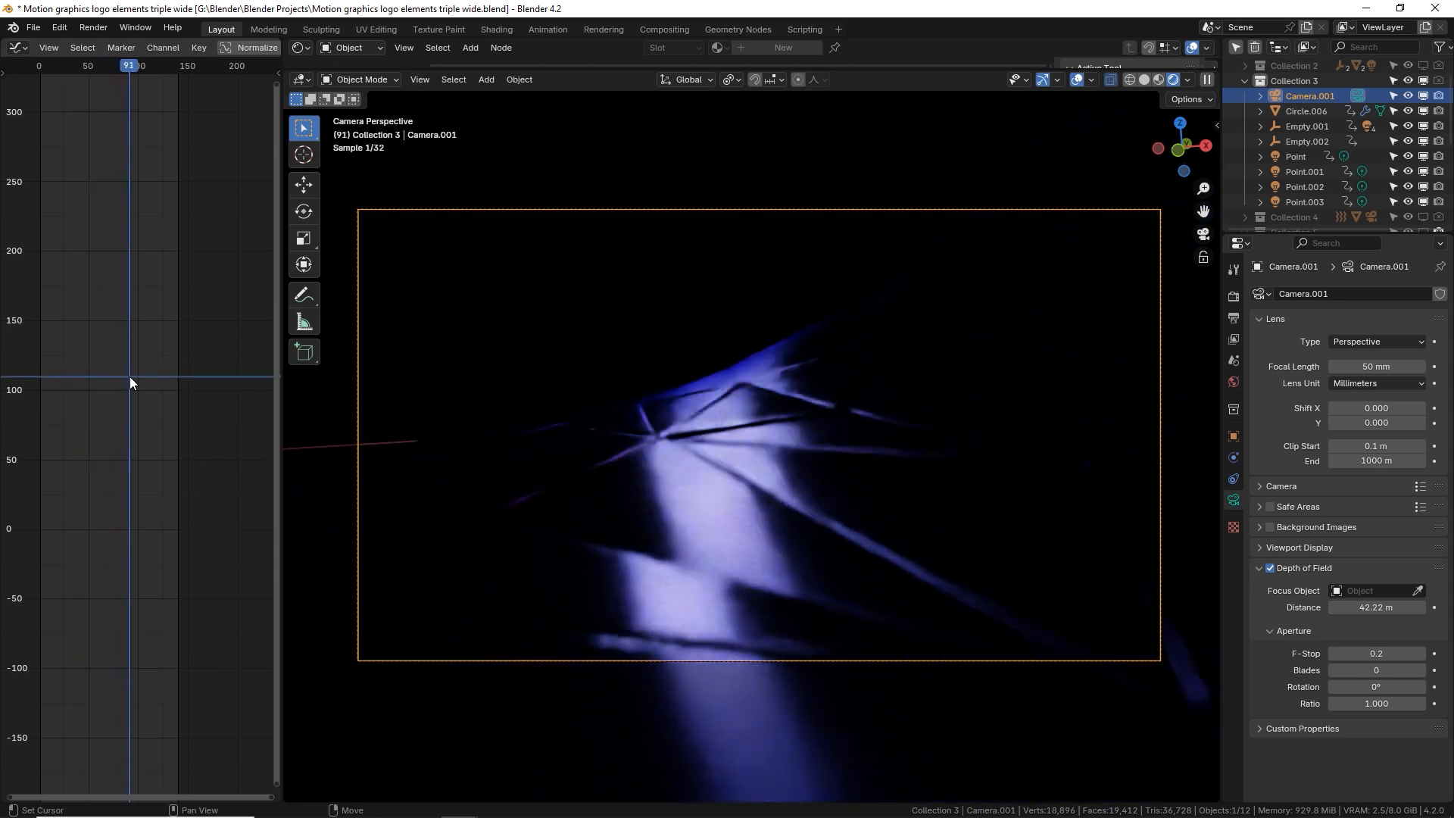
{"action": "left_click", "coordinate": [142, 65]}
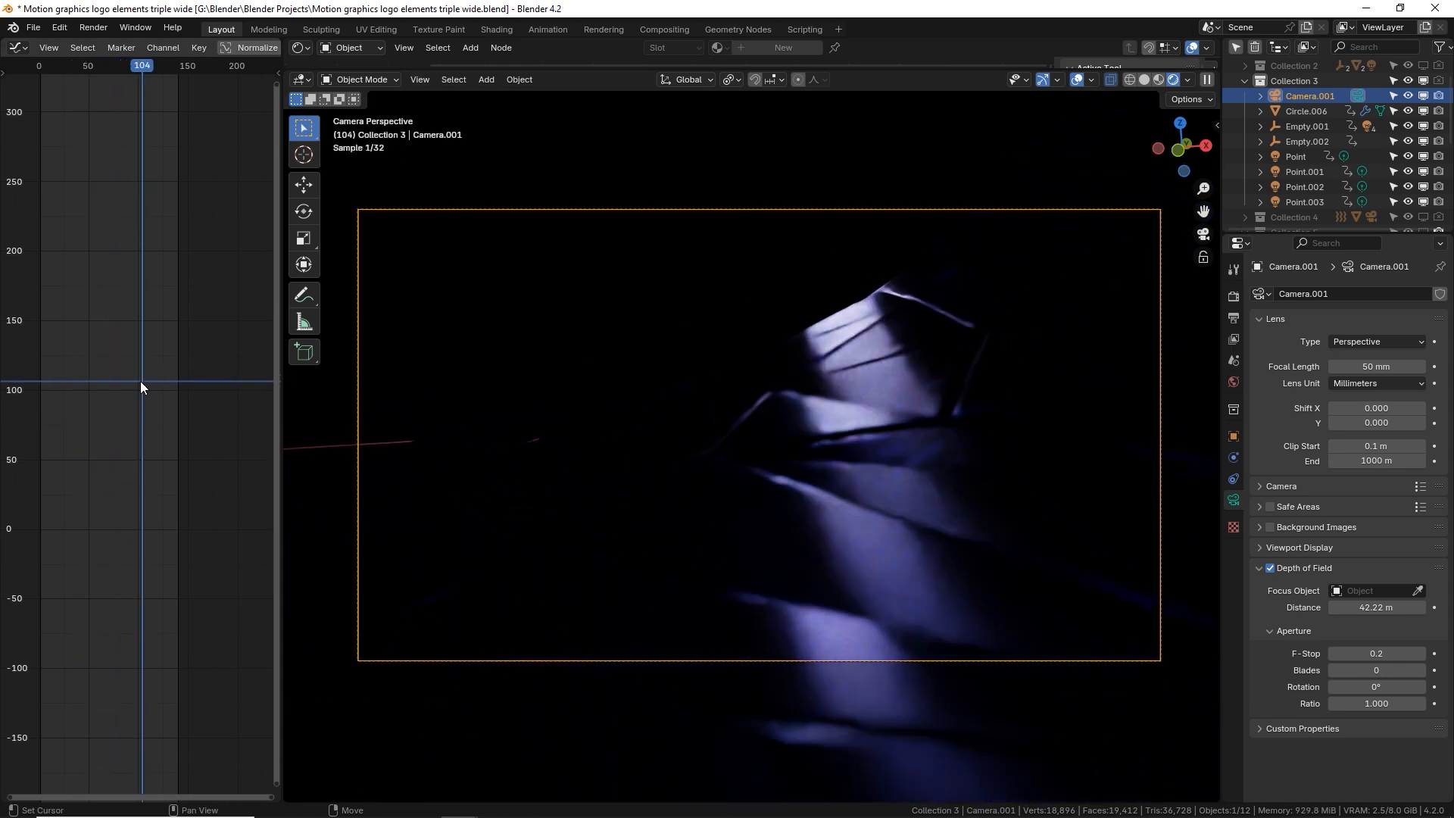
{"action": "left_click", "coordinate": [127, 65]}
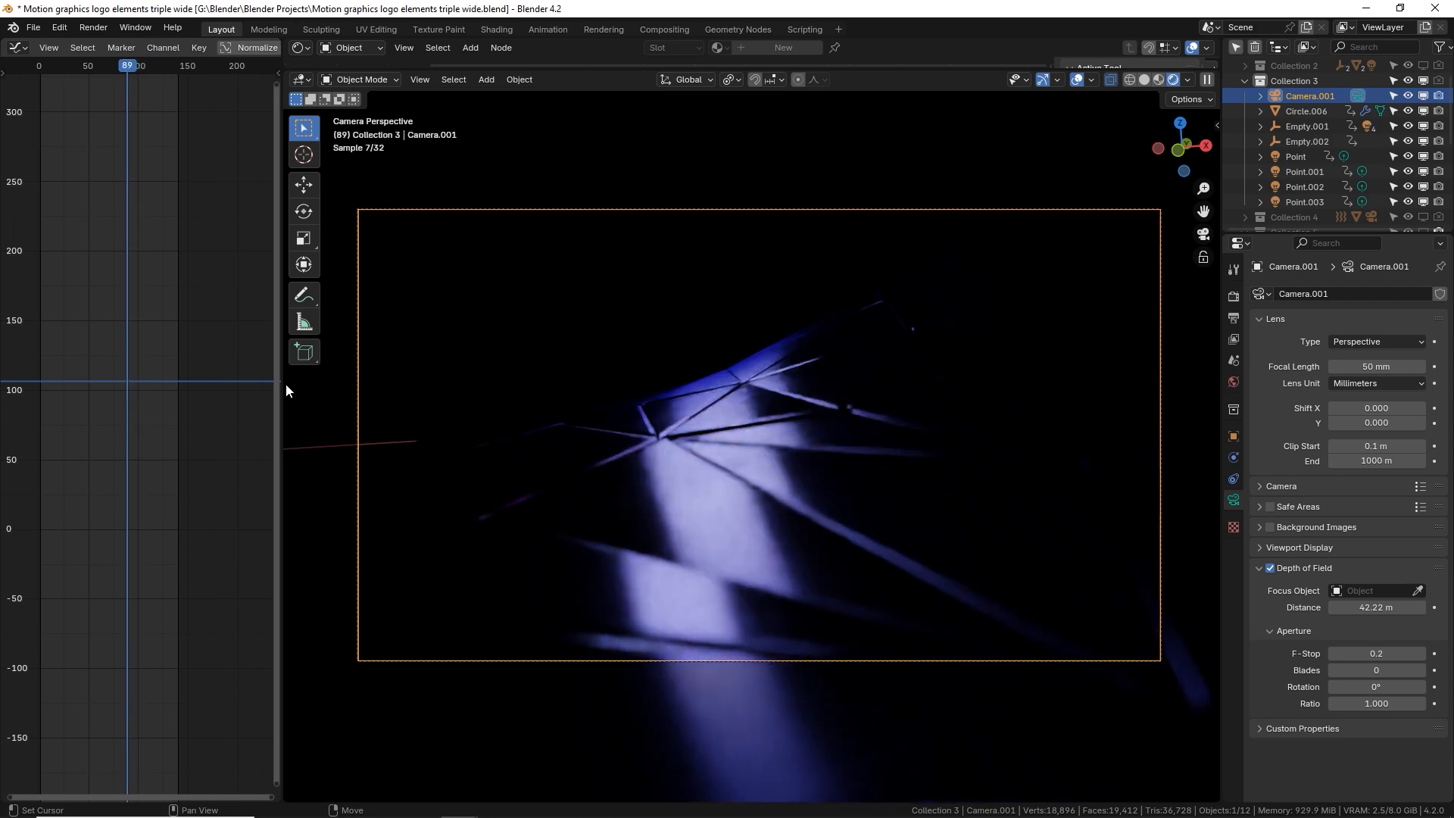